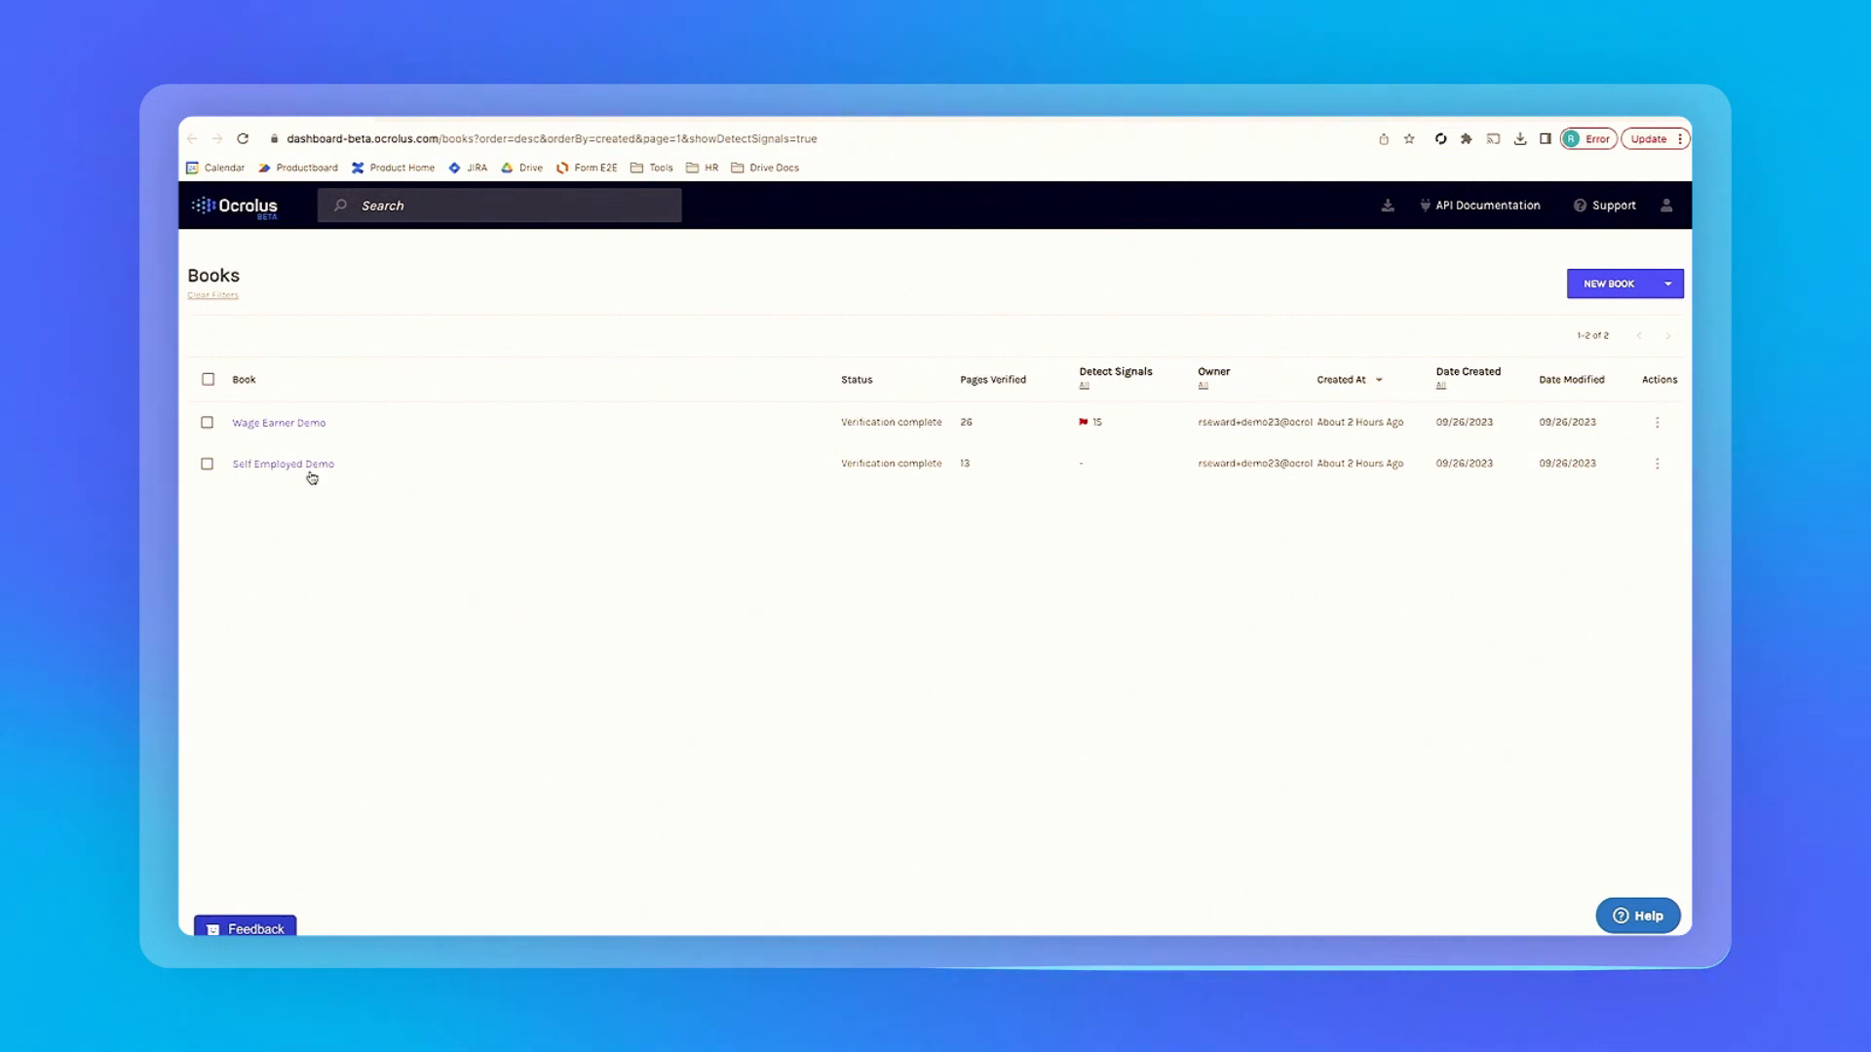
# Open the Self Employed Demo book and reselect all four uploads to list their documents.
pyautogui.click(282, 463)
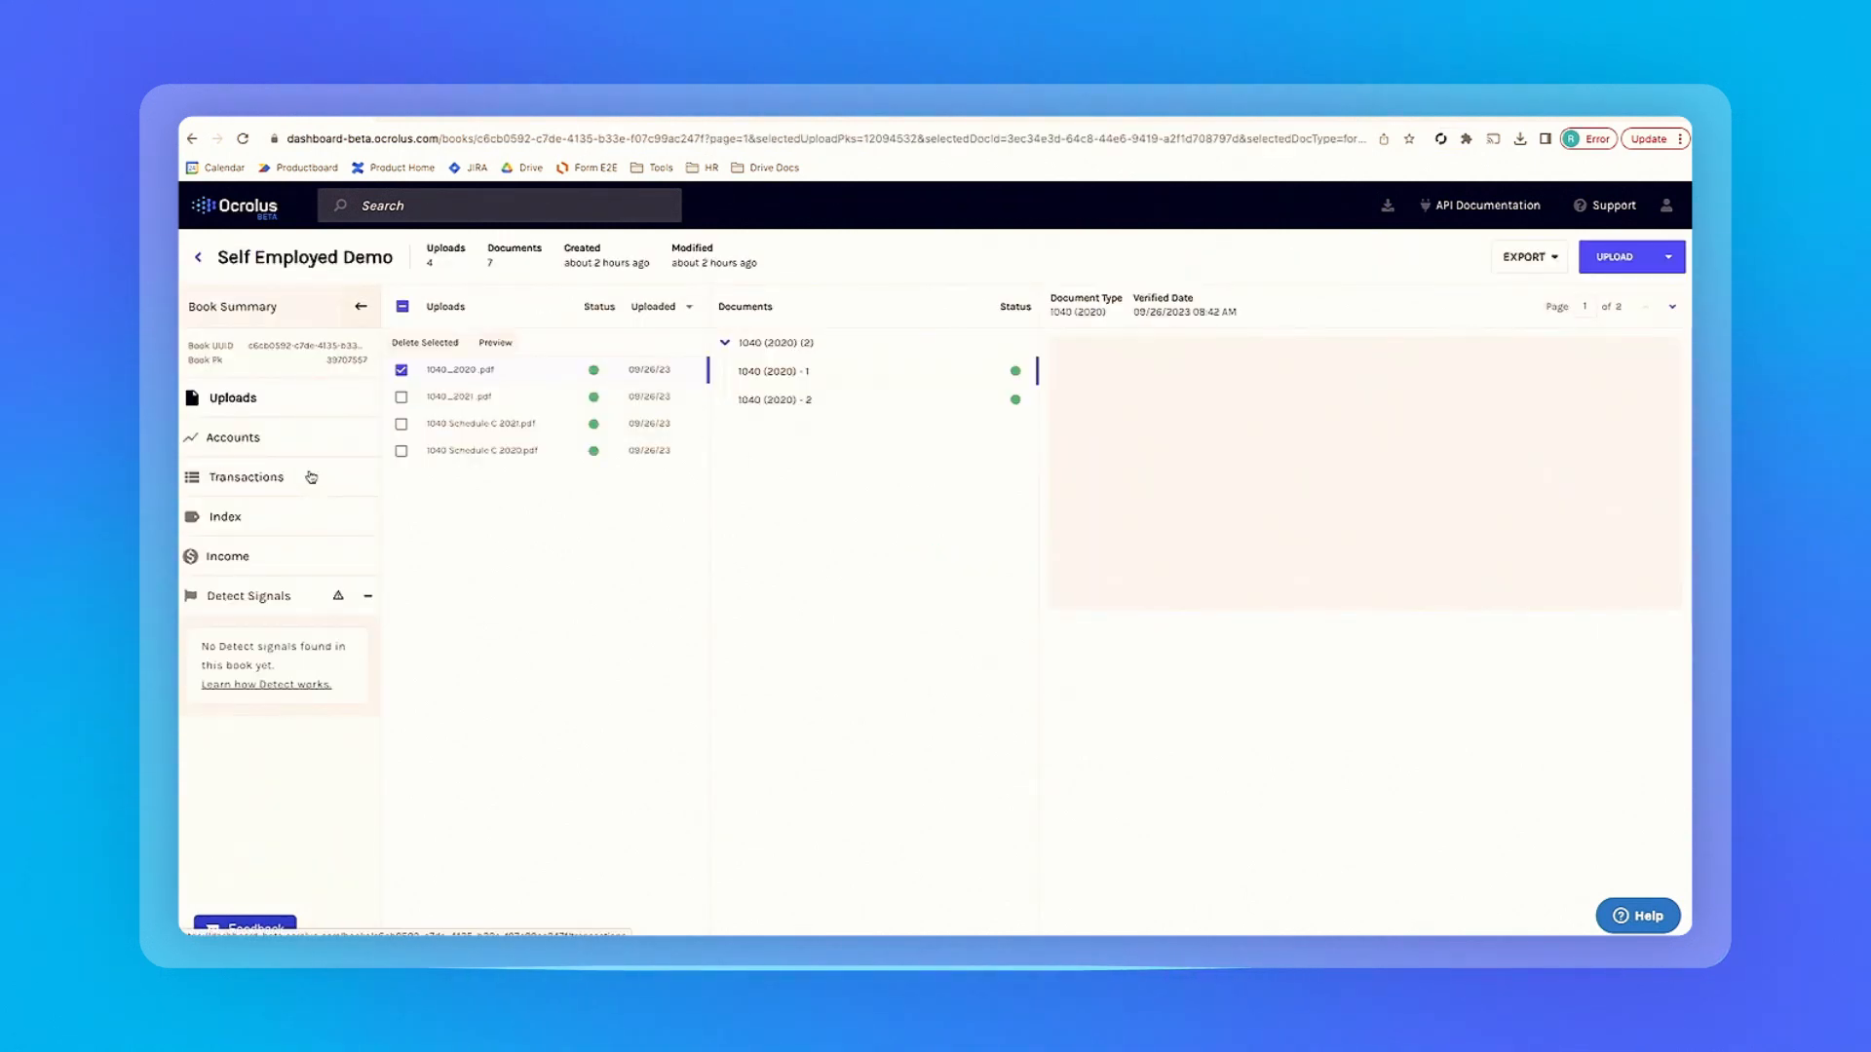
pyautogui.click(772, 371)
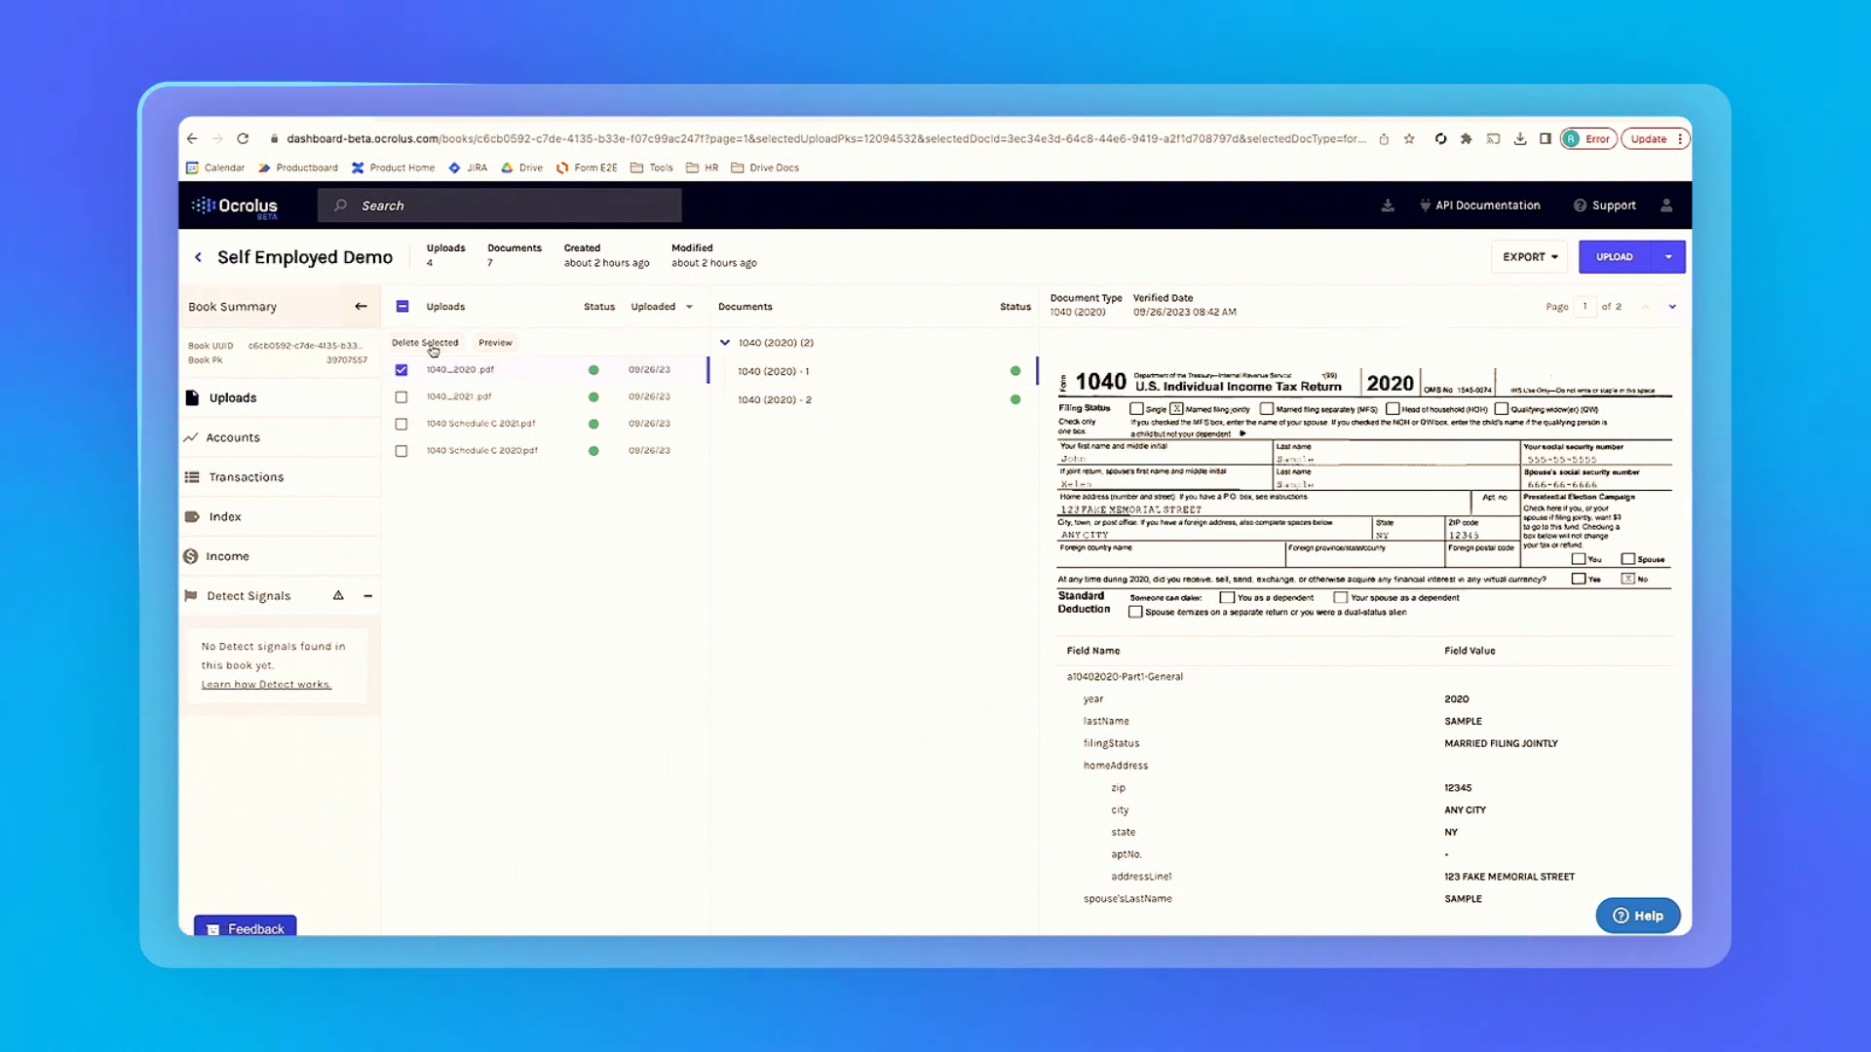
pyautogui.moveTo(427, 316)
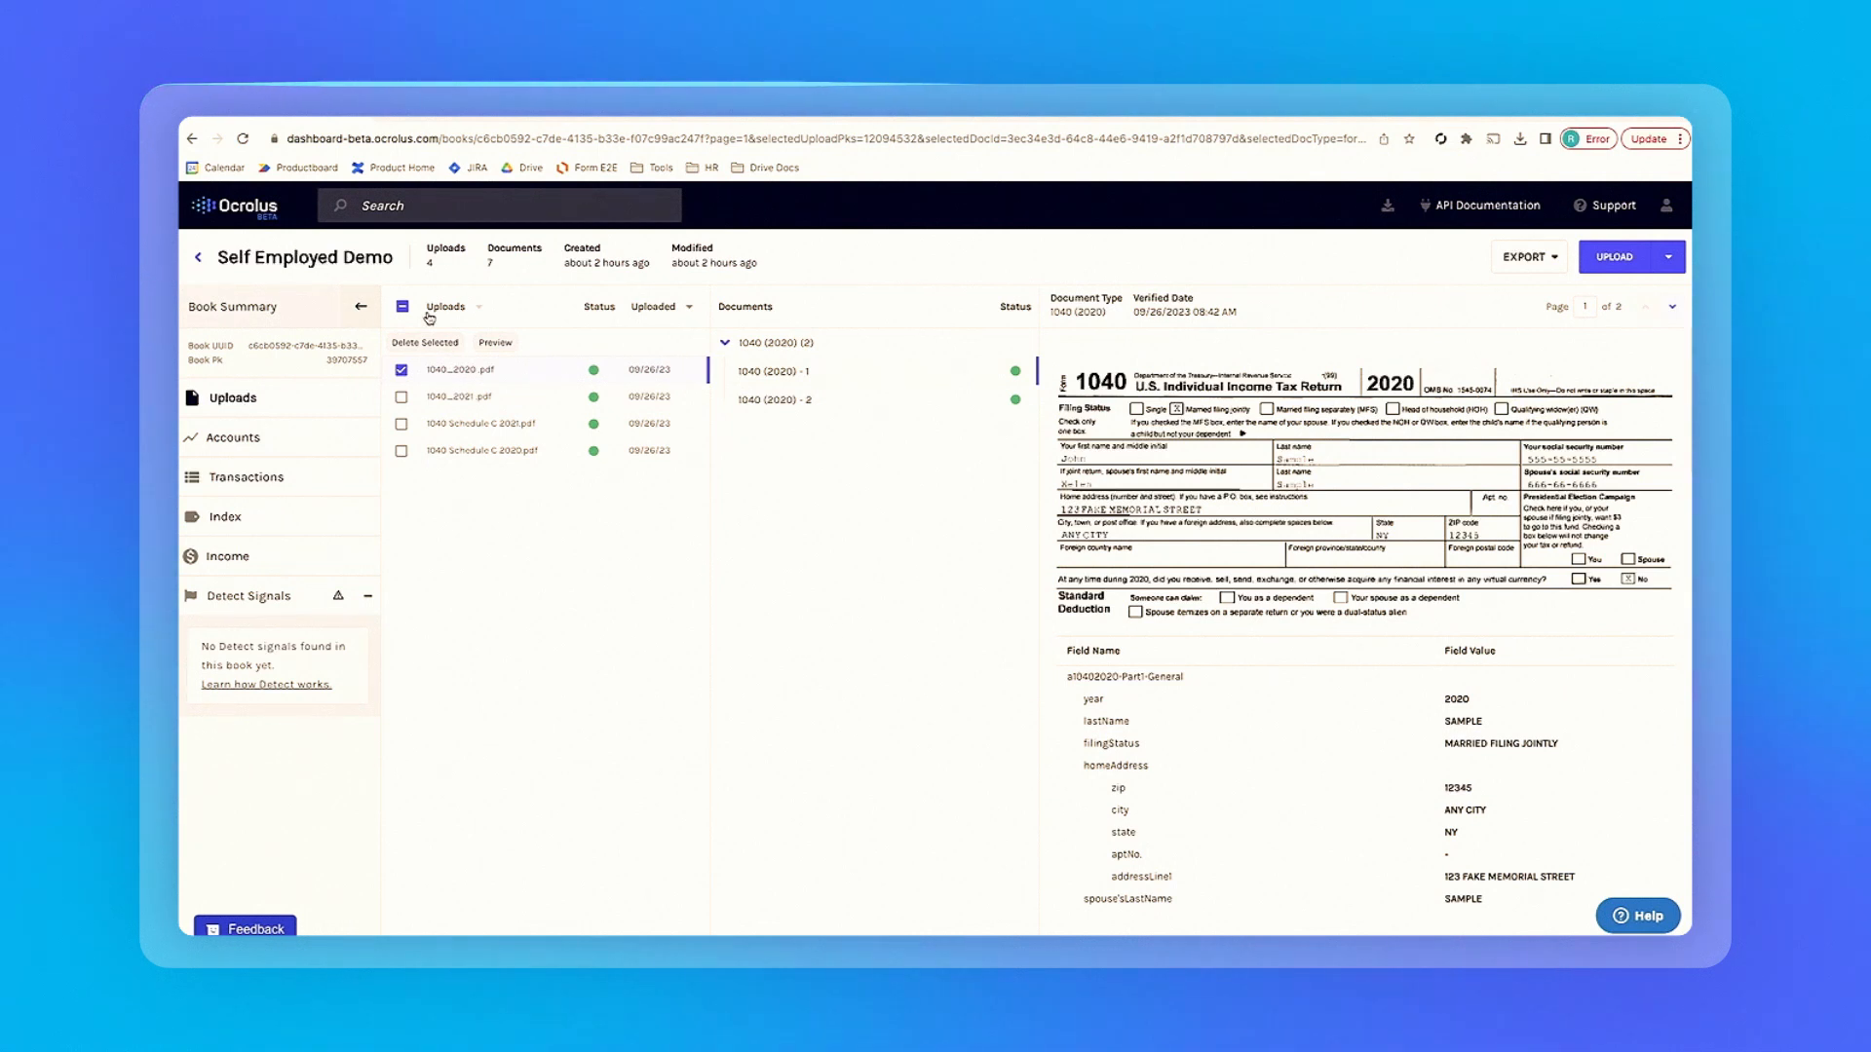
pyautogui.click(402, 307)
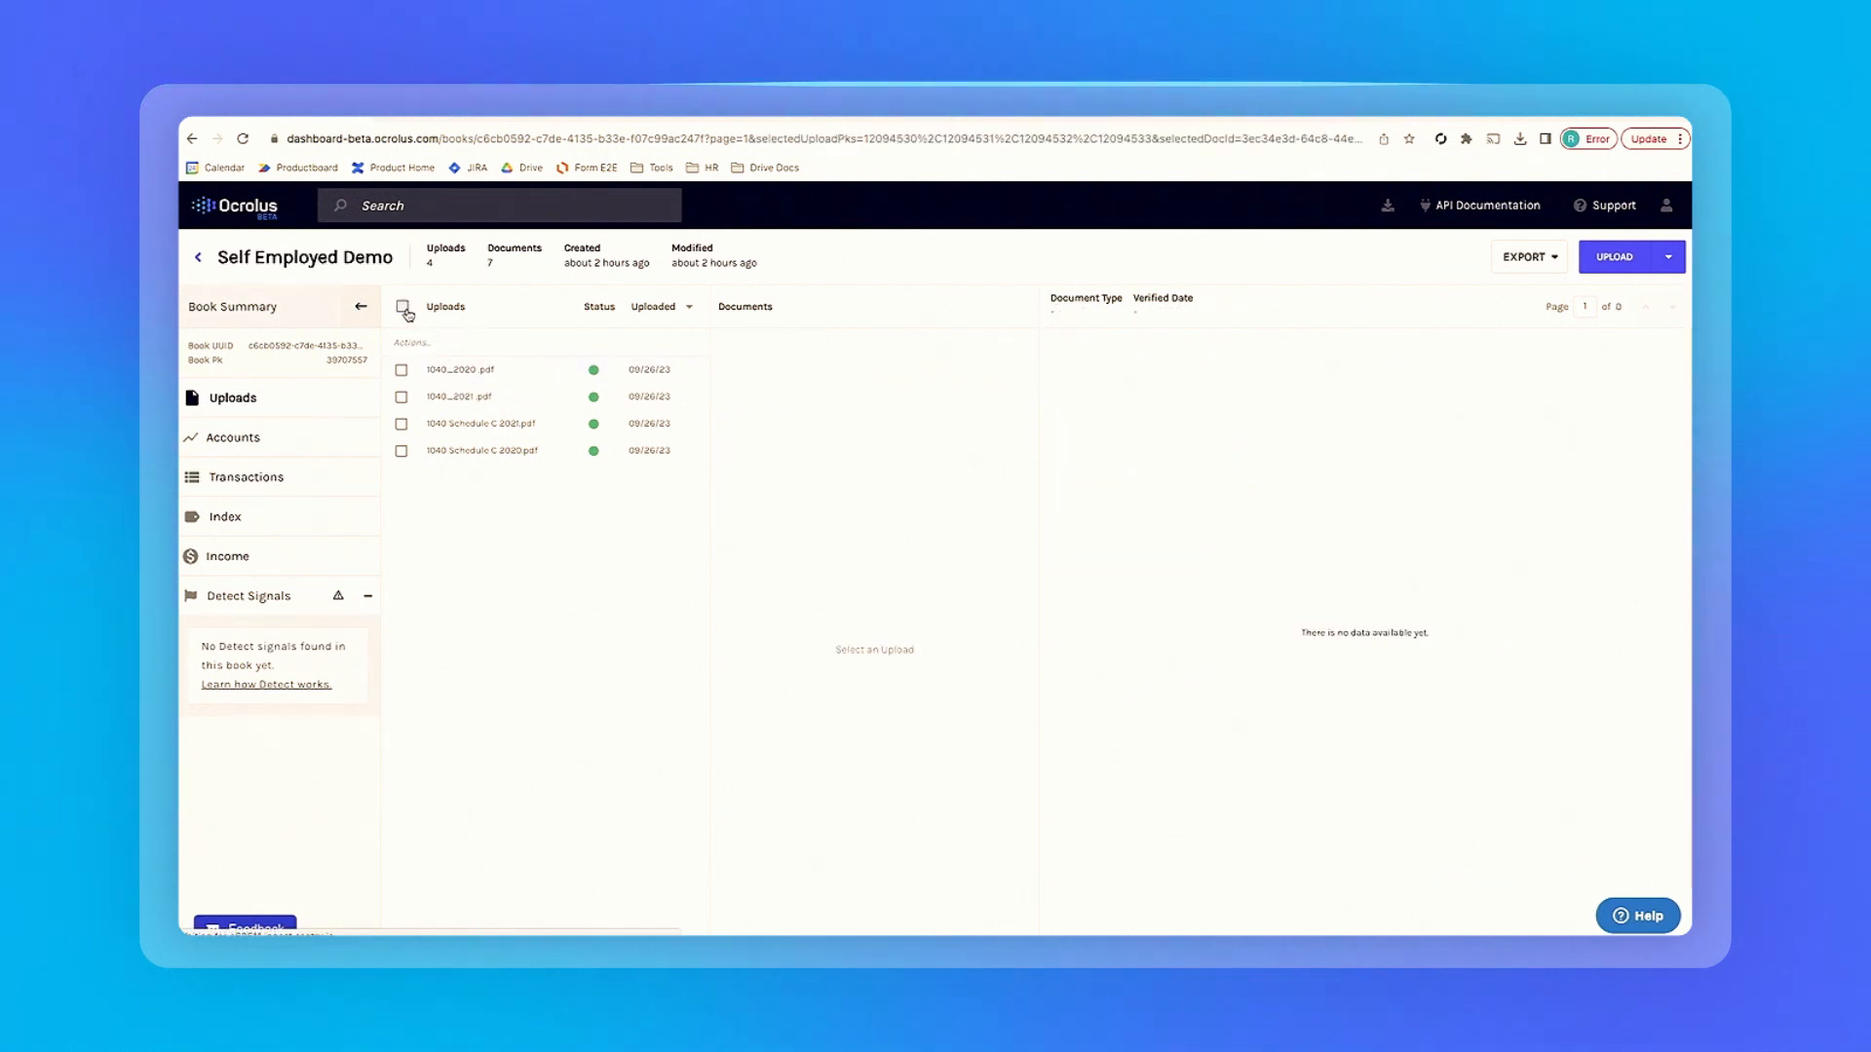
pyautogui.click(402, 307)
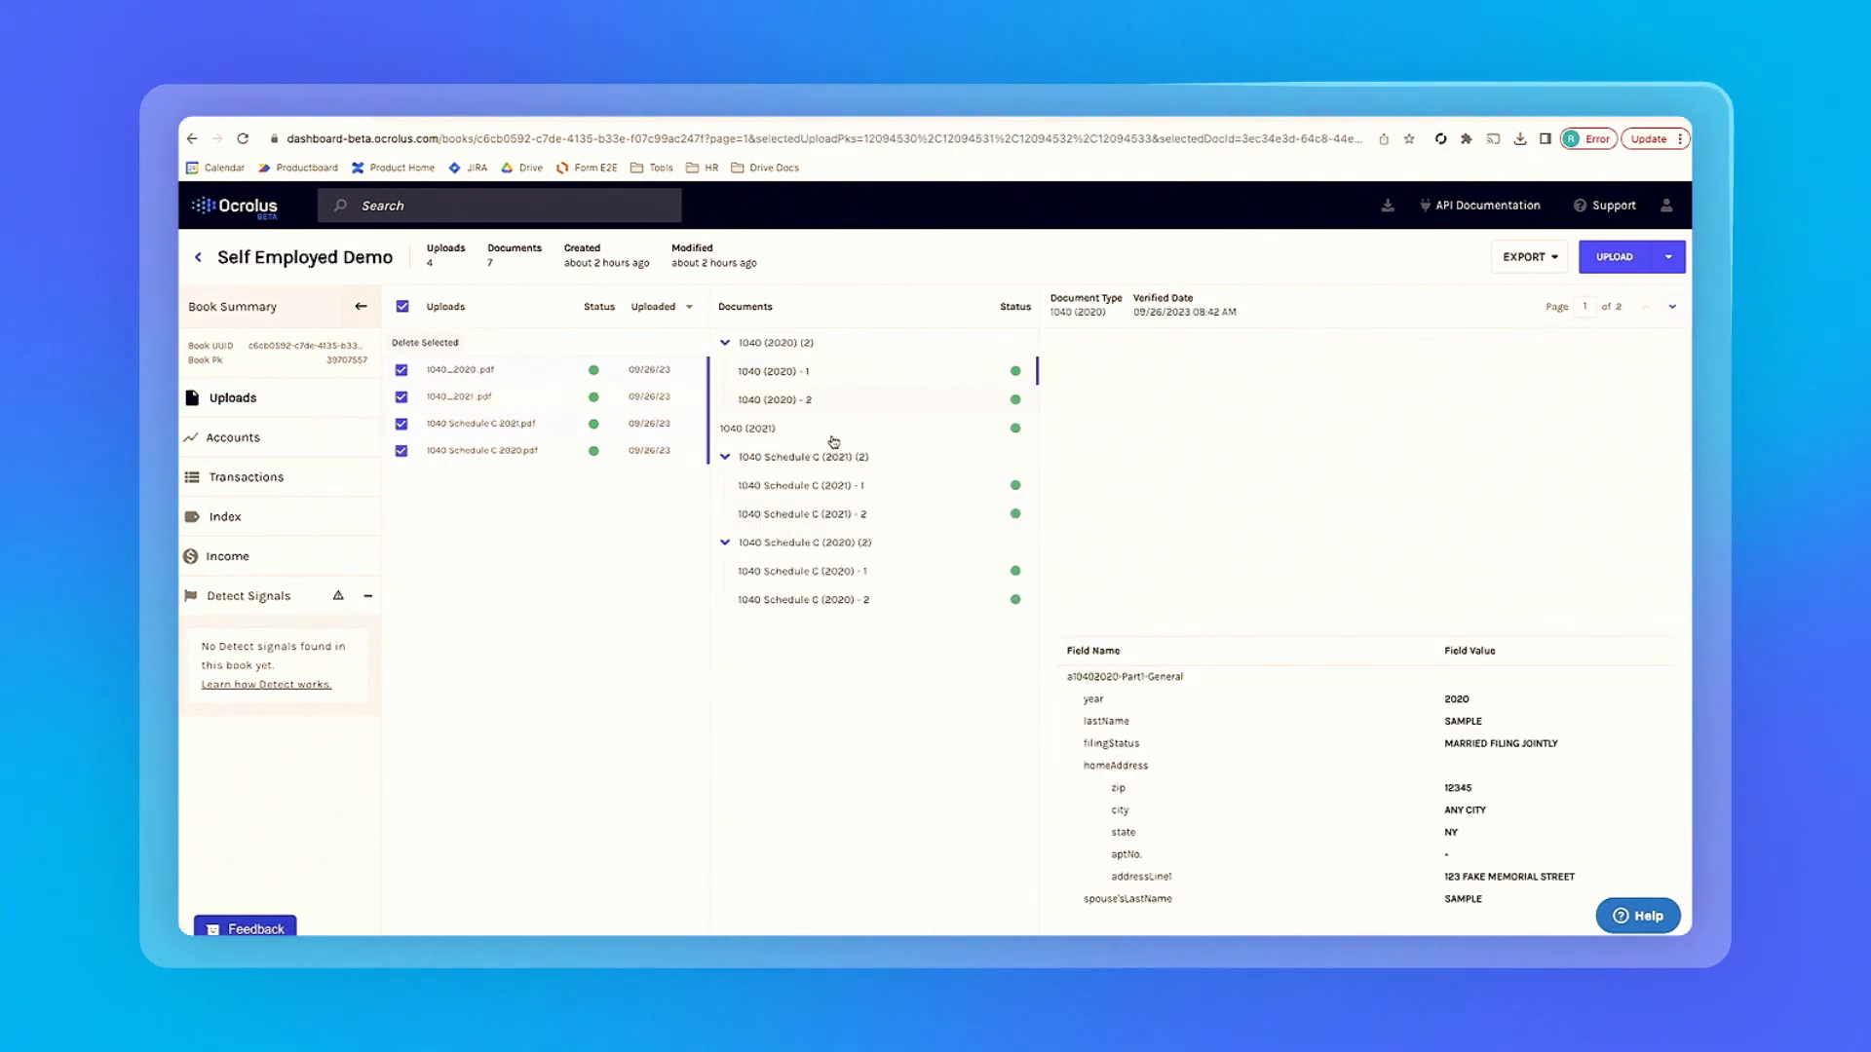
pyautogui.click(773, 371)
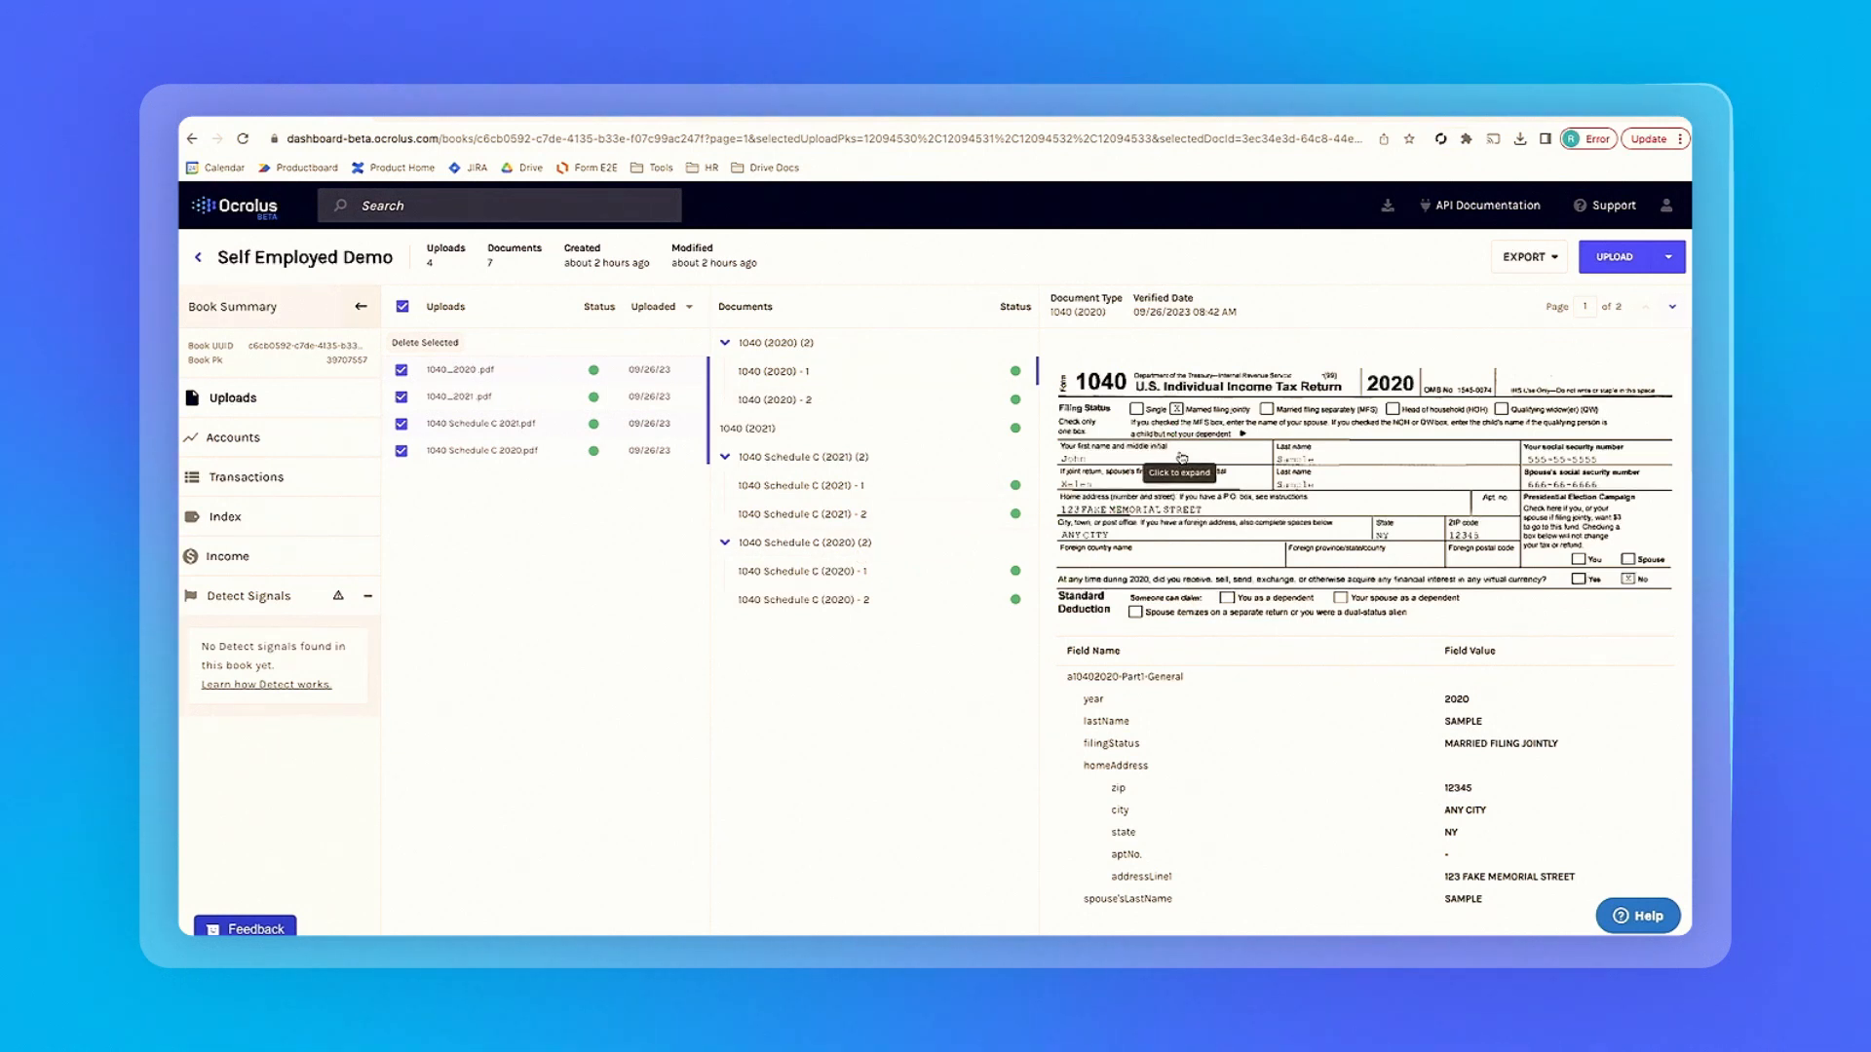
pyautogui.moveTo(1508, 459)
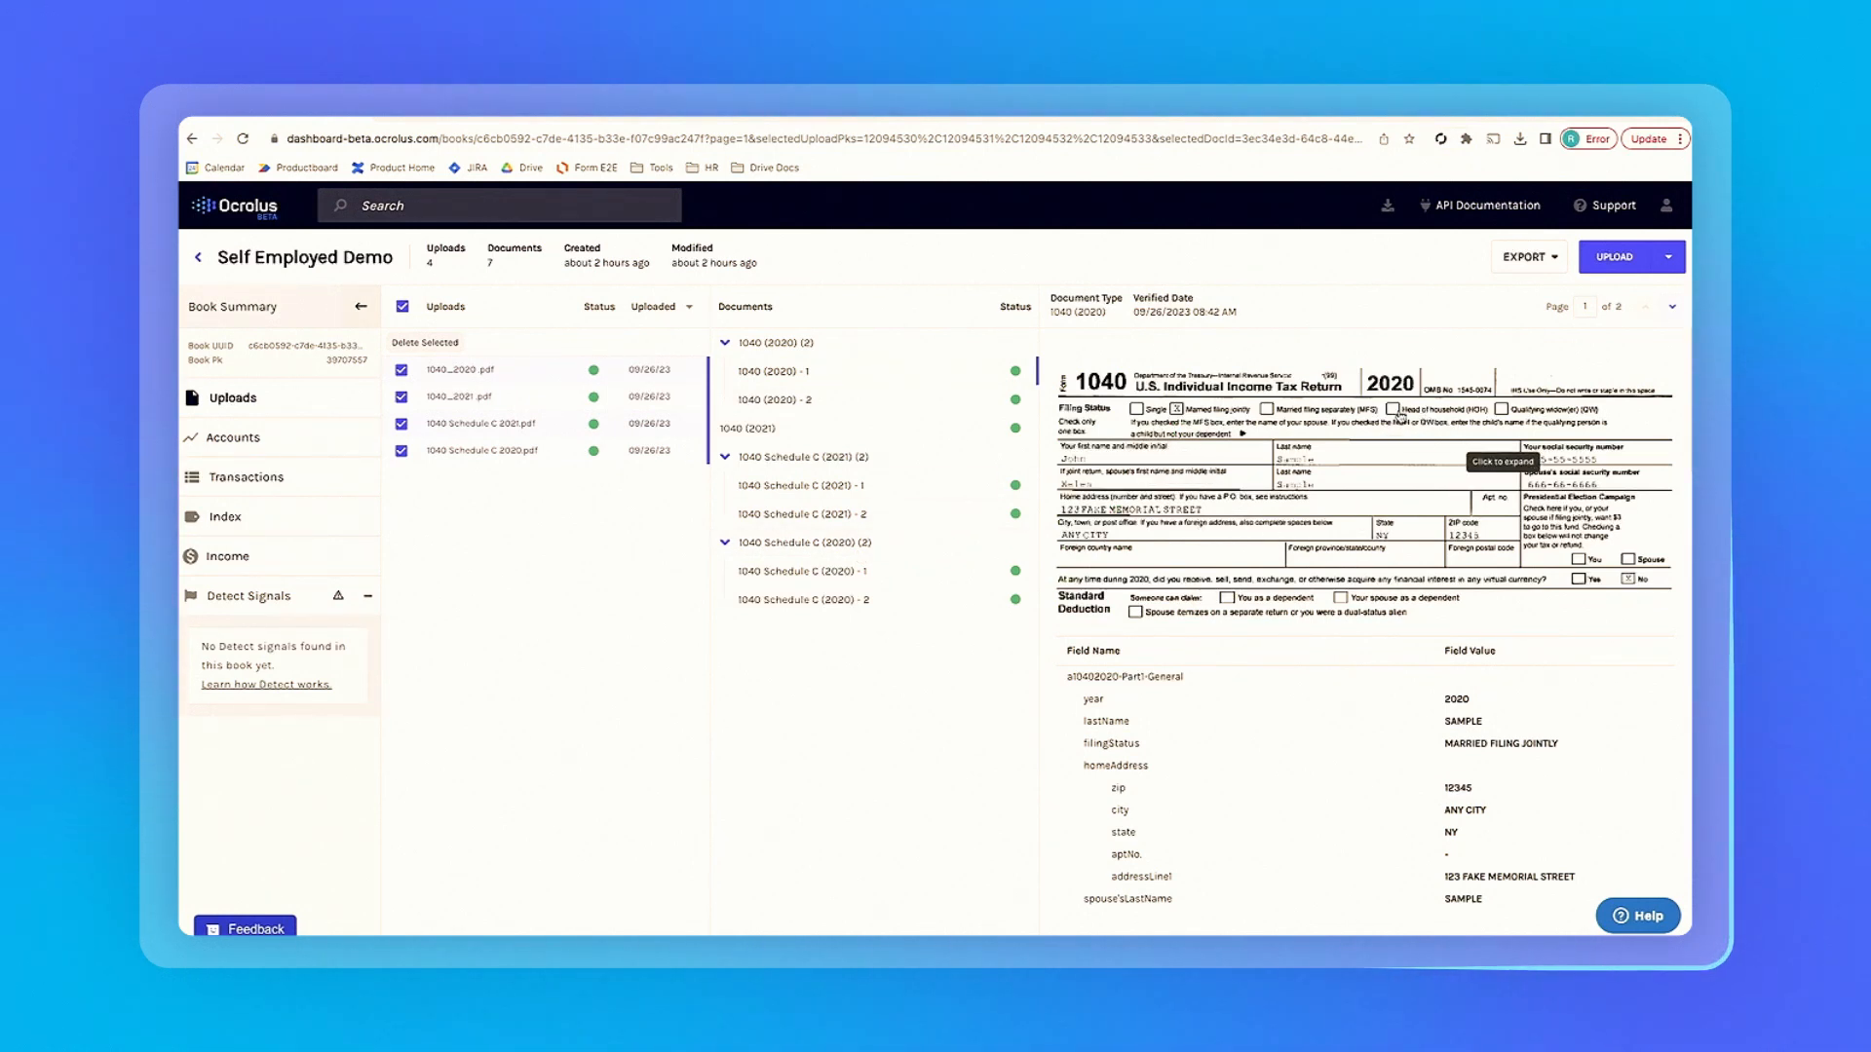
pyautogui.moveTo(1313, 739)
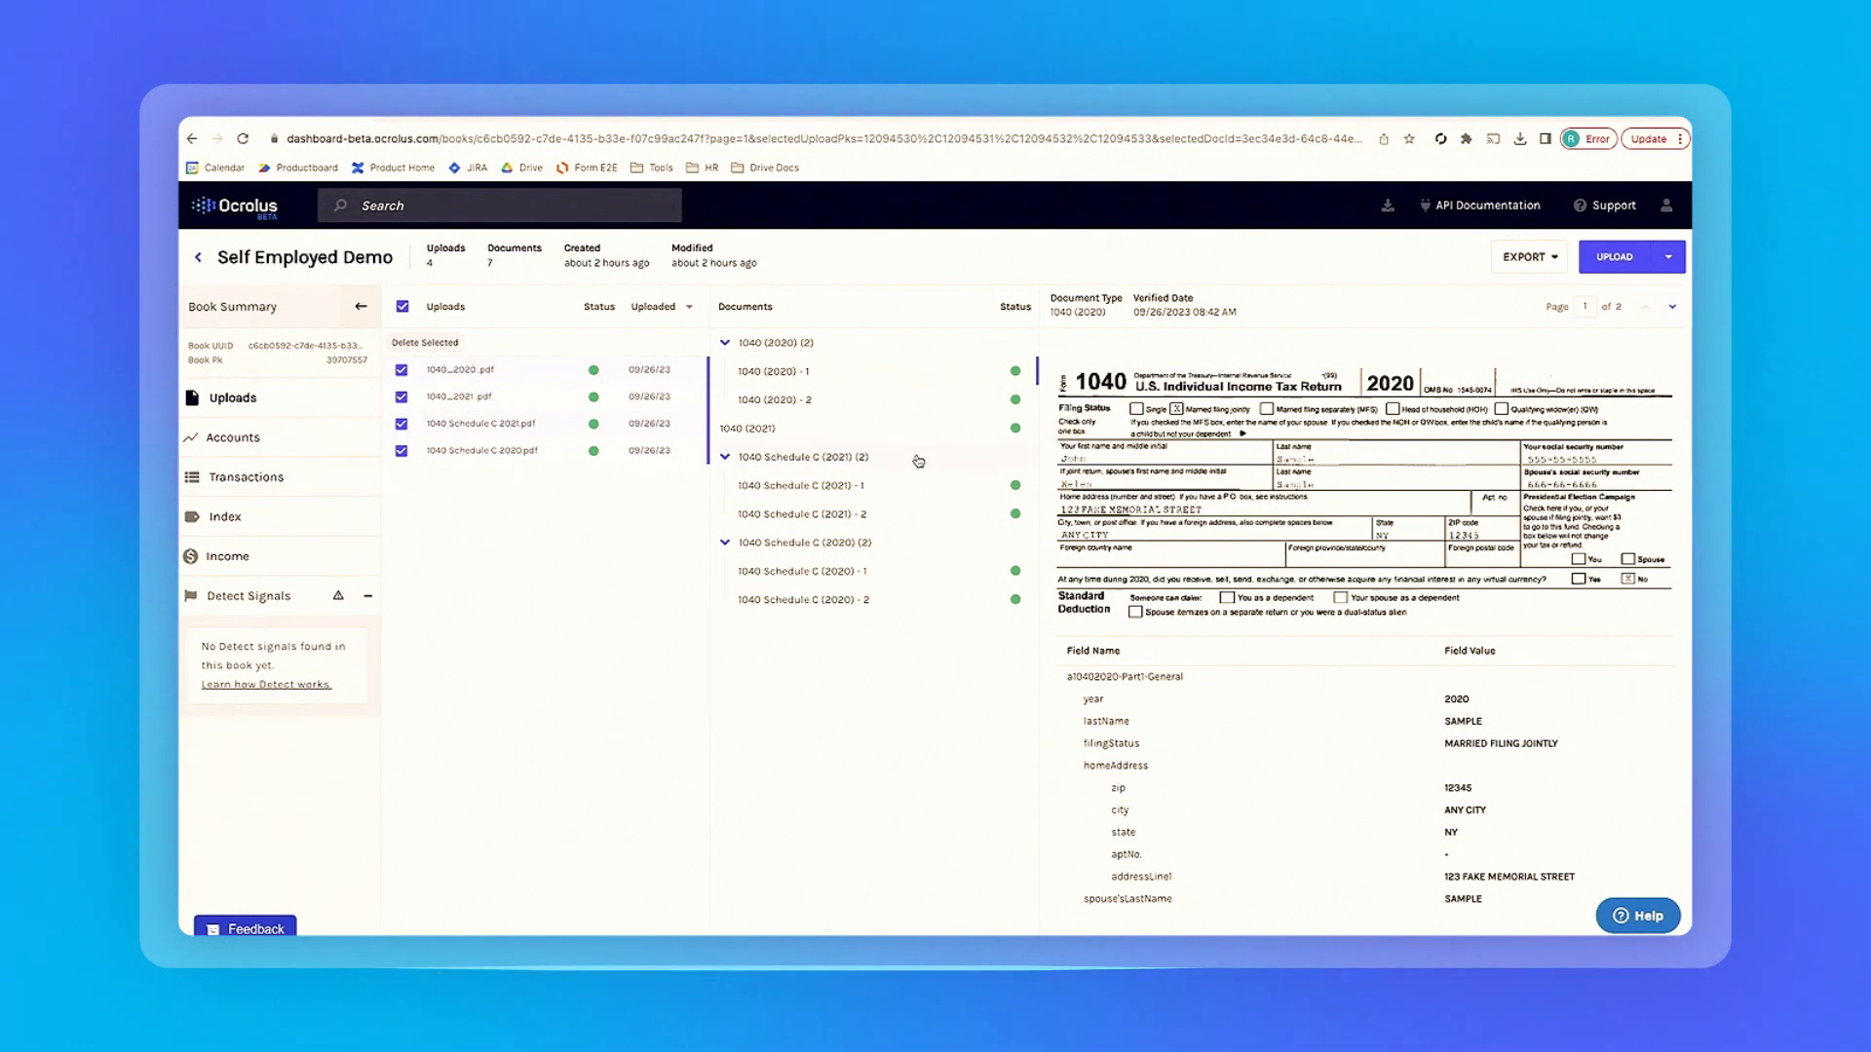
# Open the document Index and expand, then collapse, the 1040 (2020) group.
pyautogui.click(224, 517)
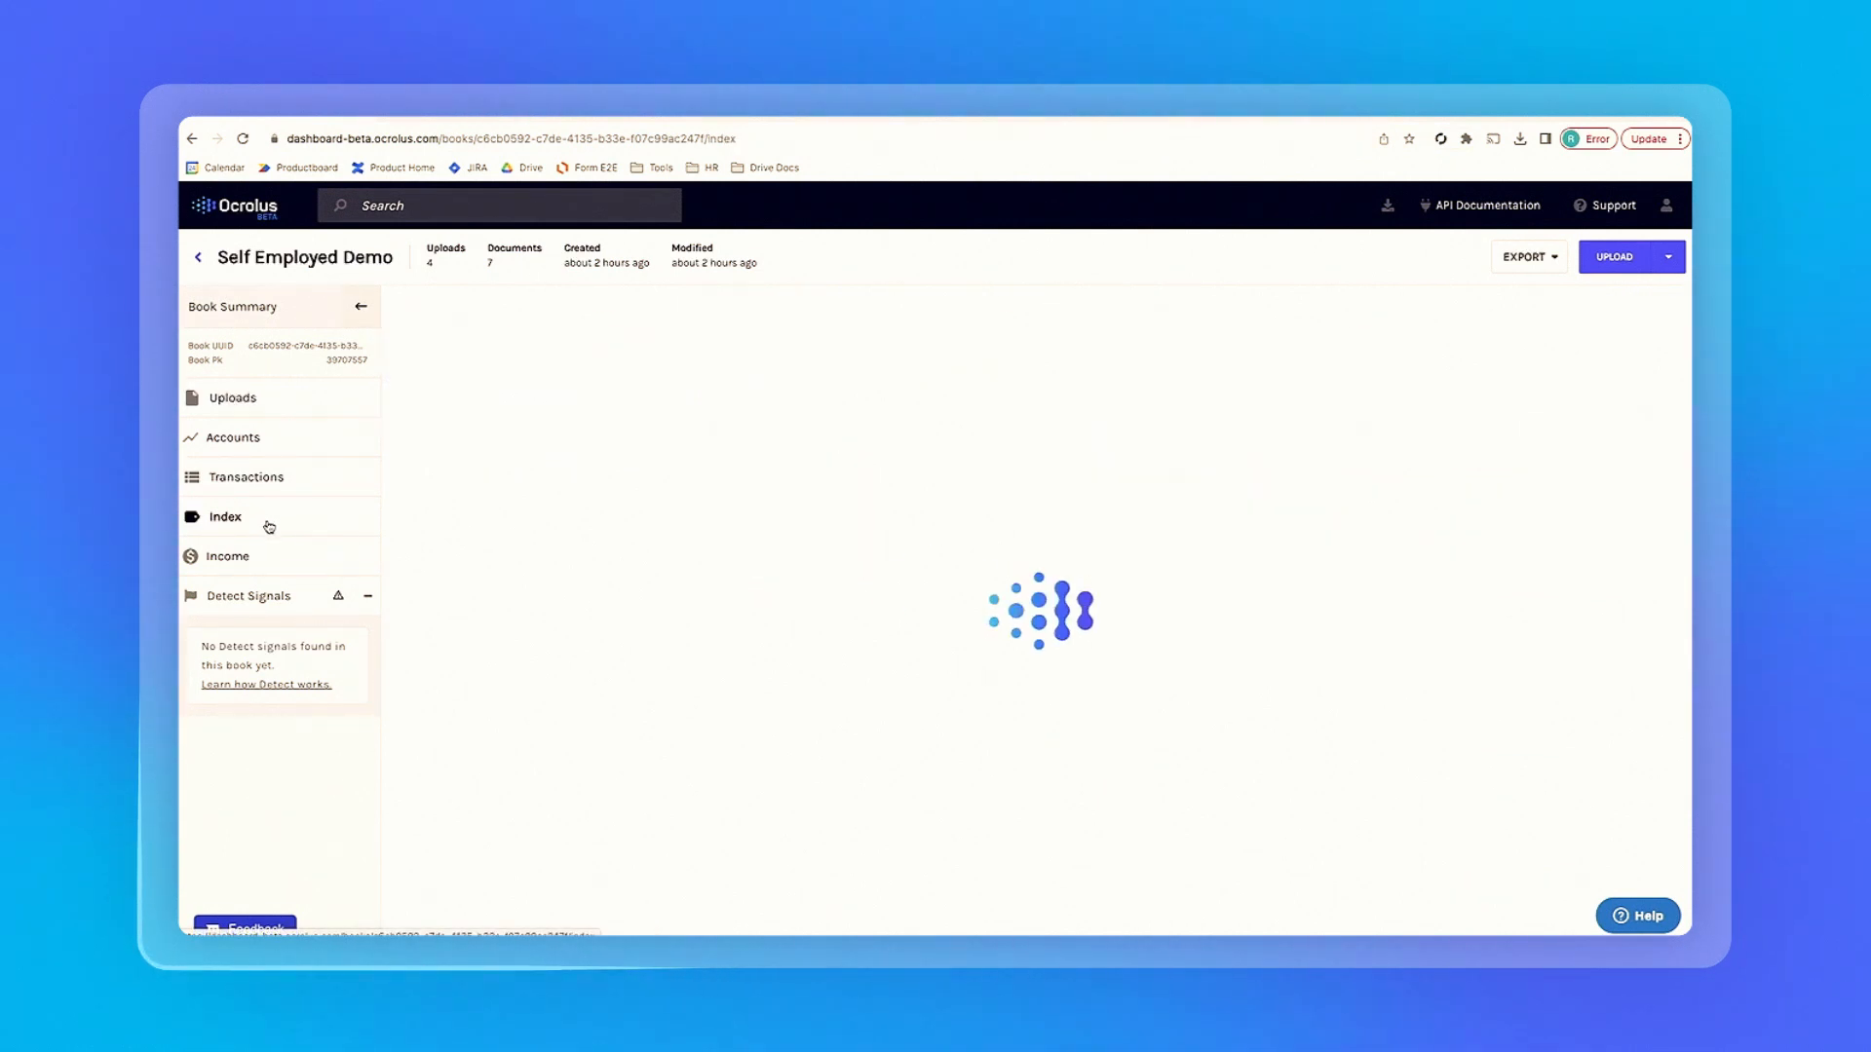
pyautogui.click(224, 516)
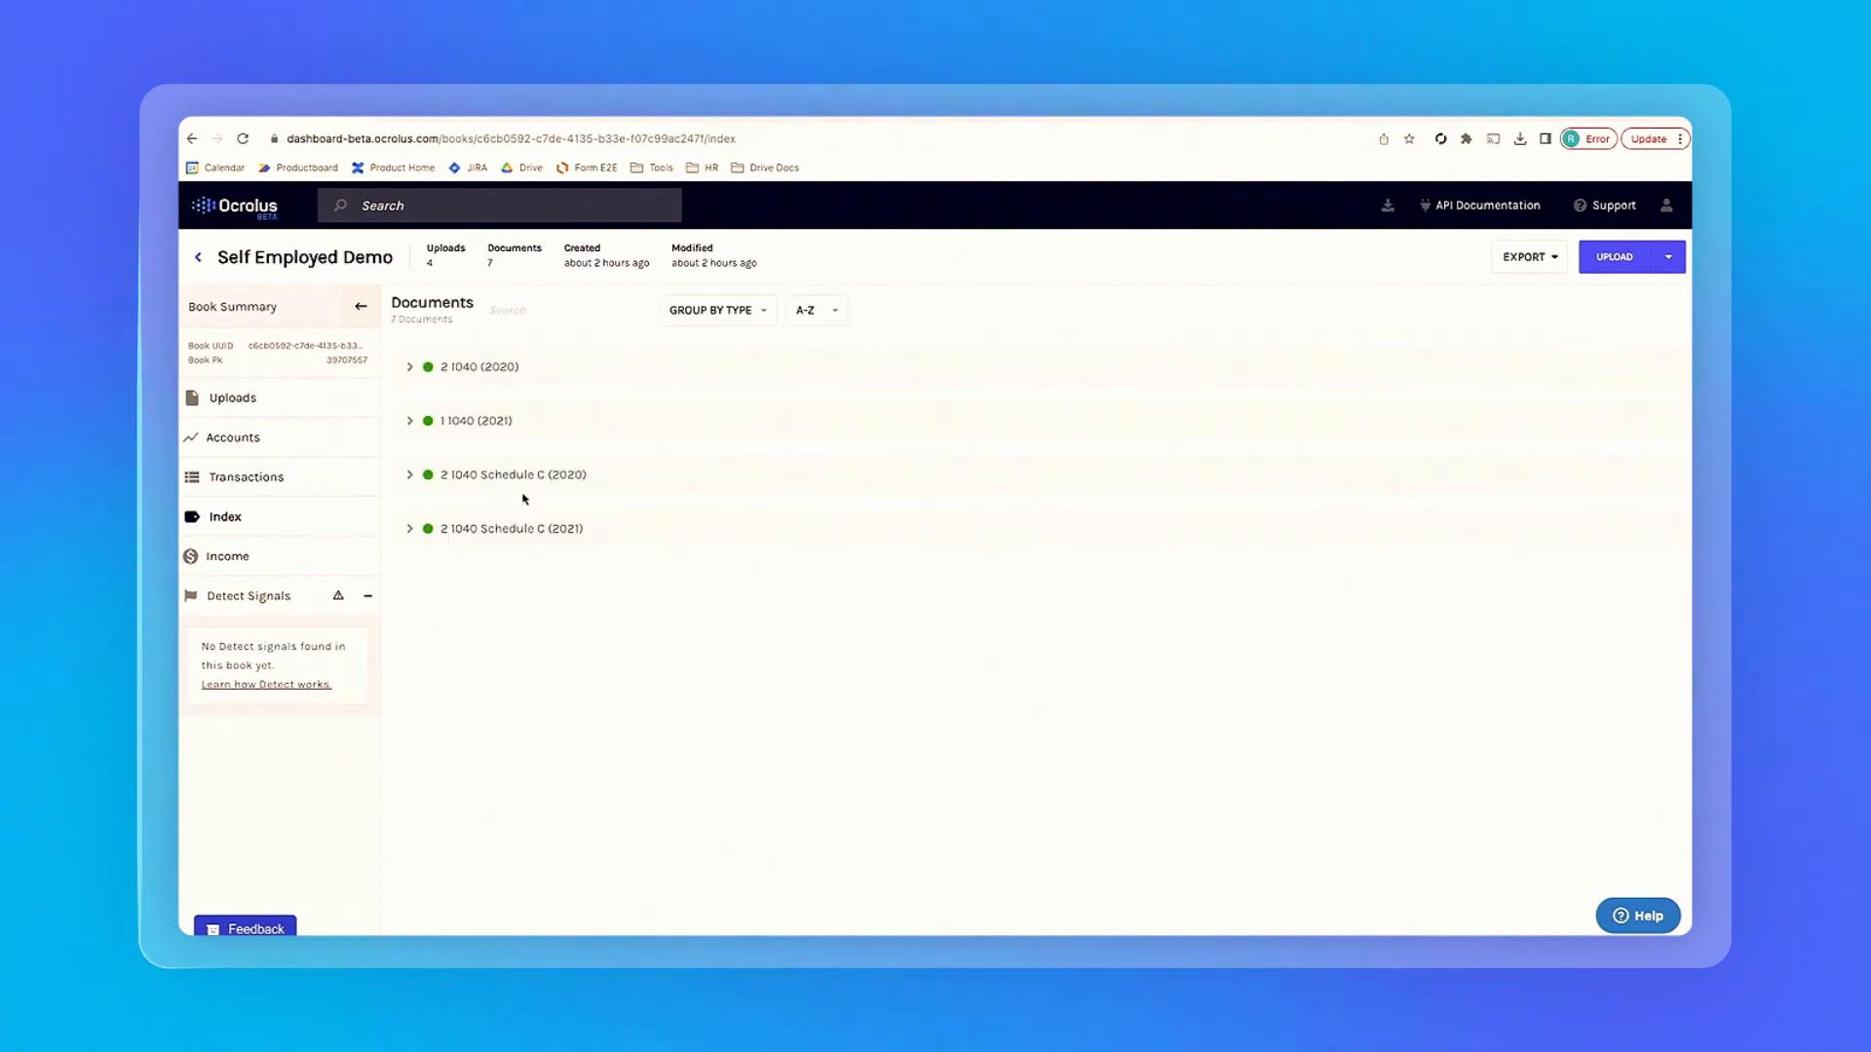
pyautogui.moveTo(569, 639)
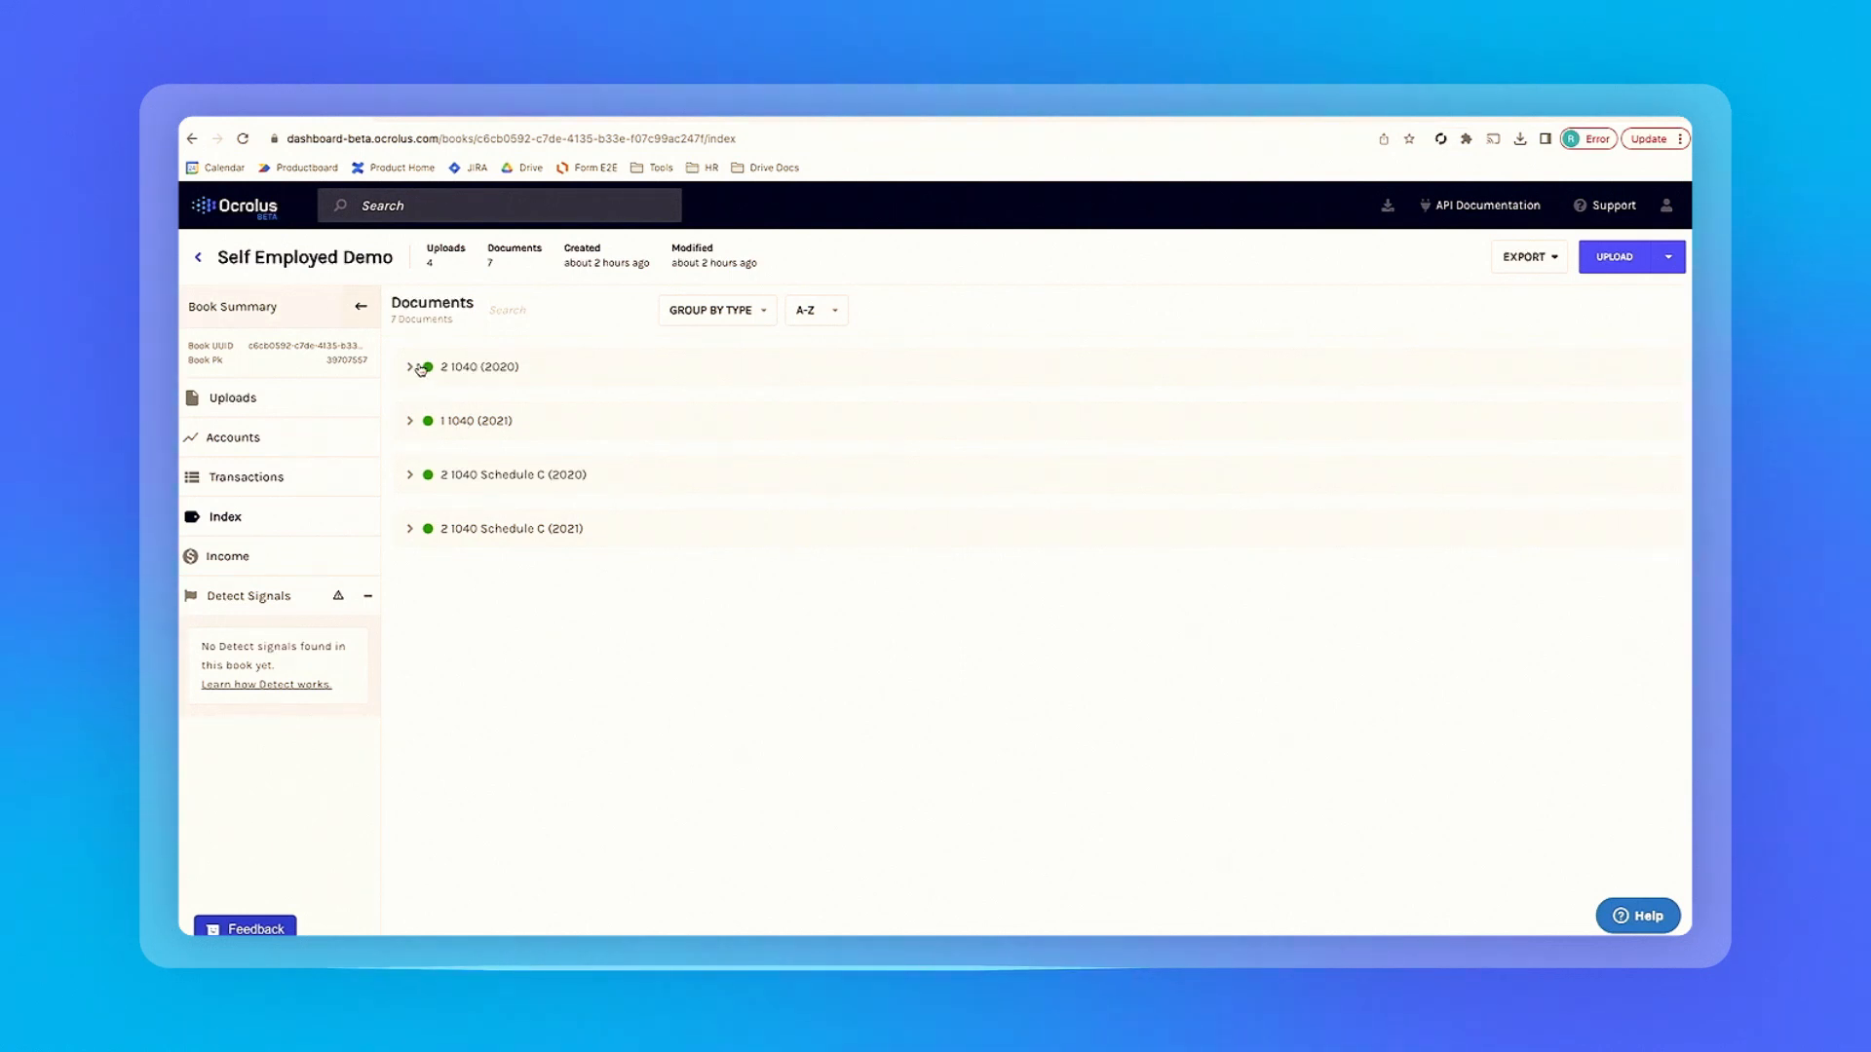
pyautogui.click(410, 368)
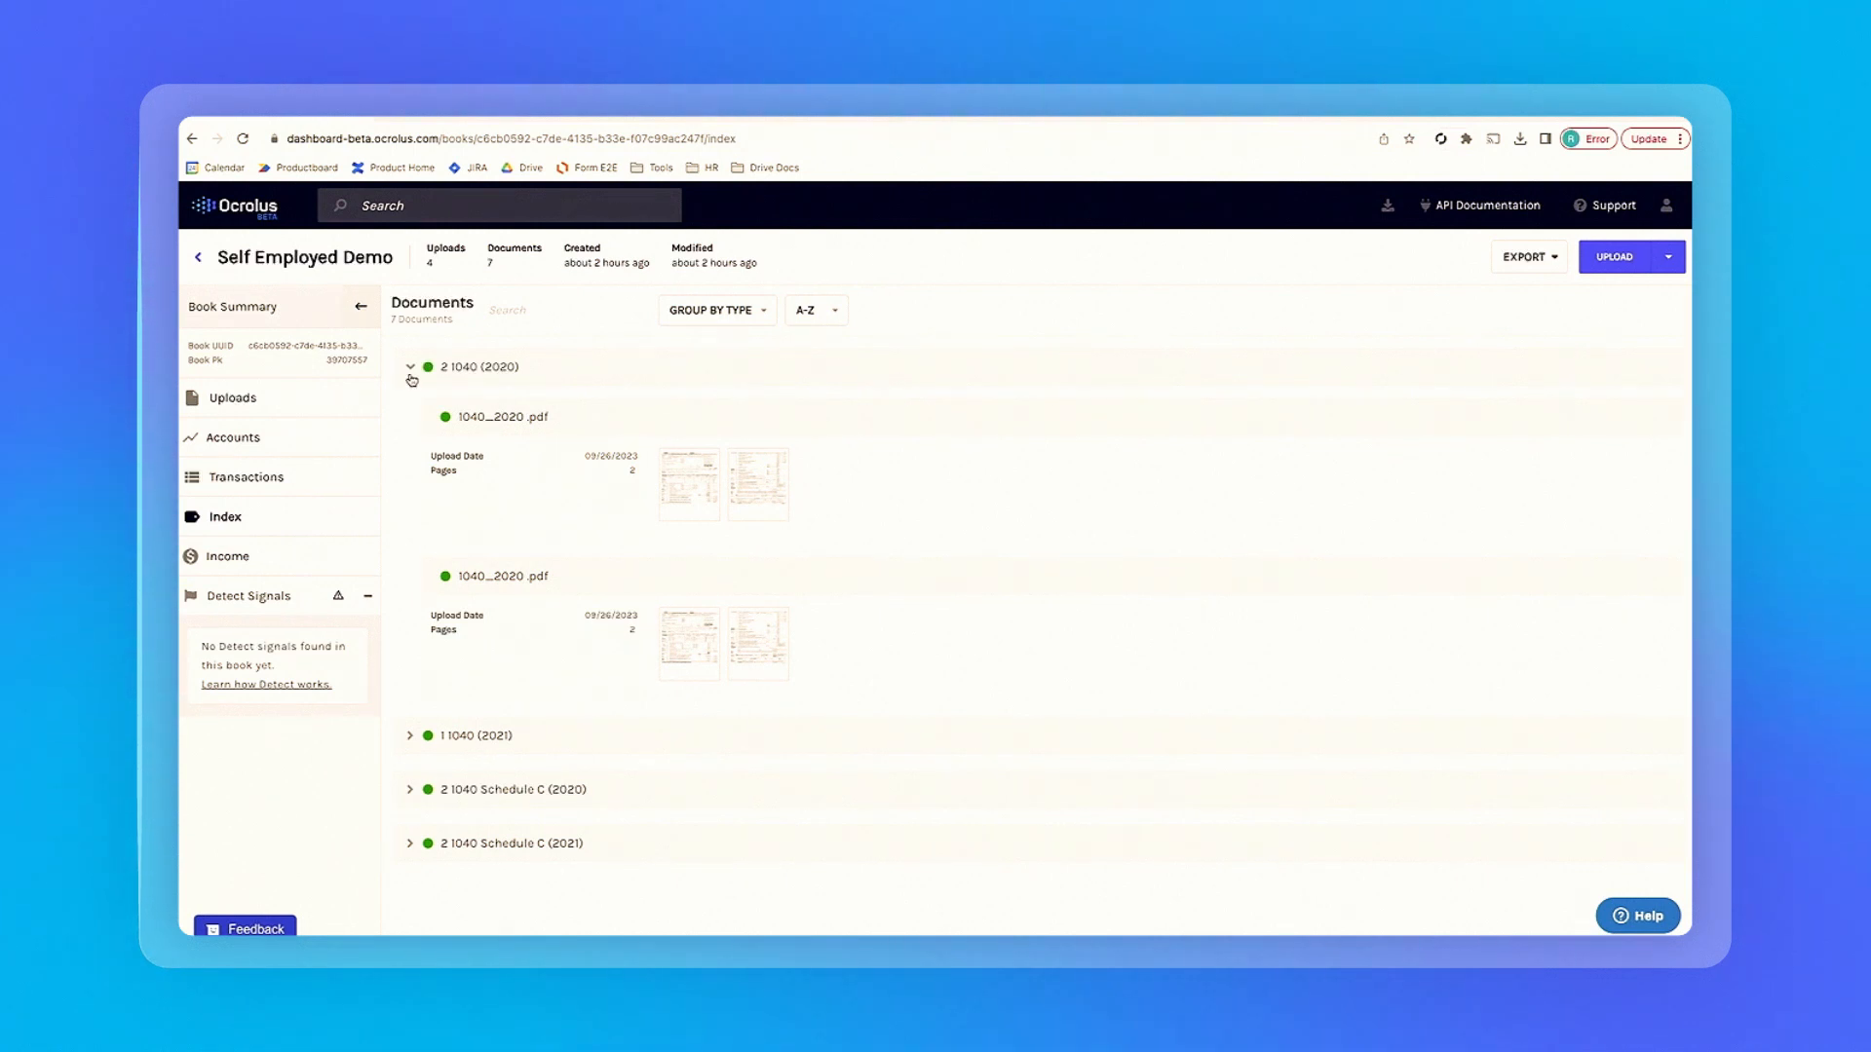
pyautogui.click(410, 367)
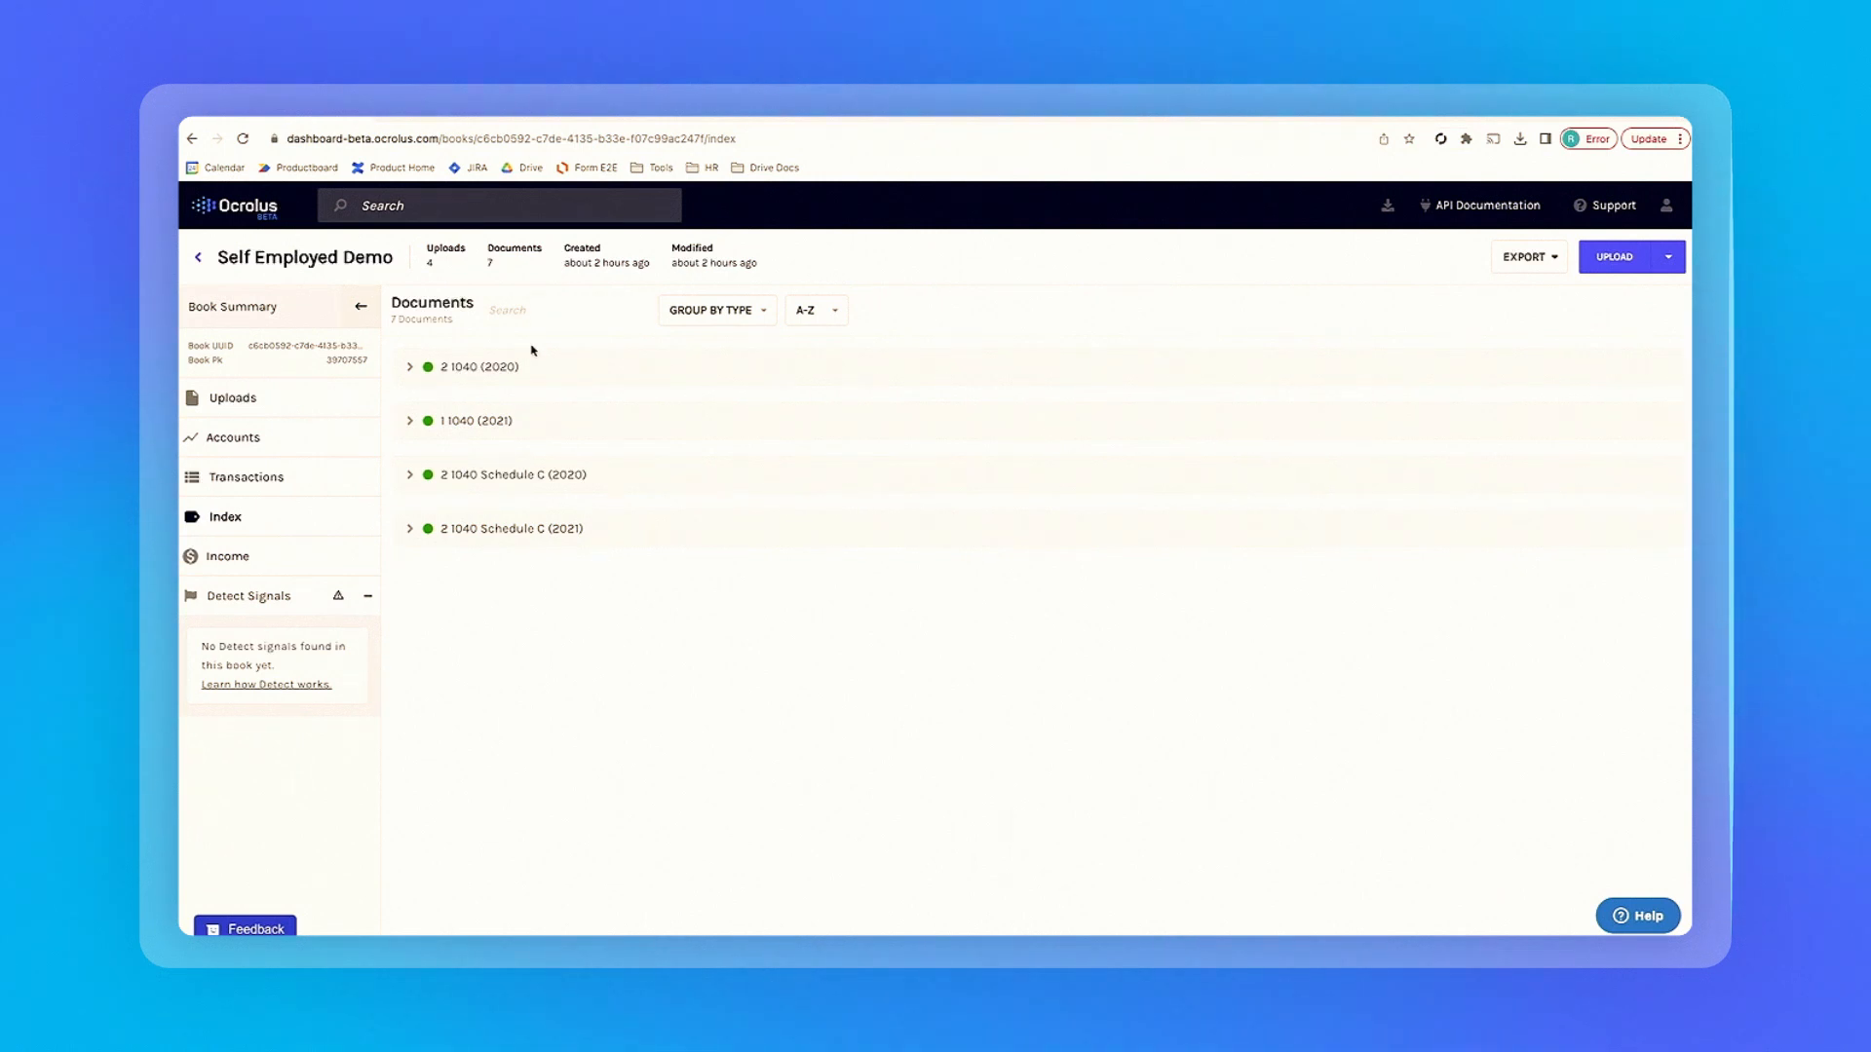
pyautogui.moveTo(535, 475)
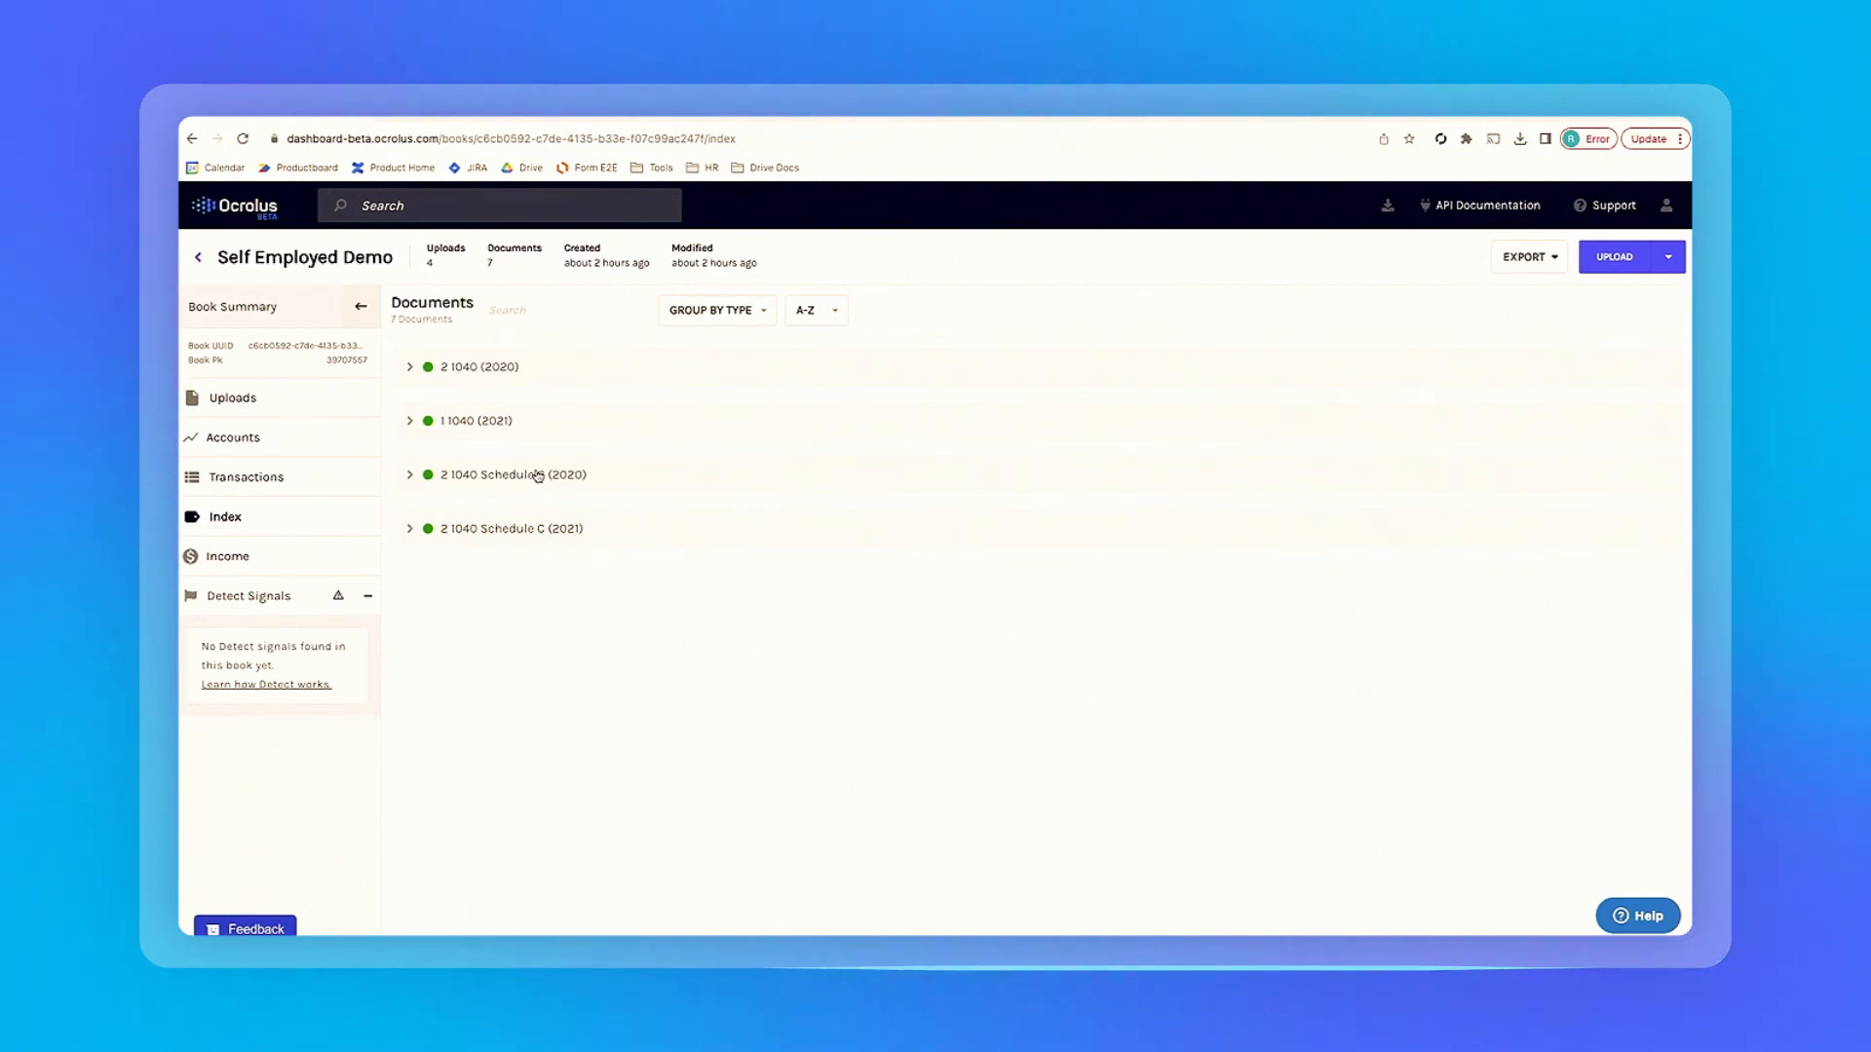
# Group the documents by upload date briefly, then switch grouping back to Type.
pyautogui.click(711, 310)
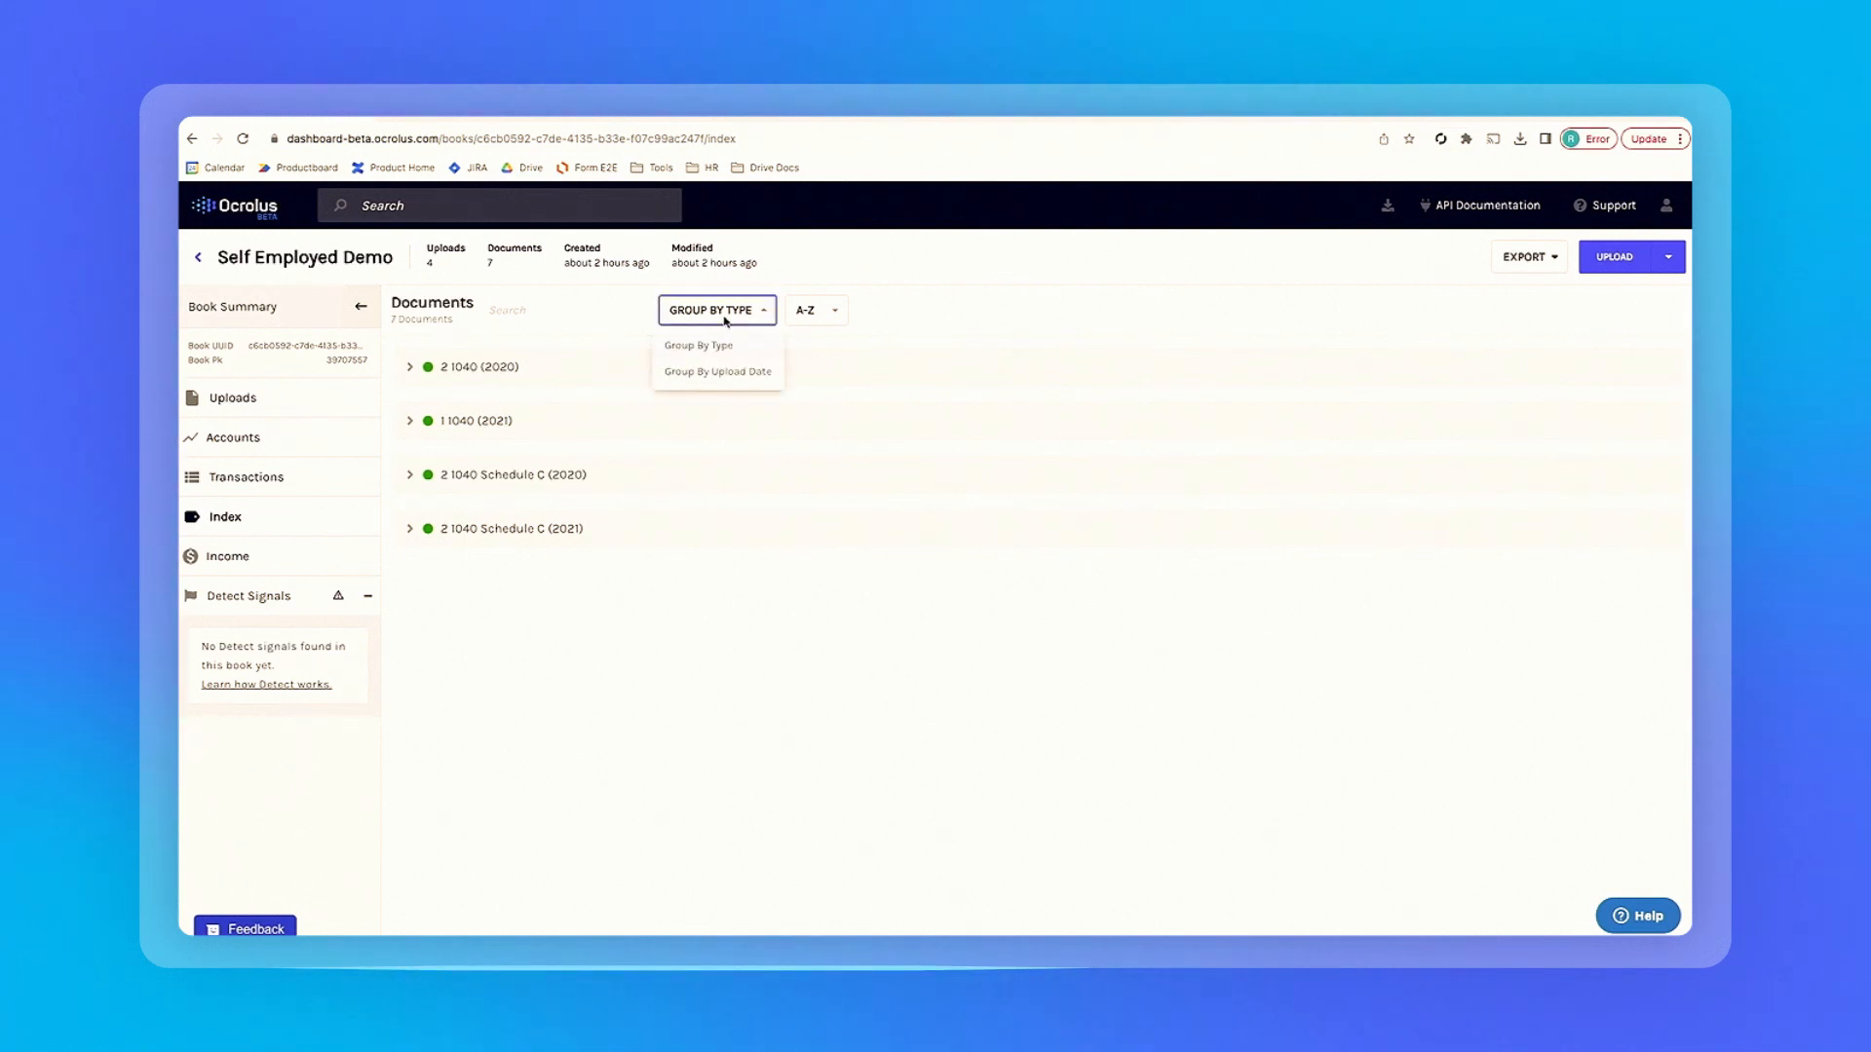
pyautogui.click(716, 371)
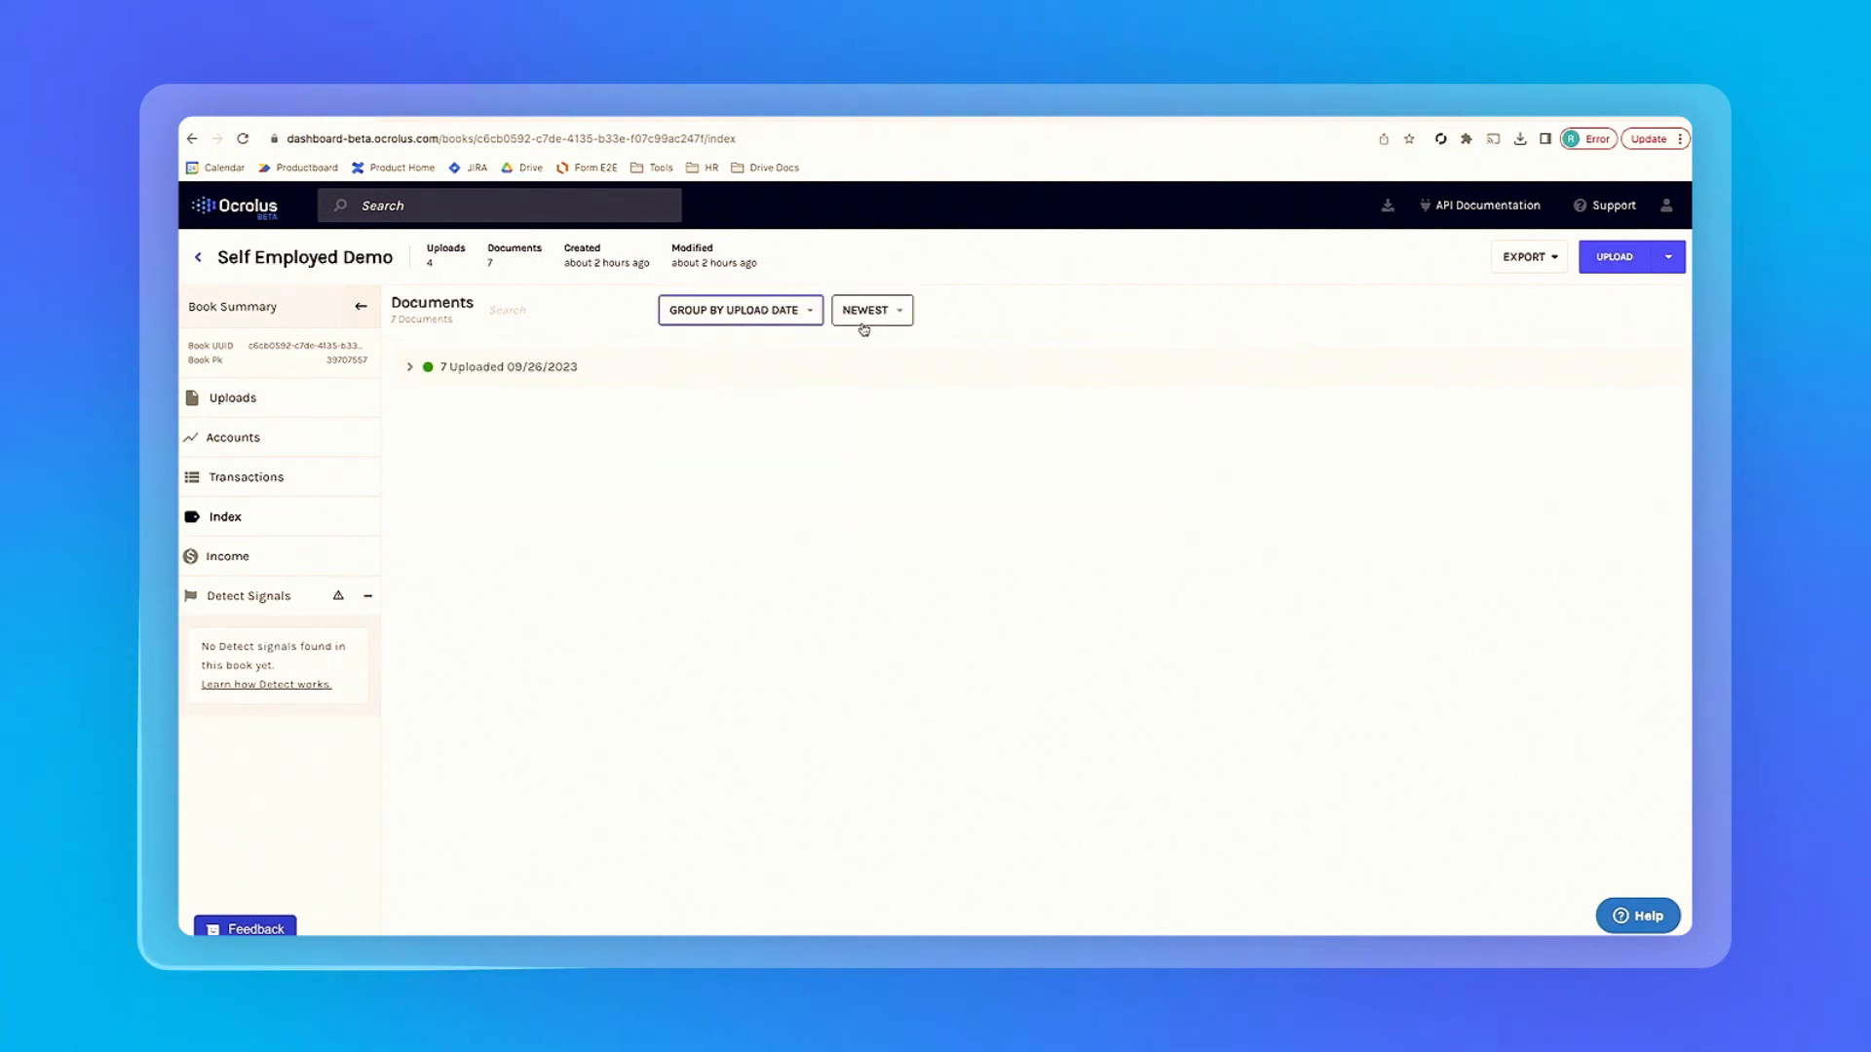
pyautogui.click(740, 310)
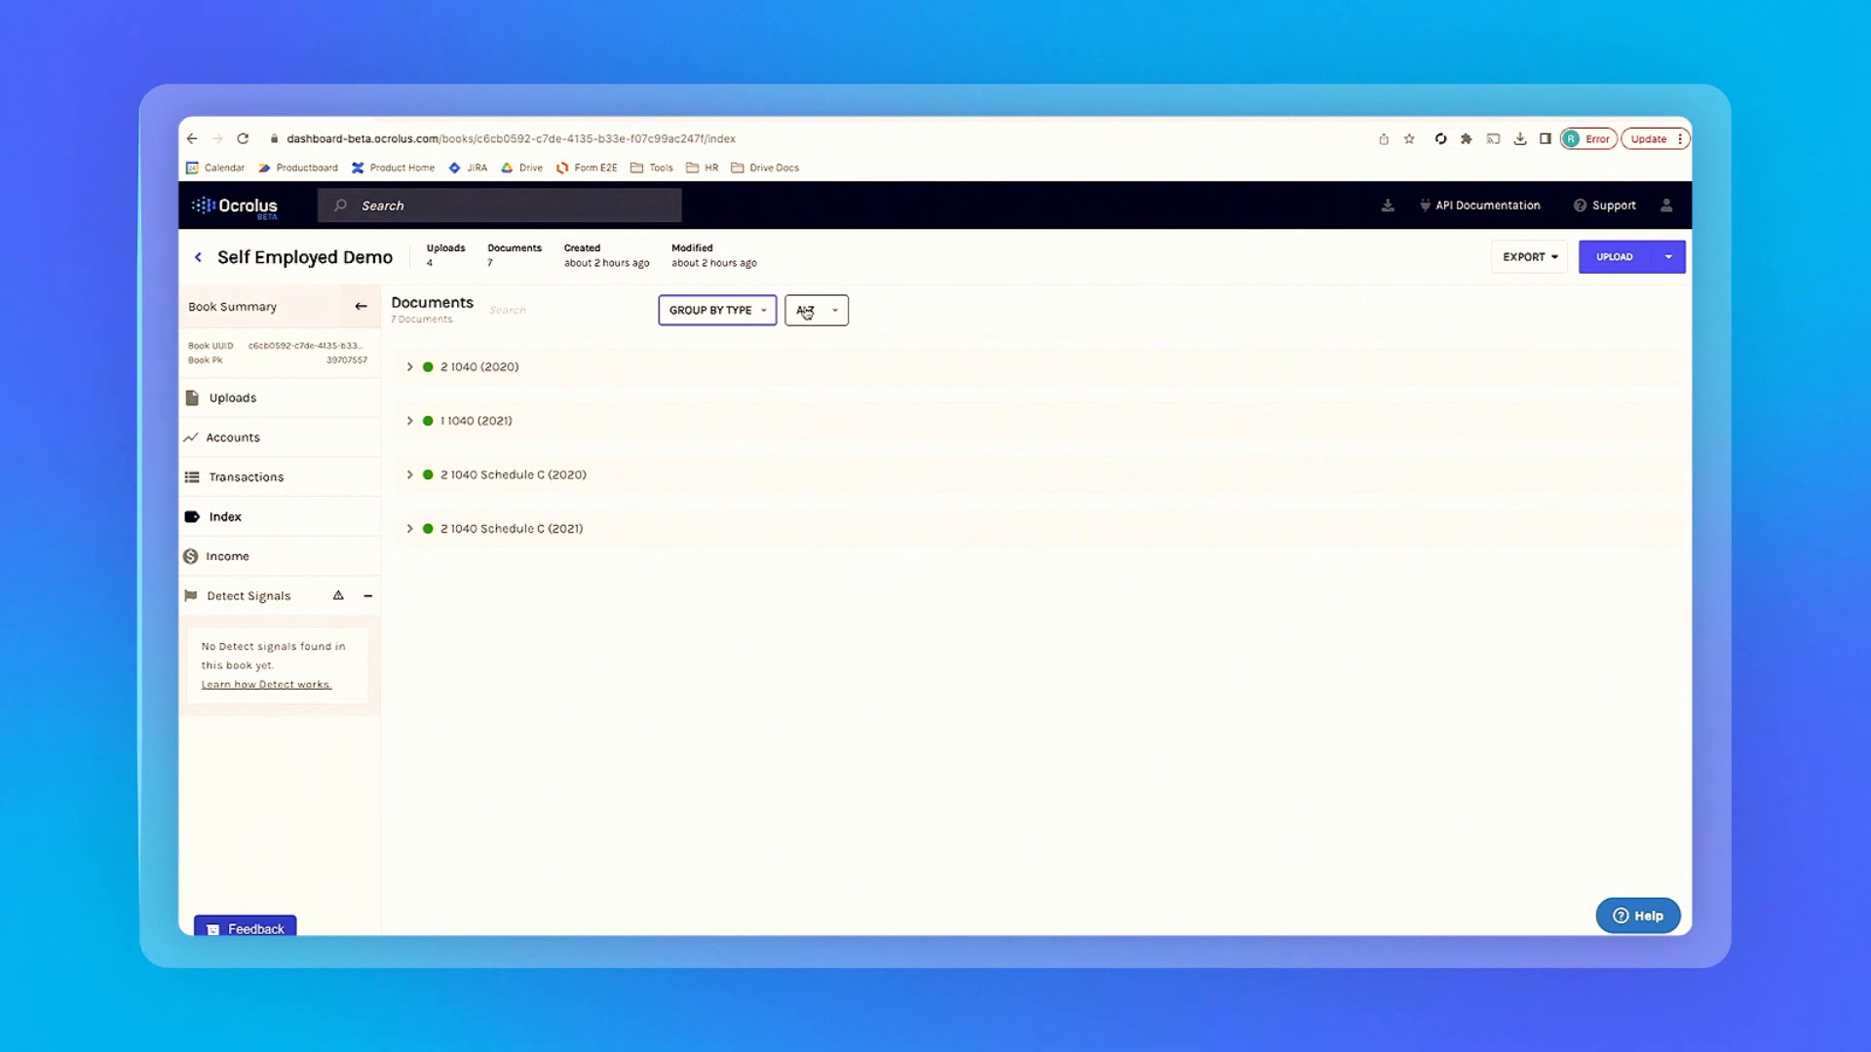
pyautogui.click(817, 310)
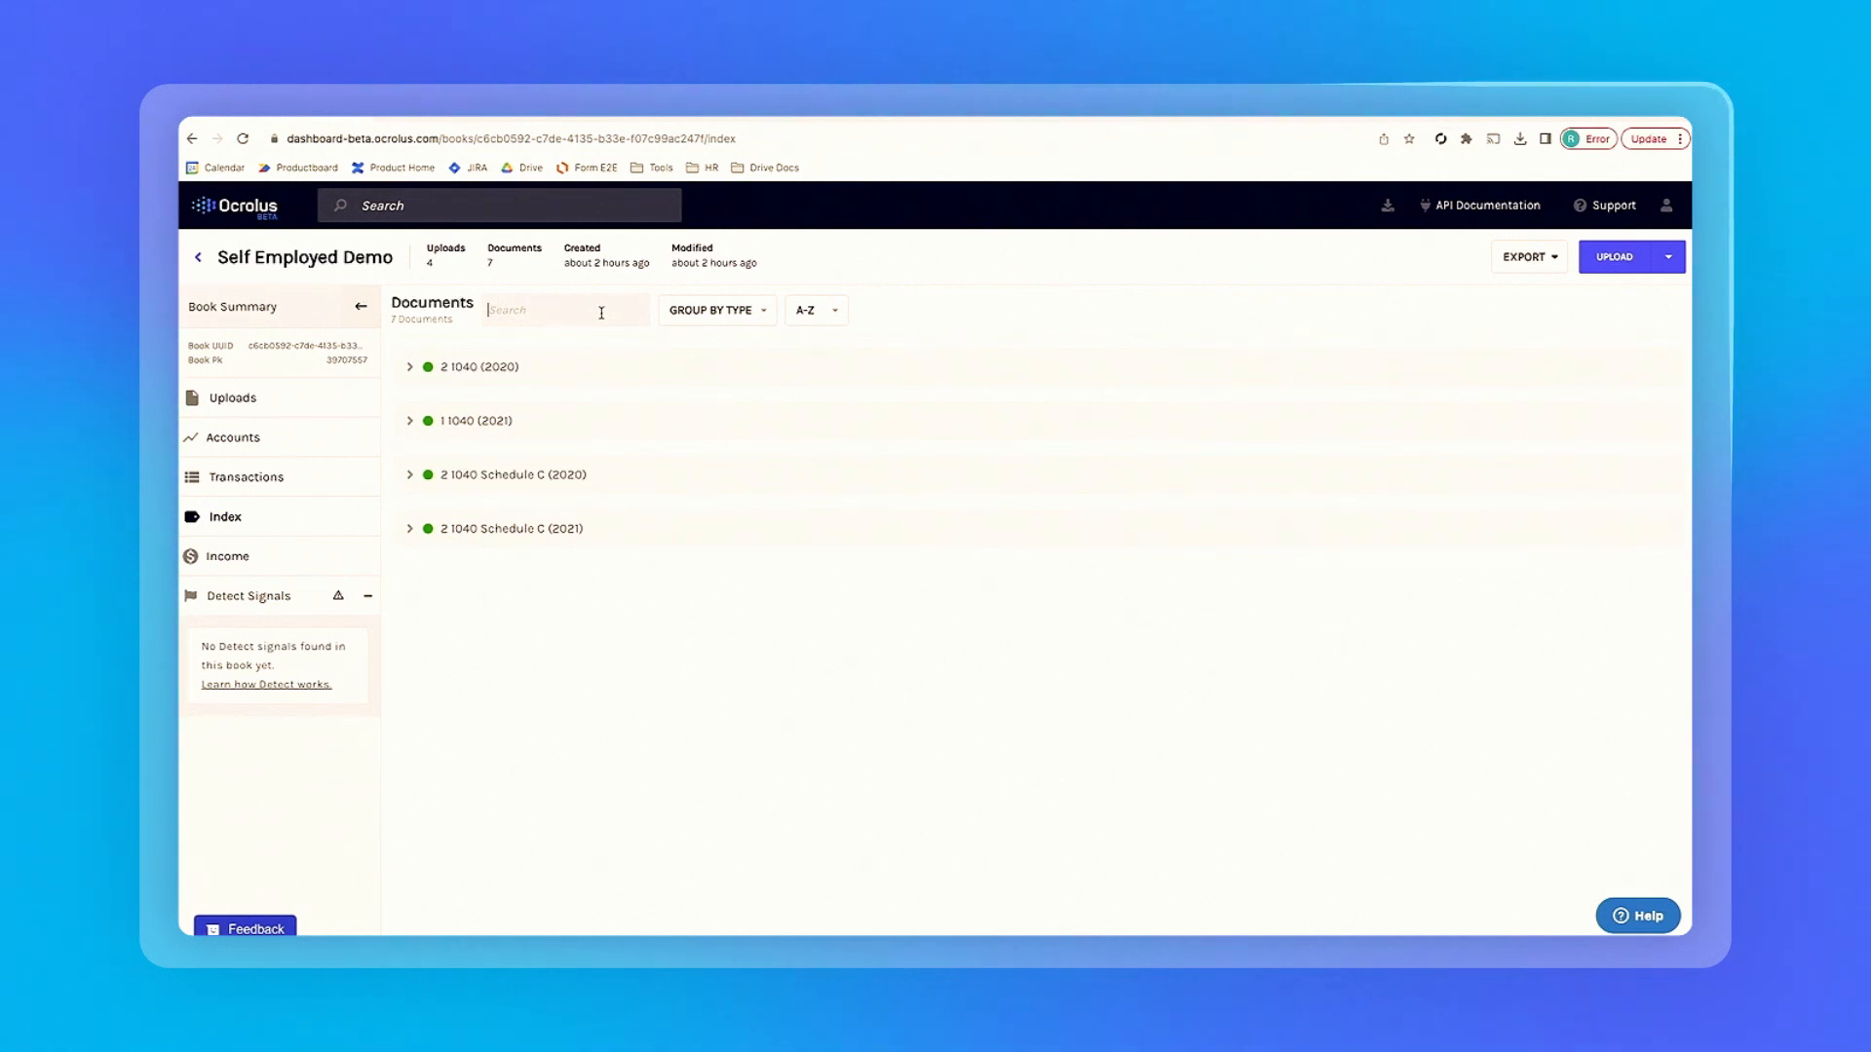
# Show the Self-employed income tab, totaling $2,376.15 from the 2021 Schedule C.
pyautogui.click(228, 557)
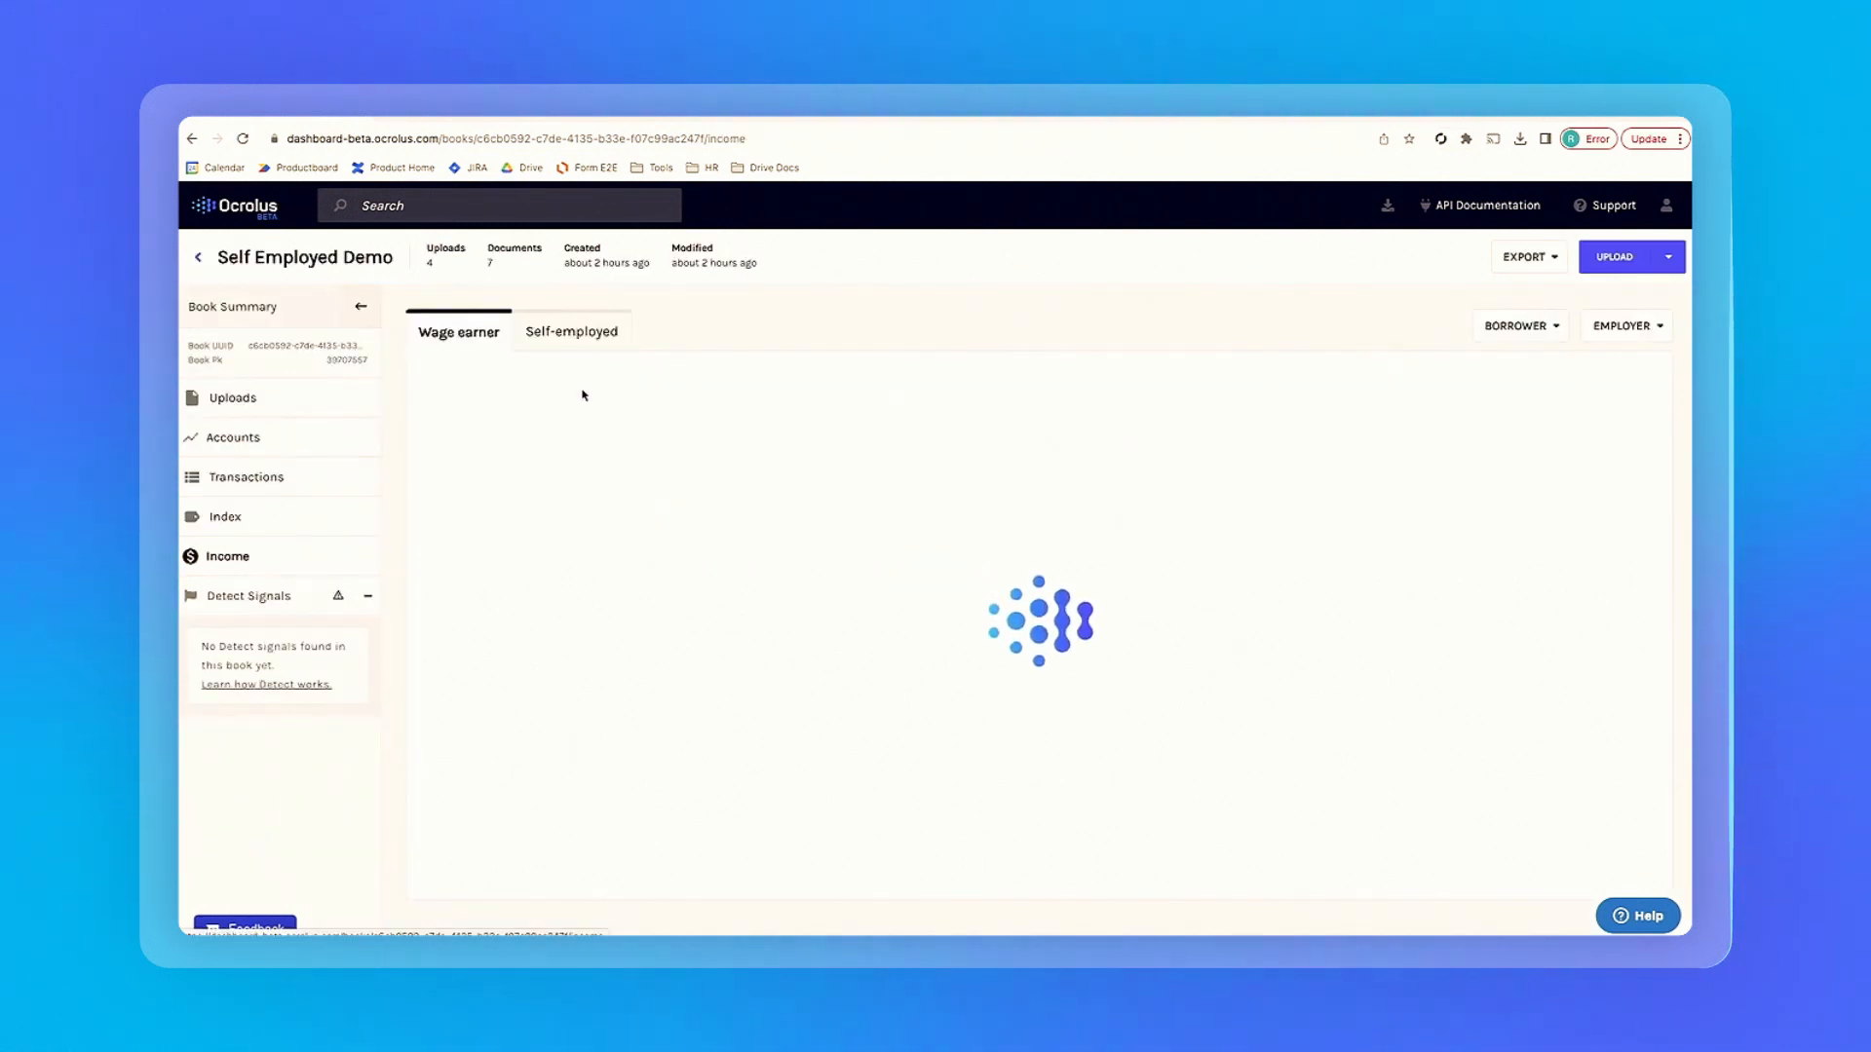
pyautogui.click(572, 331)
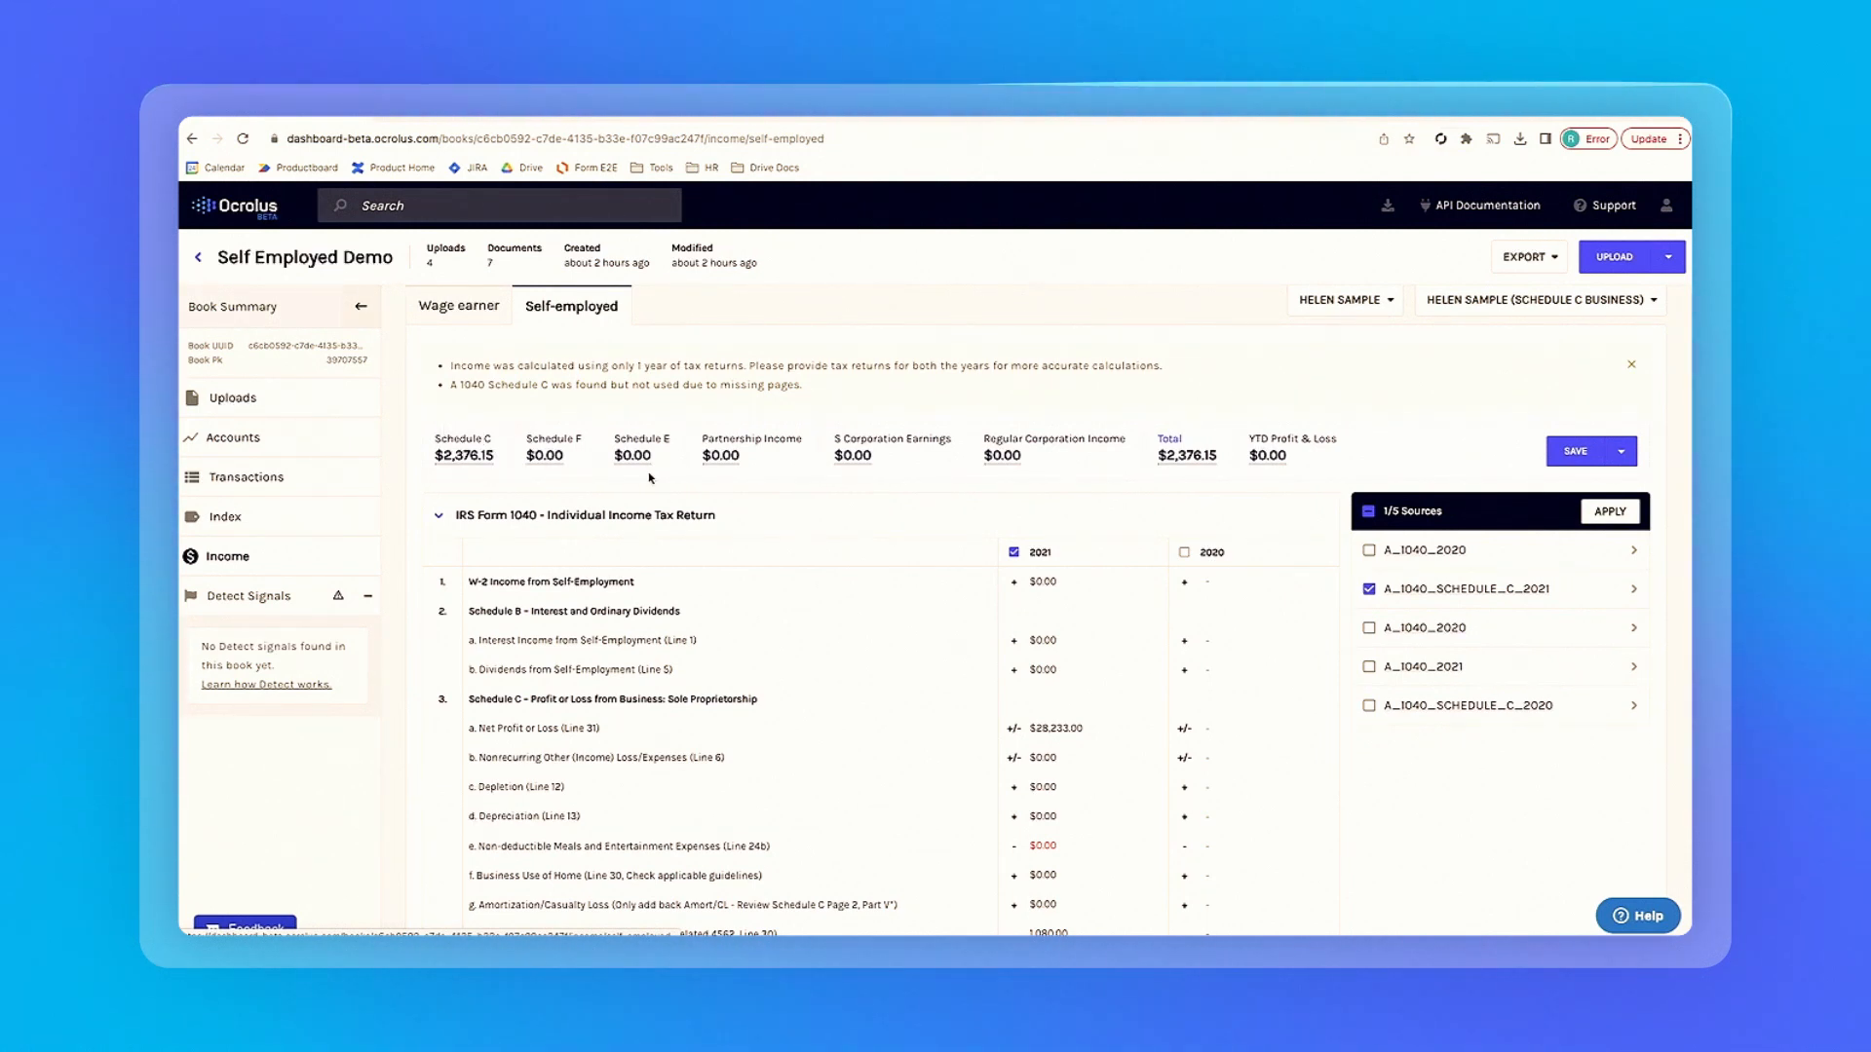
pyautogui.moveTo(1180, 483)
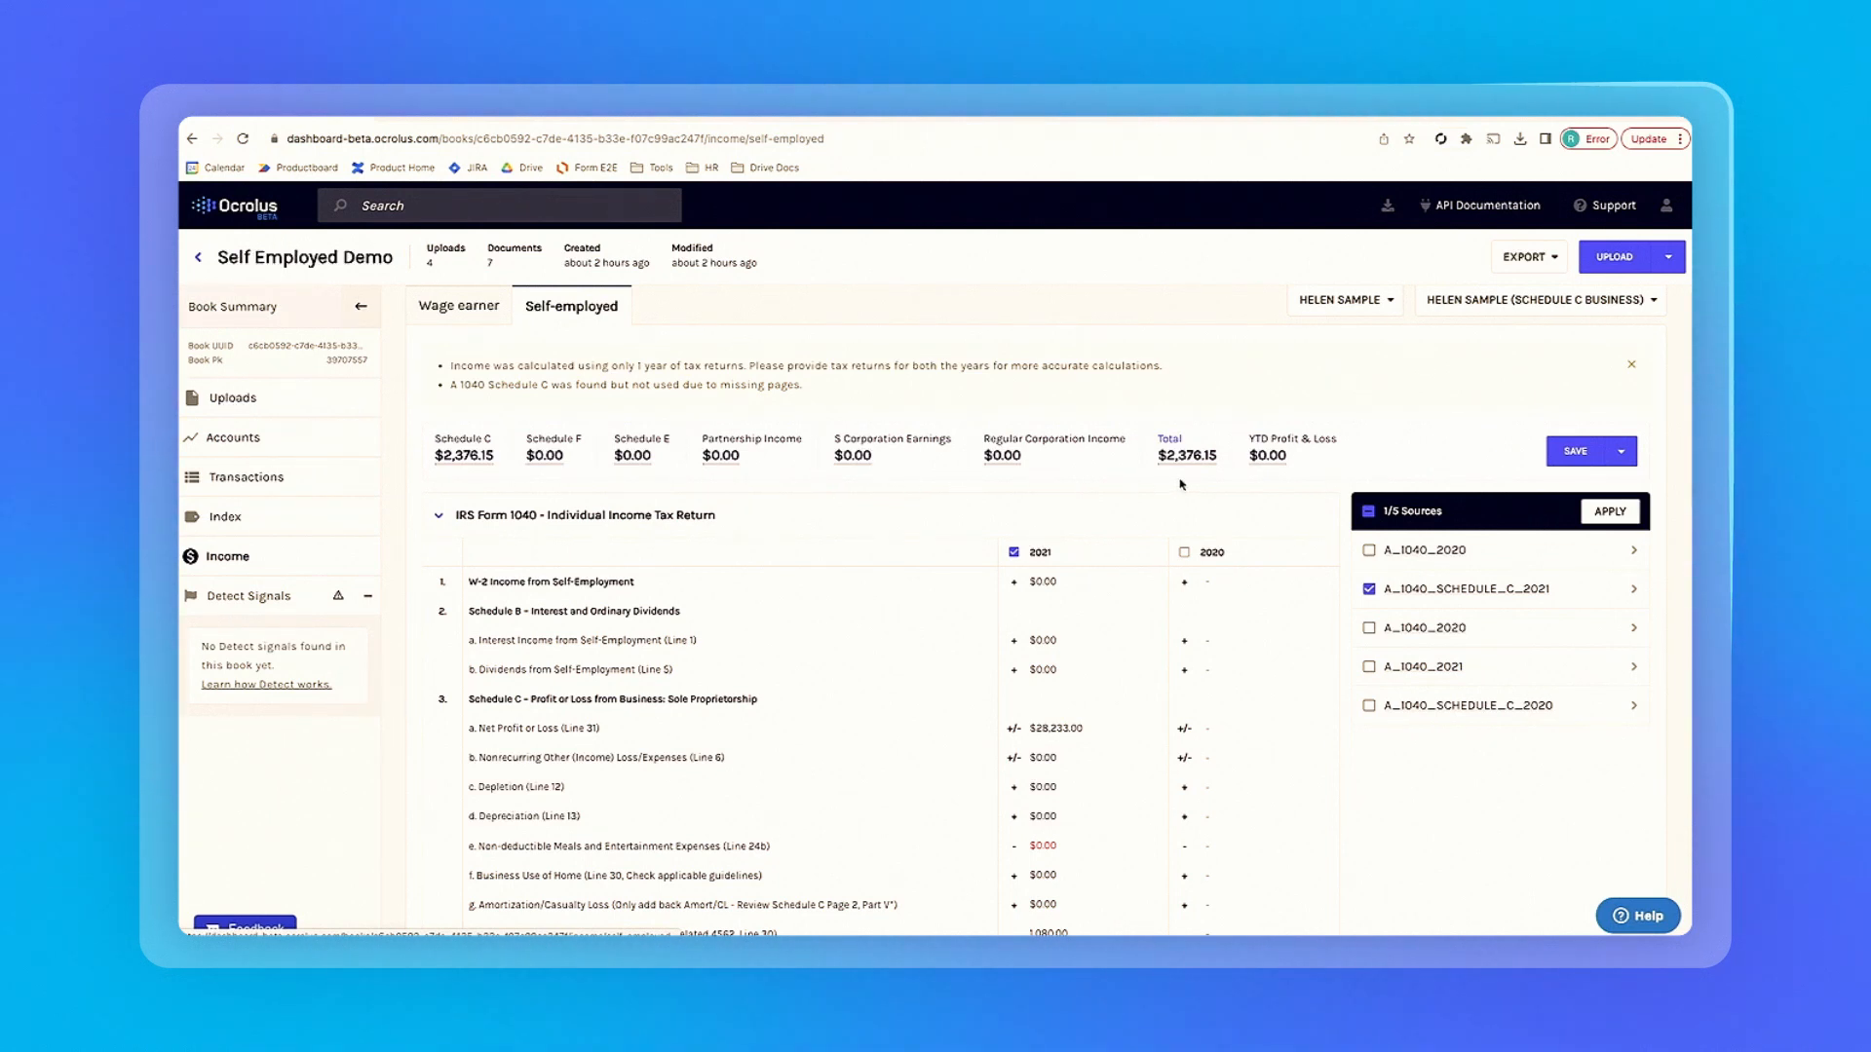
pyautogui.moveTo(907, 466)
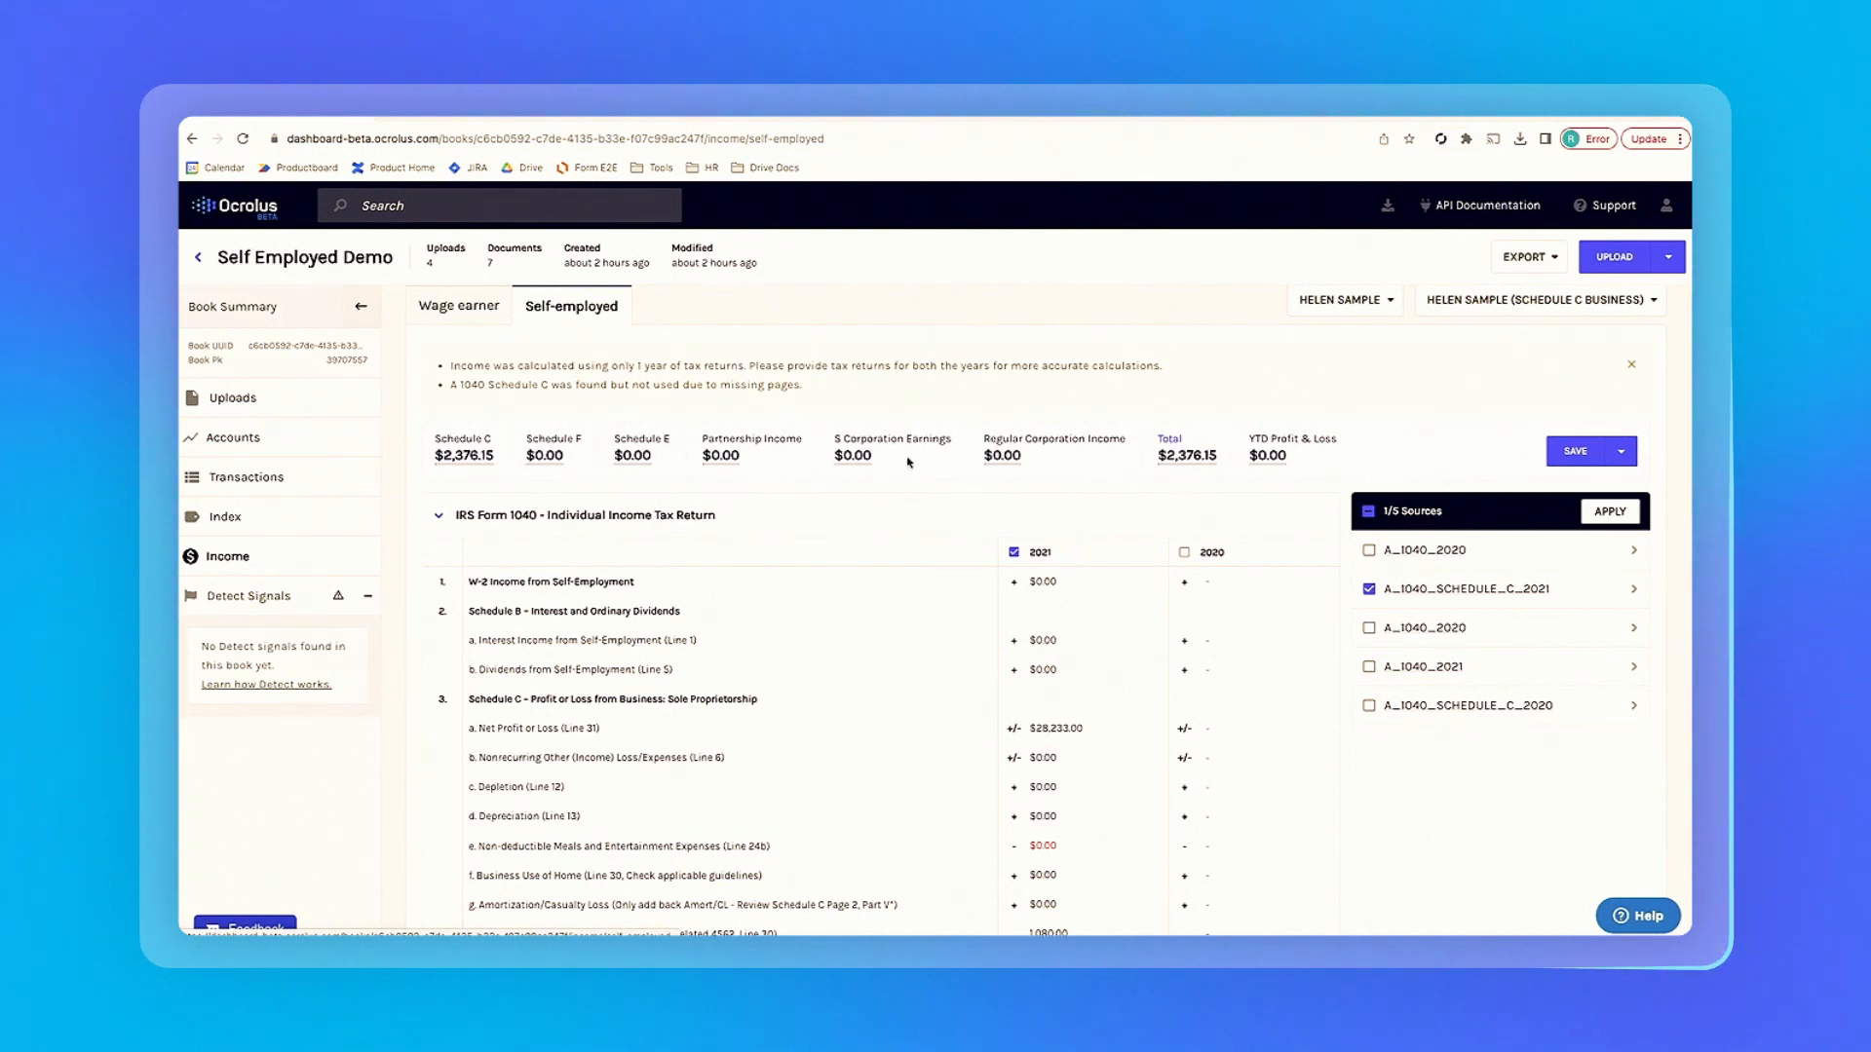
pyautogui.moveTo(1202, 480)
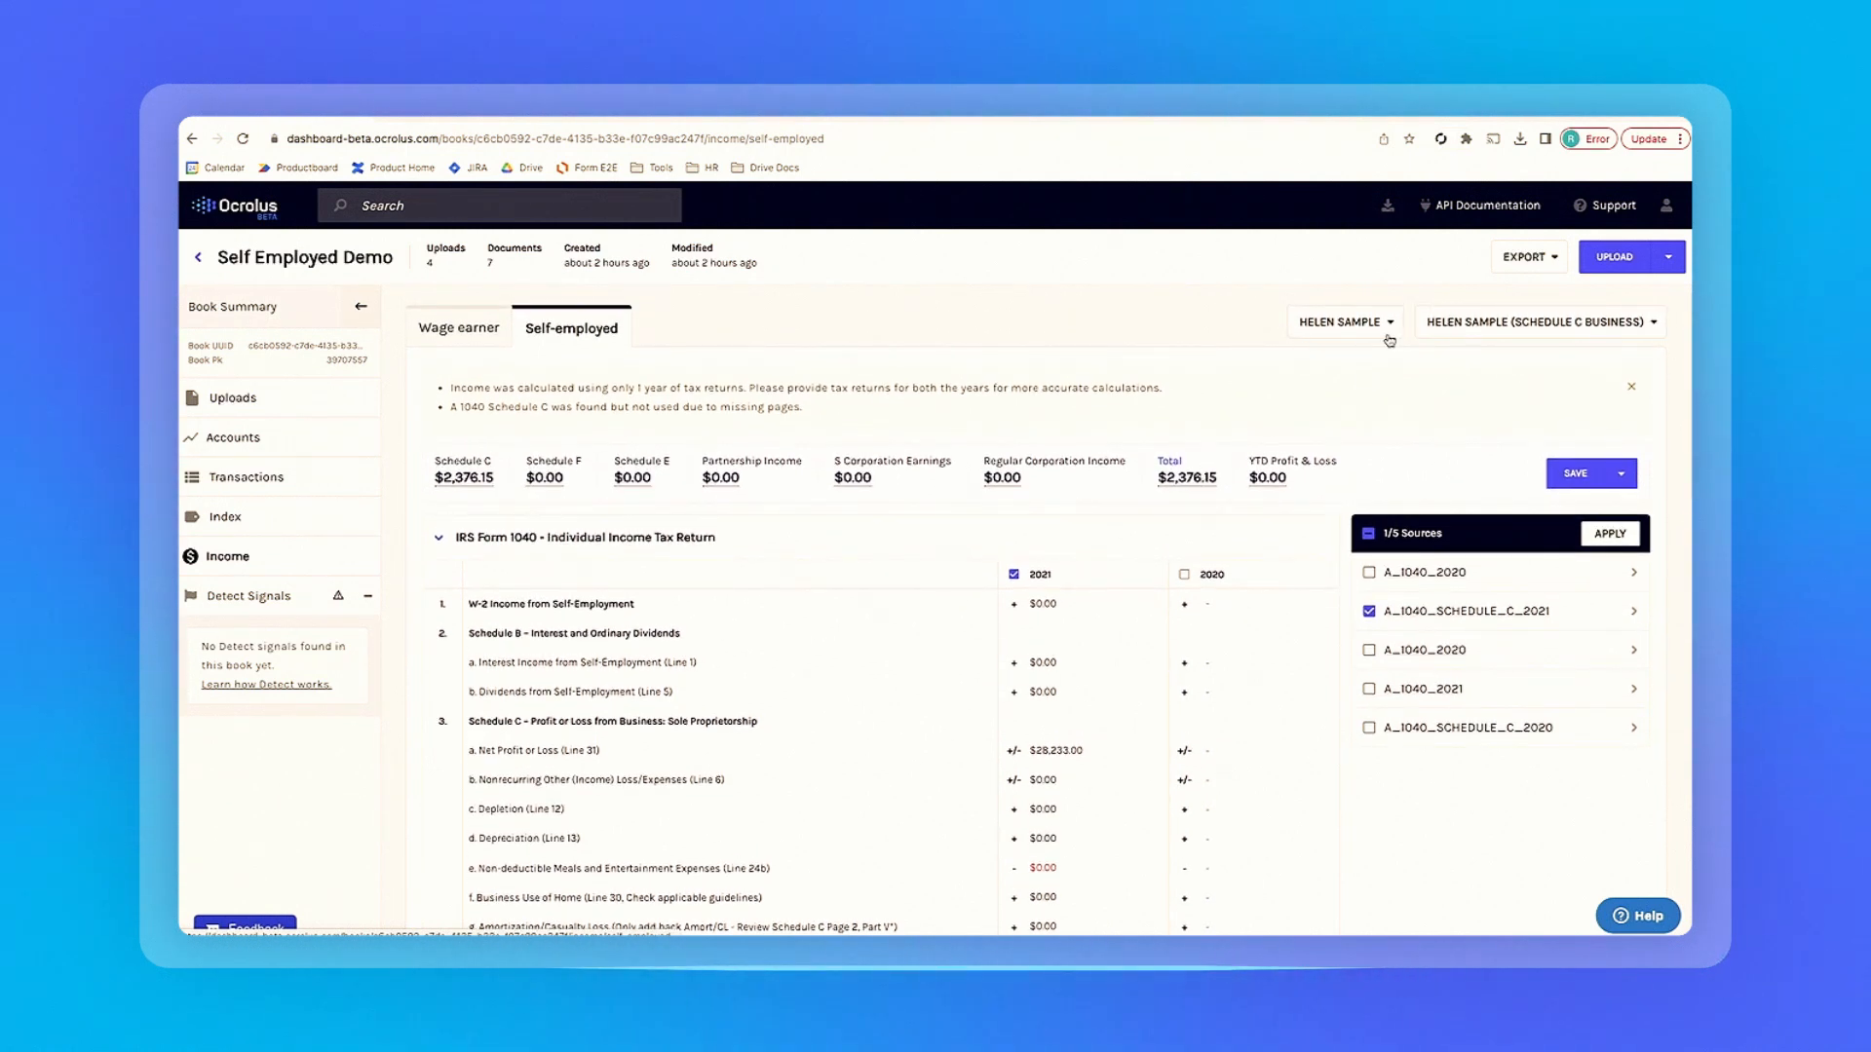
# Expand the A_1040_SCHEDULE_C_2021 source, preview its scanned pages, and close the preview.
pyautogui.click(1341, 321)
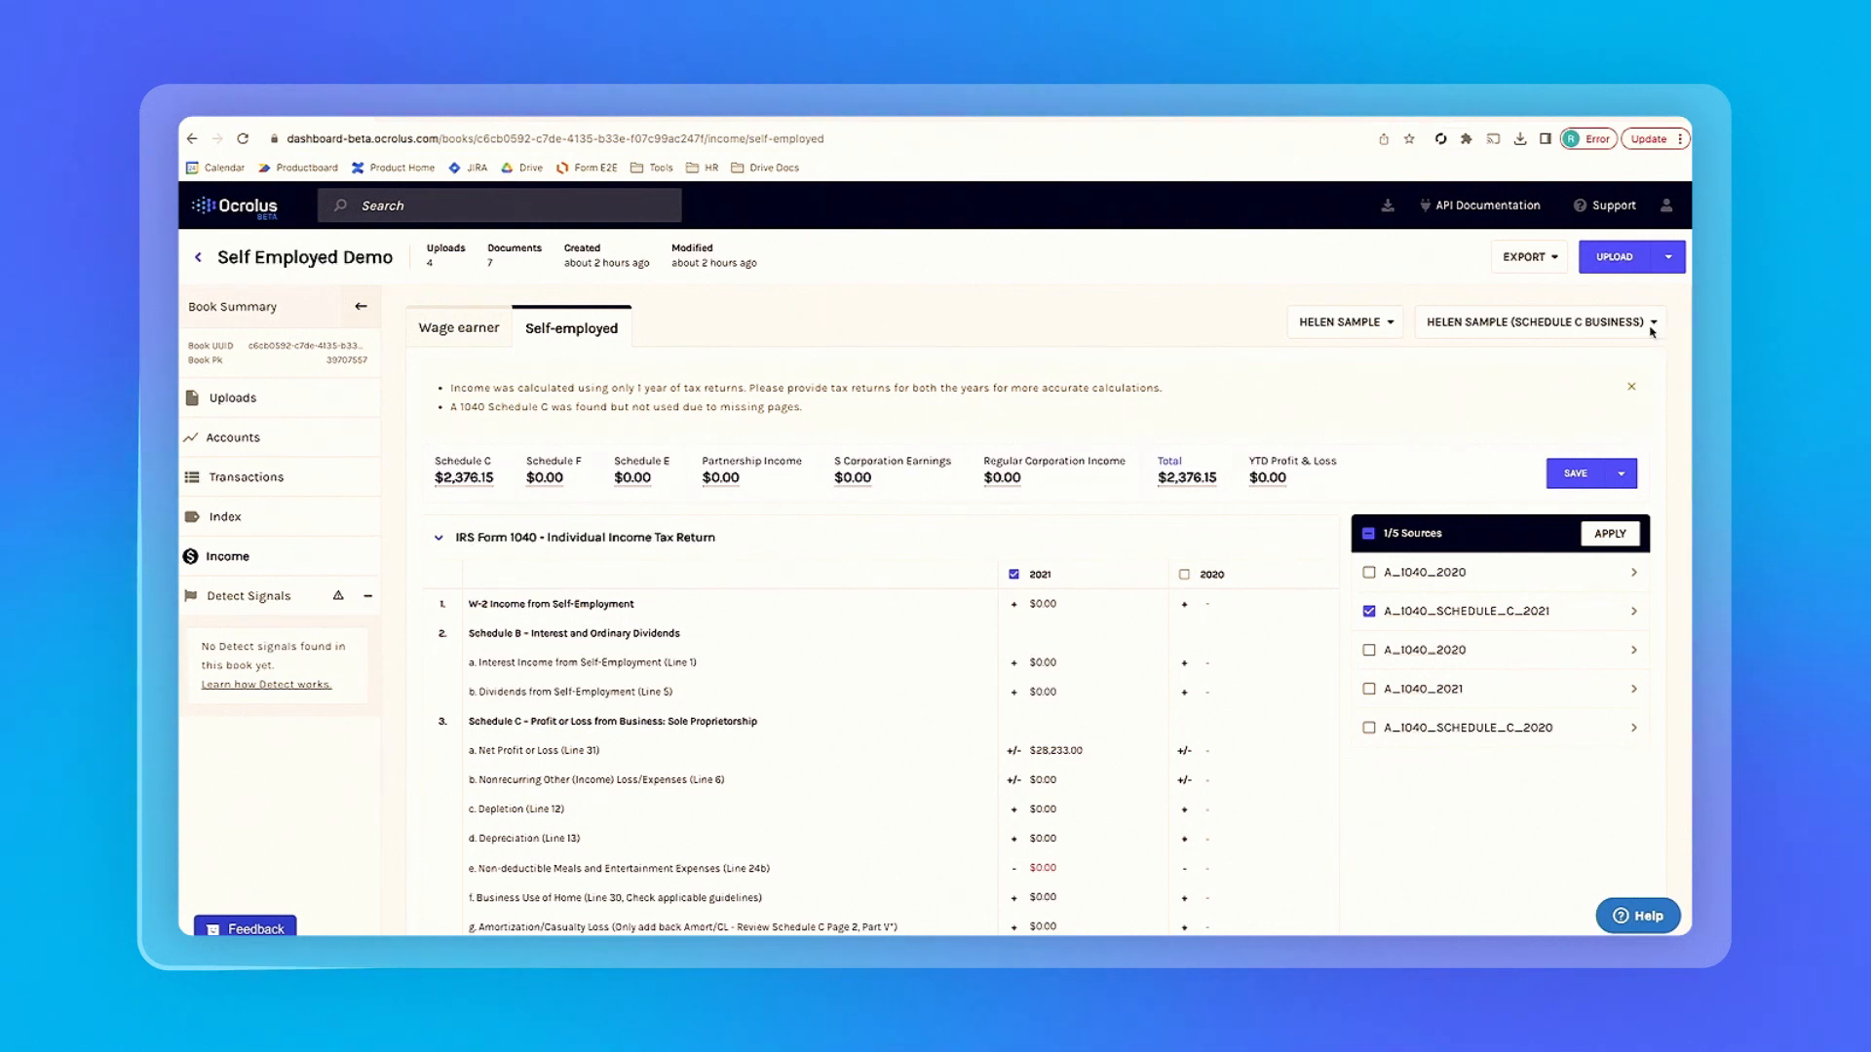
pyautogui.moveTo(1635, 330)
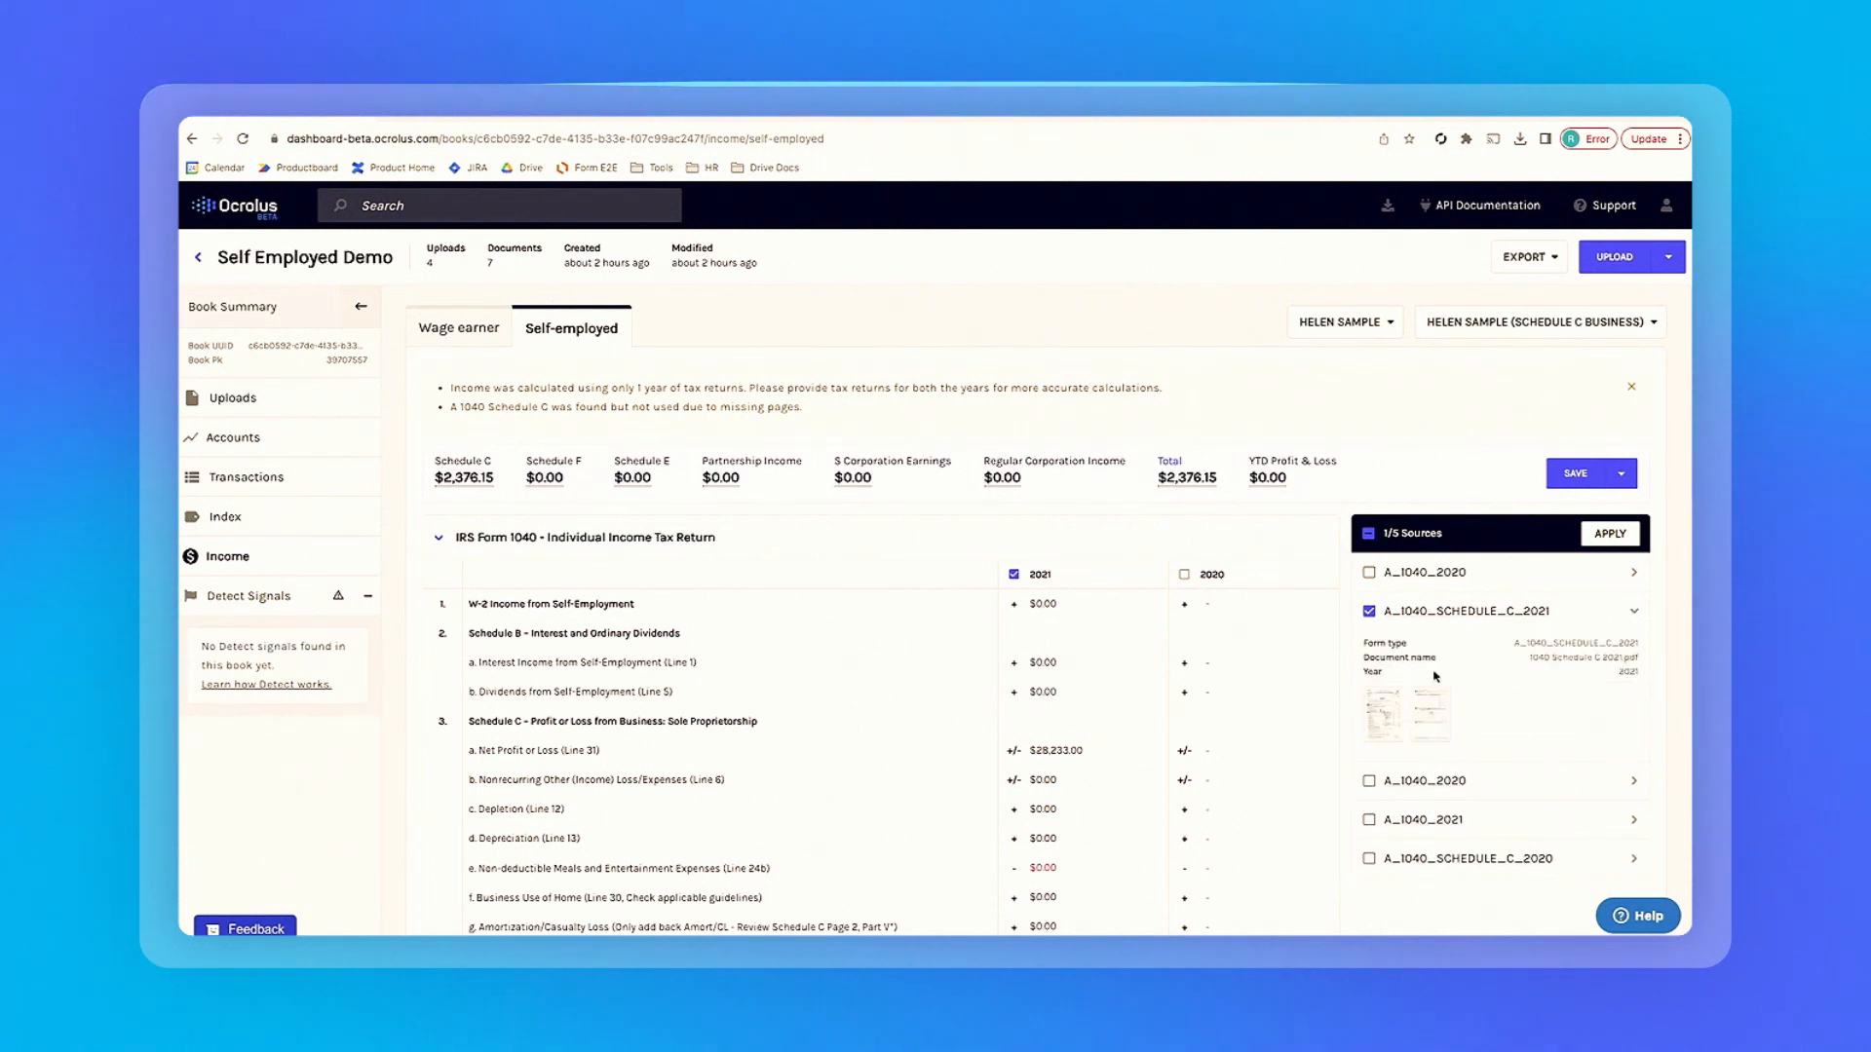
pyautogui.click(1409, 711)
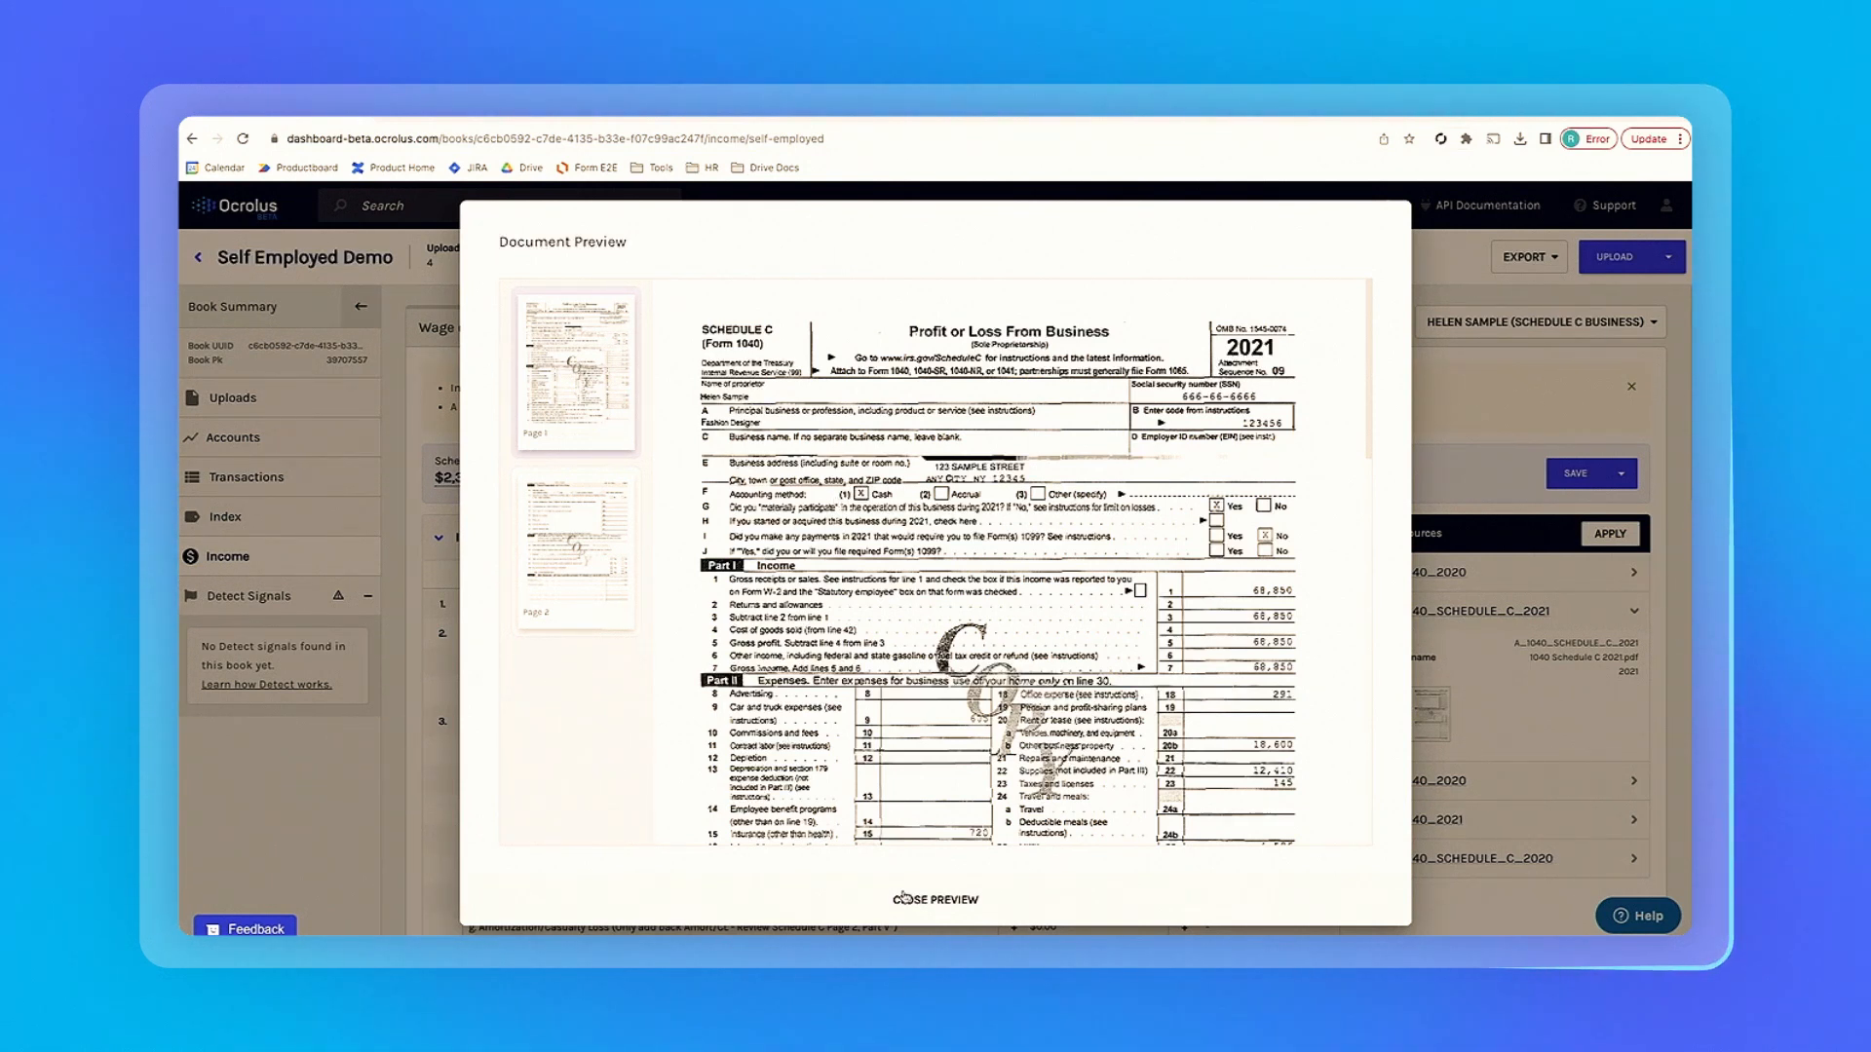
pyautogui.click(934, 899)
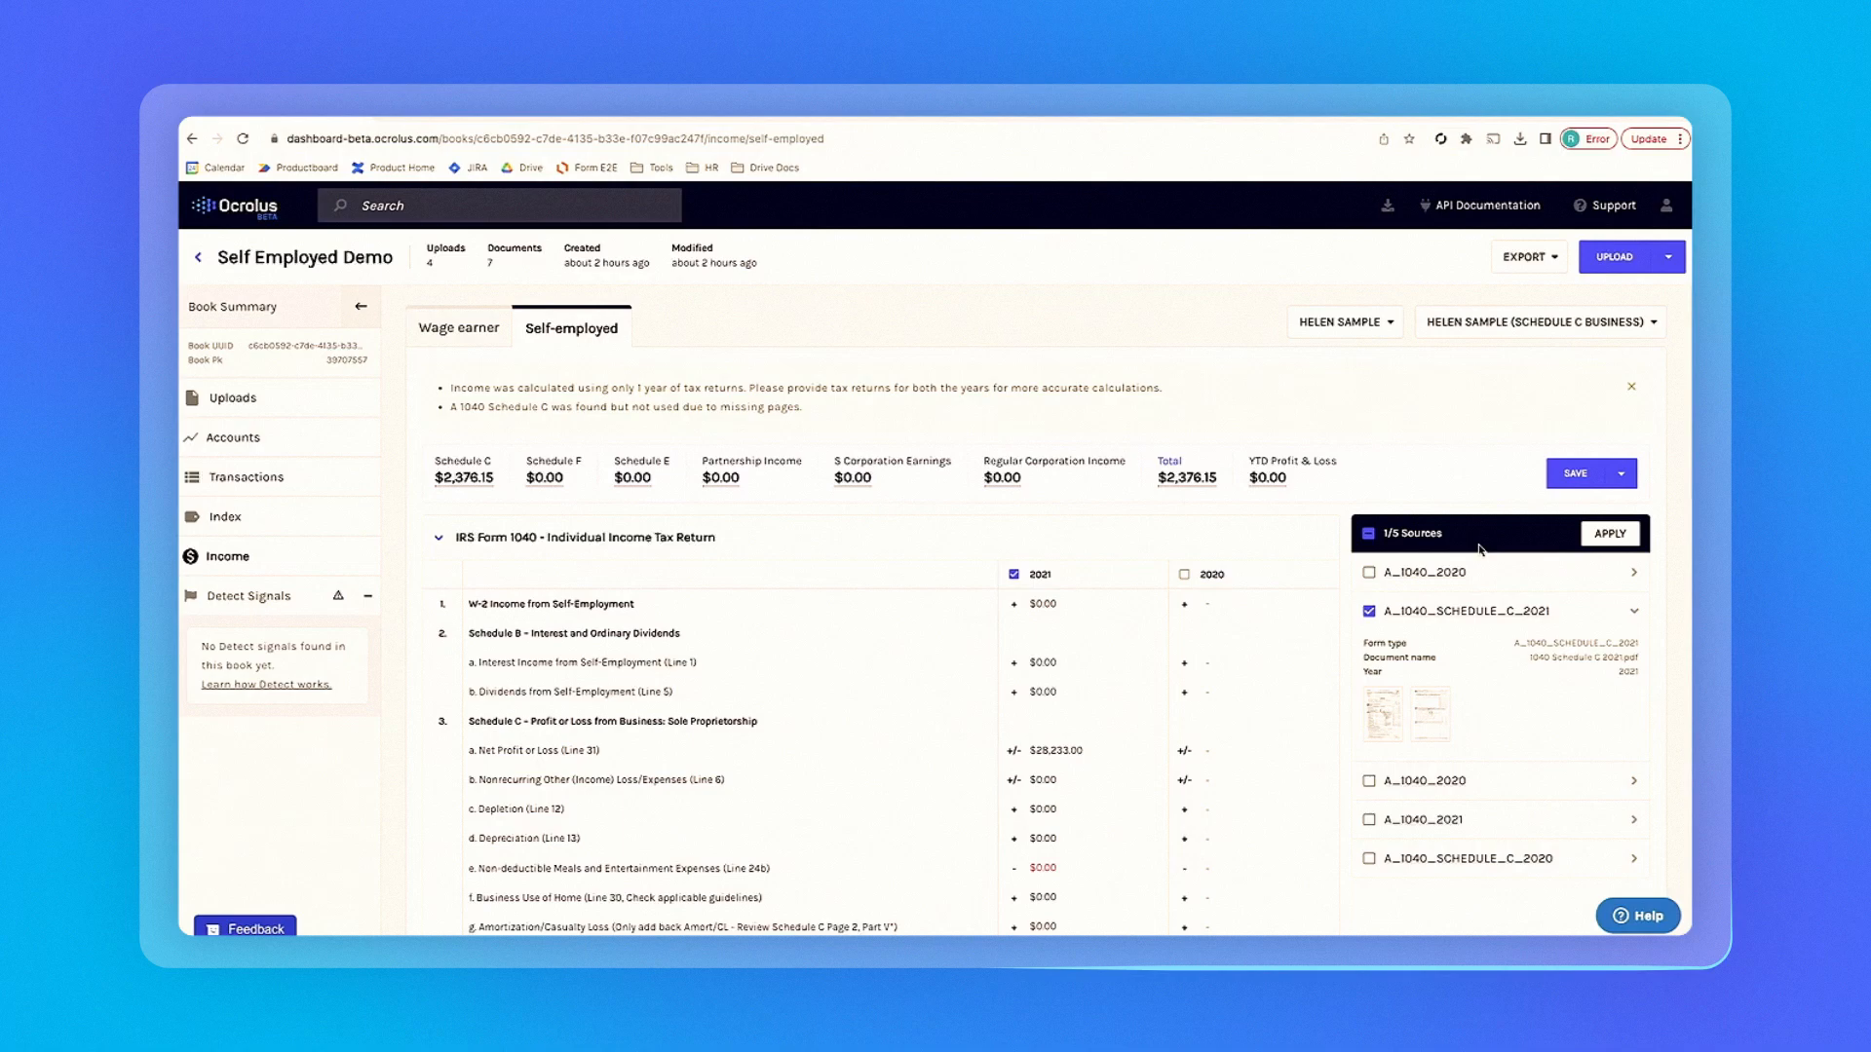
pyautogui.moveTo(1476, 746)
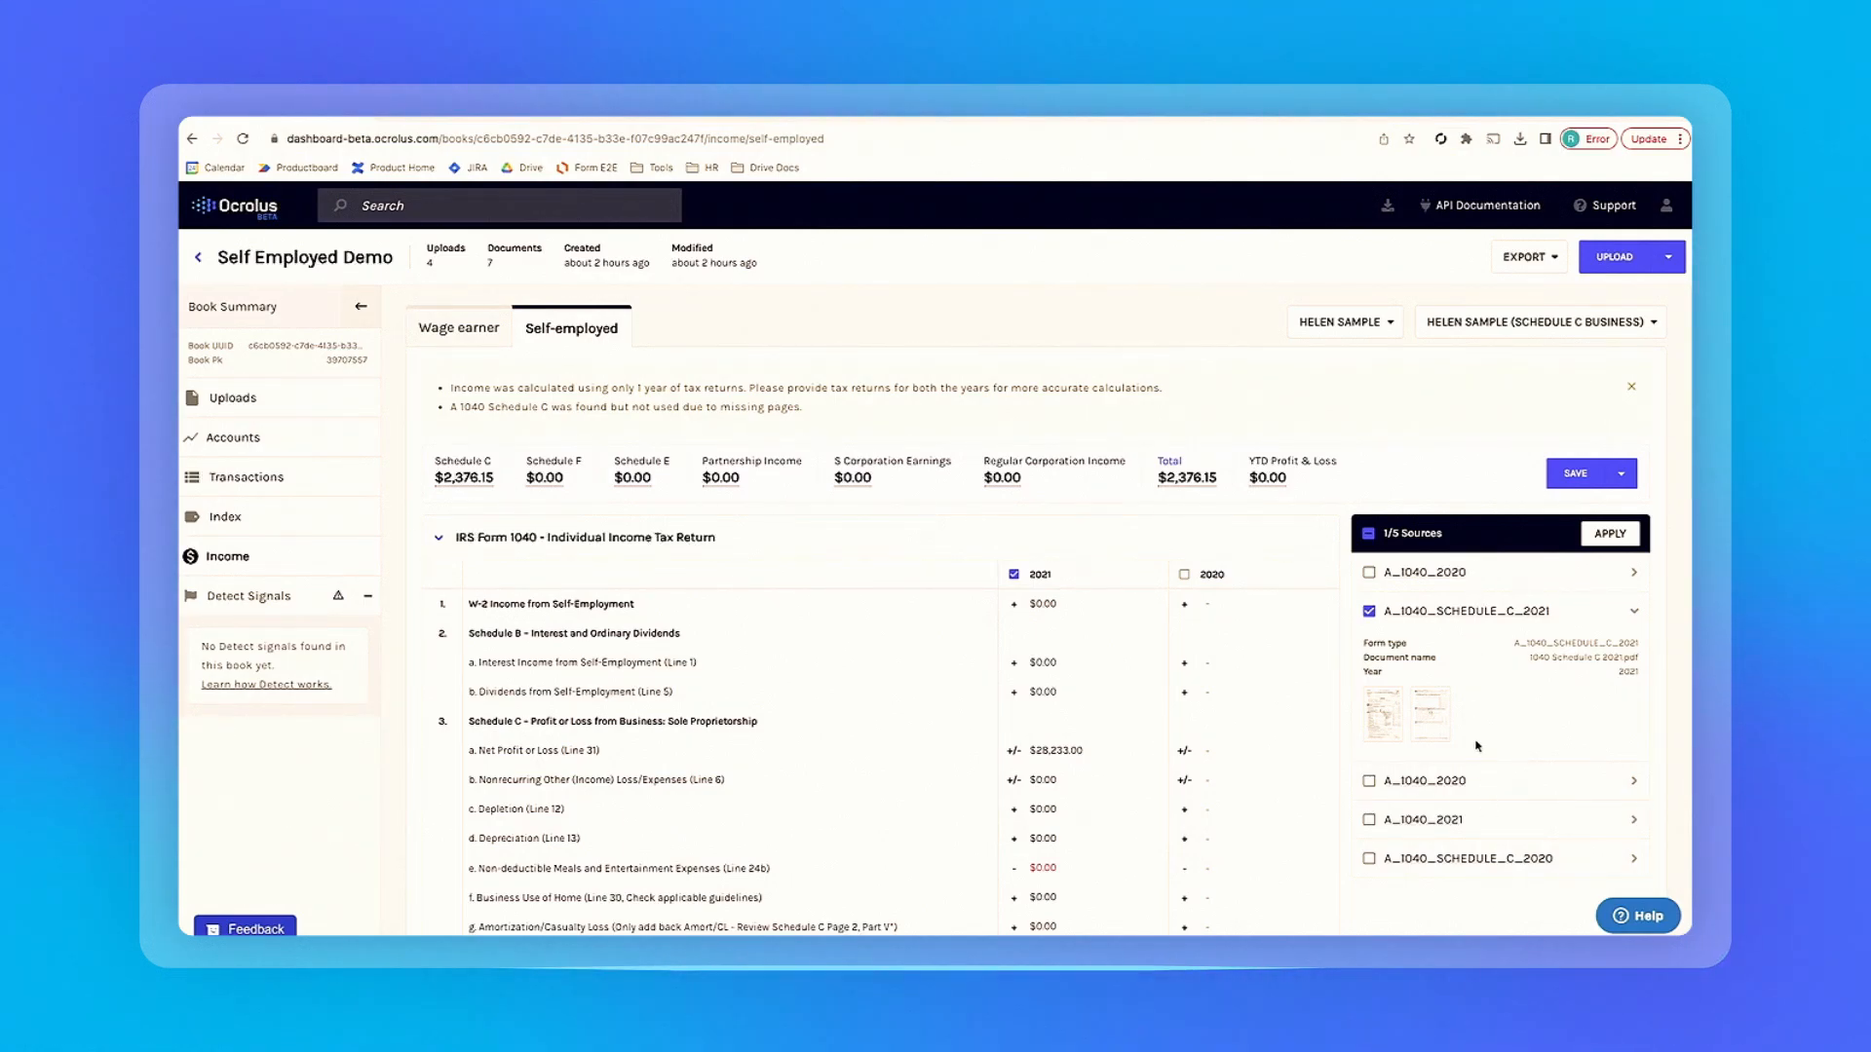
pyautogui.moveTo(1476, 677)
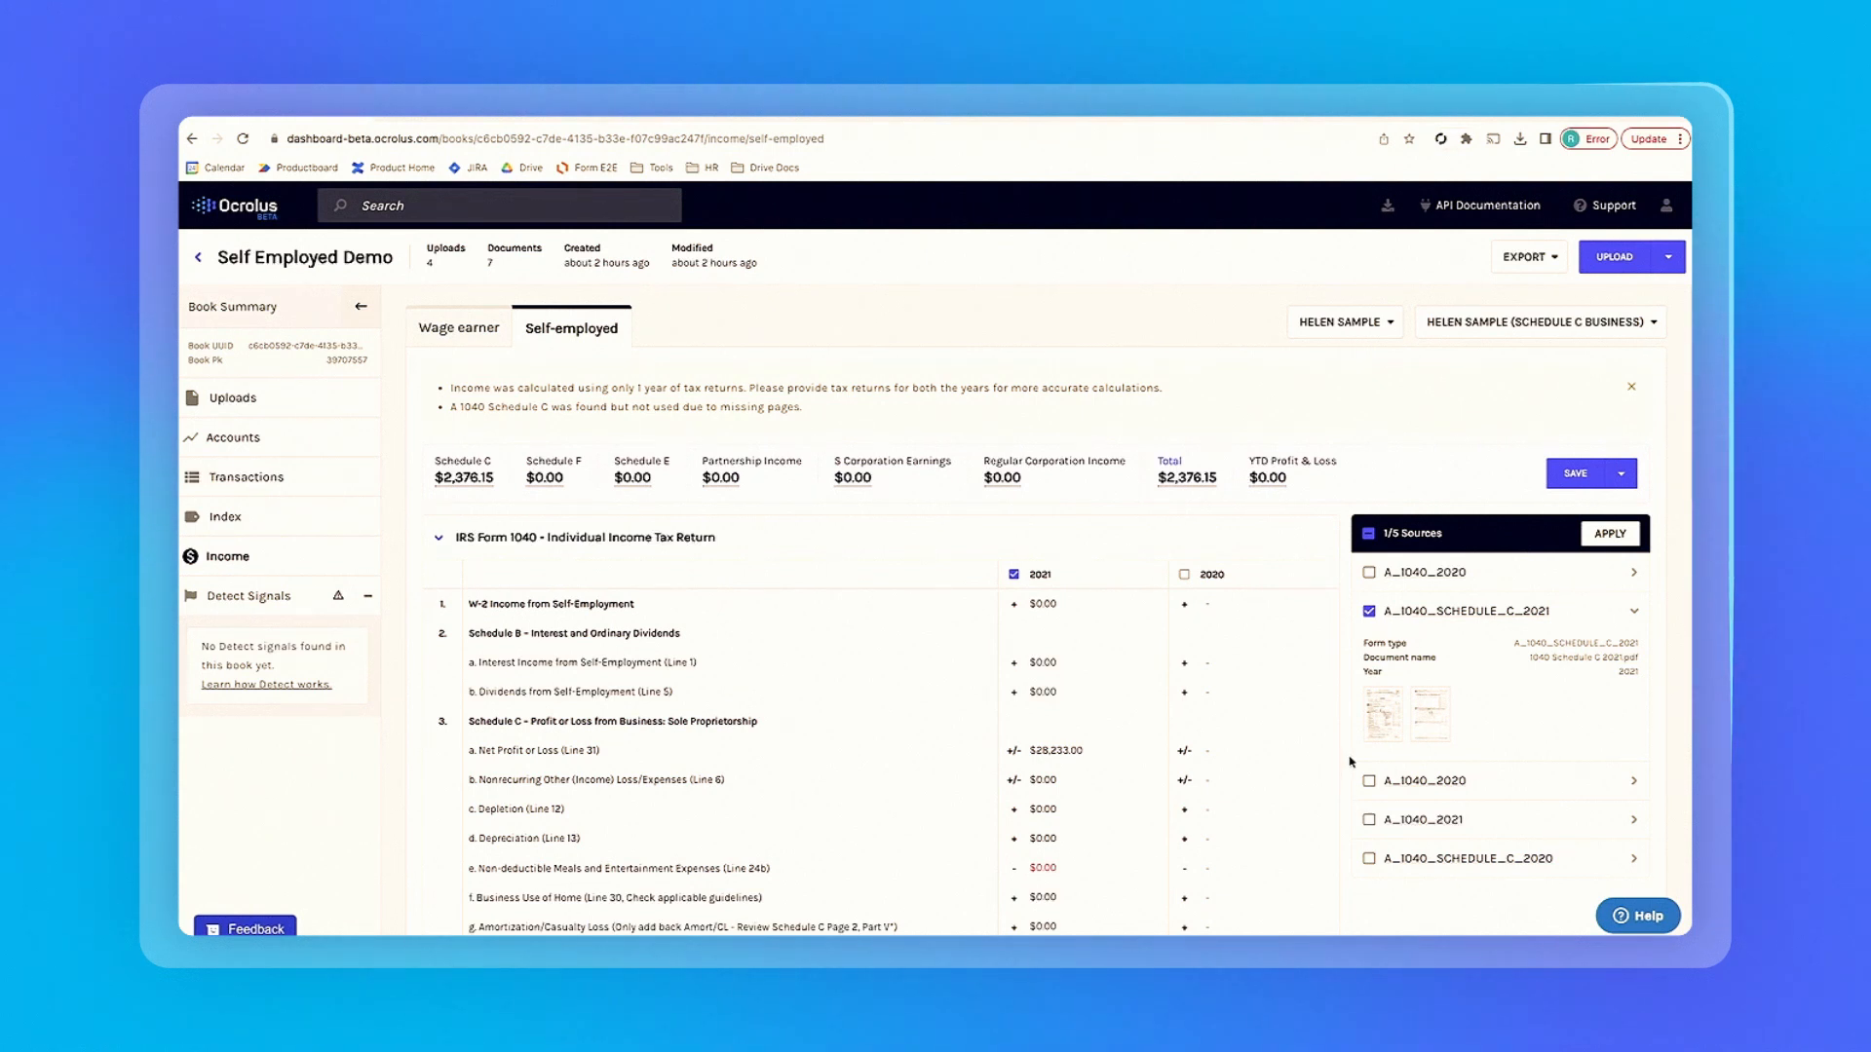
pyautogui.moveTo(1656, 552)
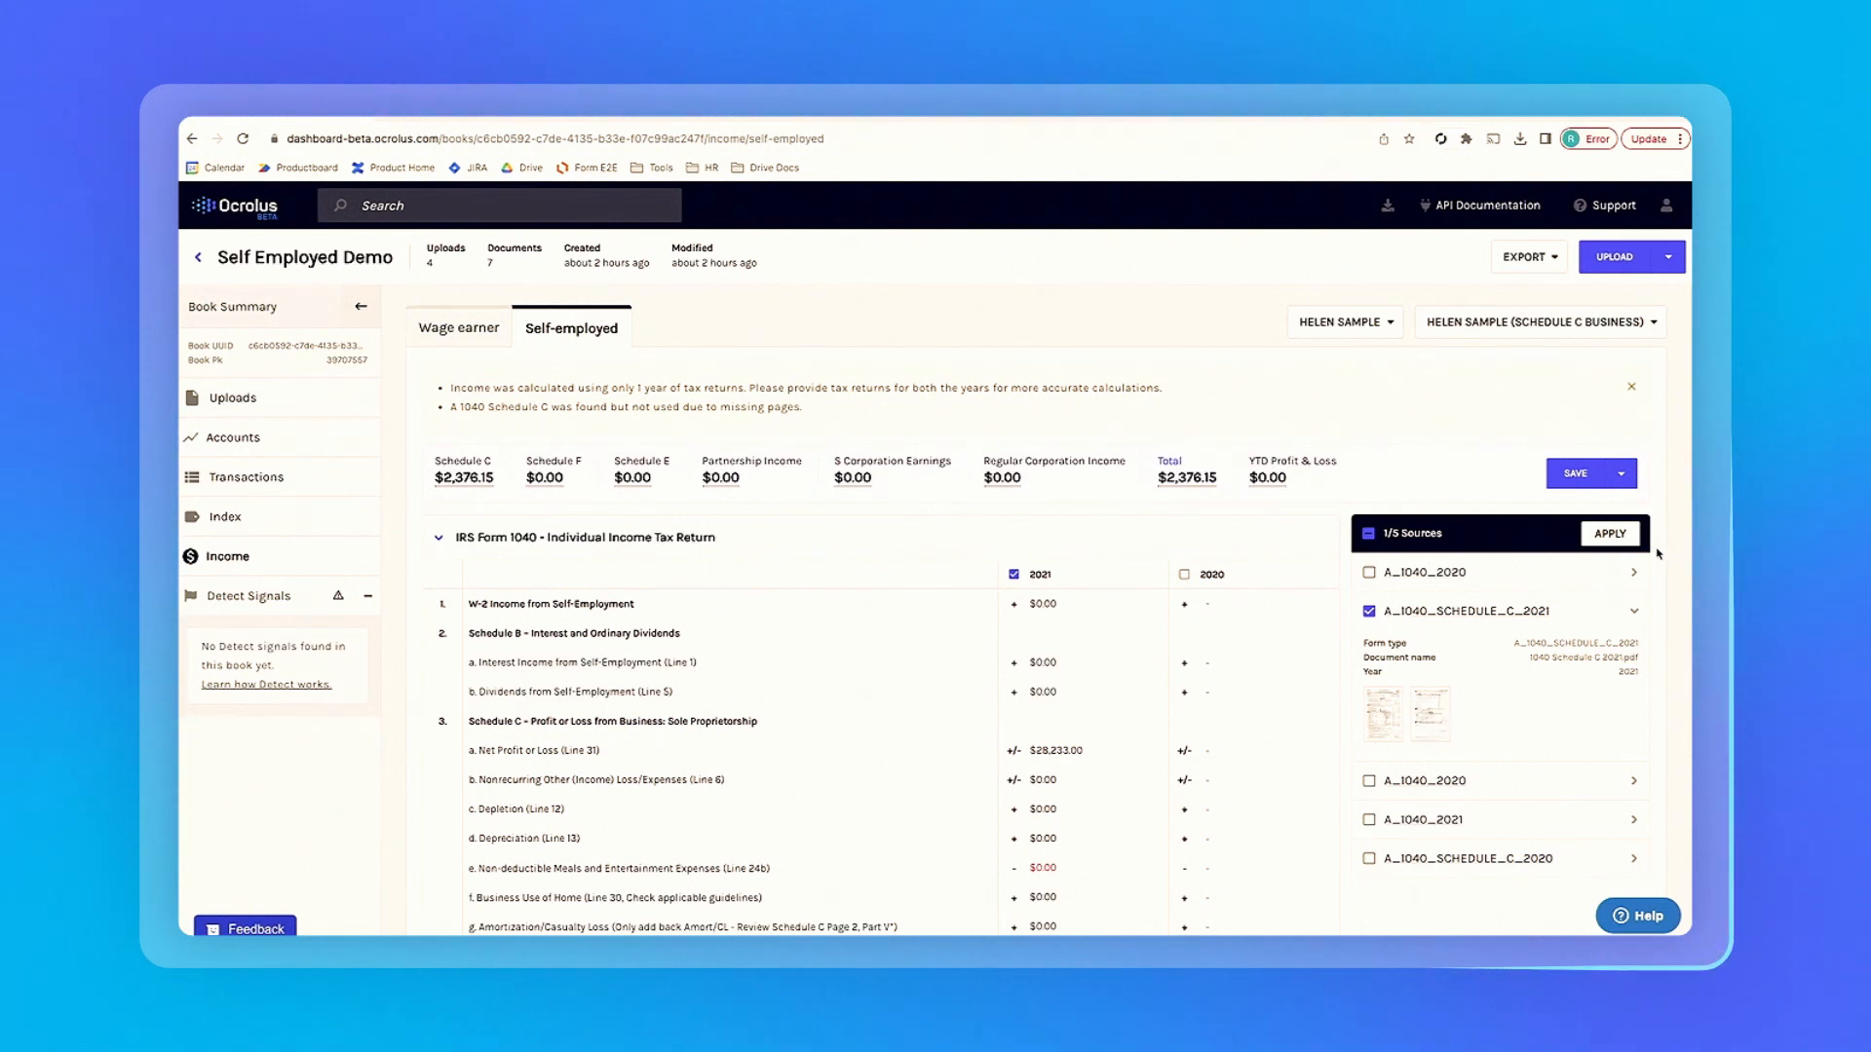
pyautogui.moveTo(717, 615)
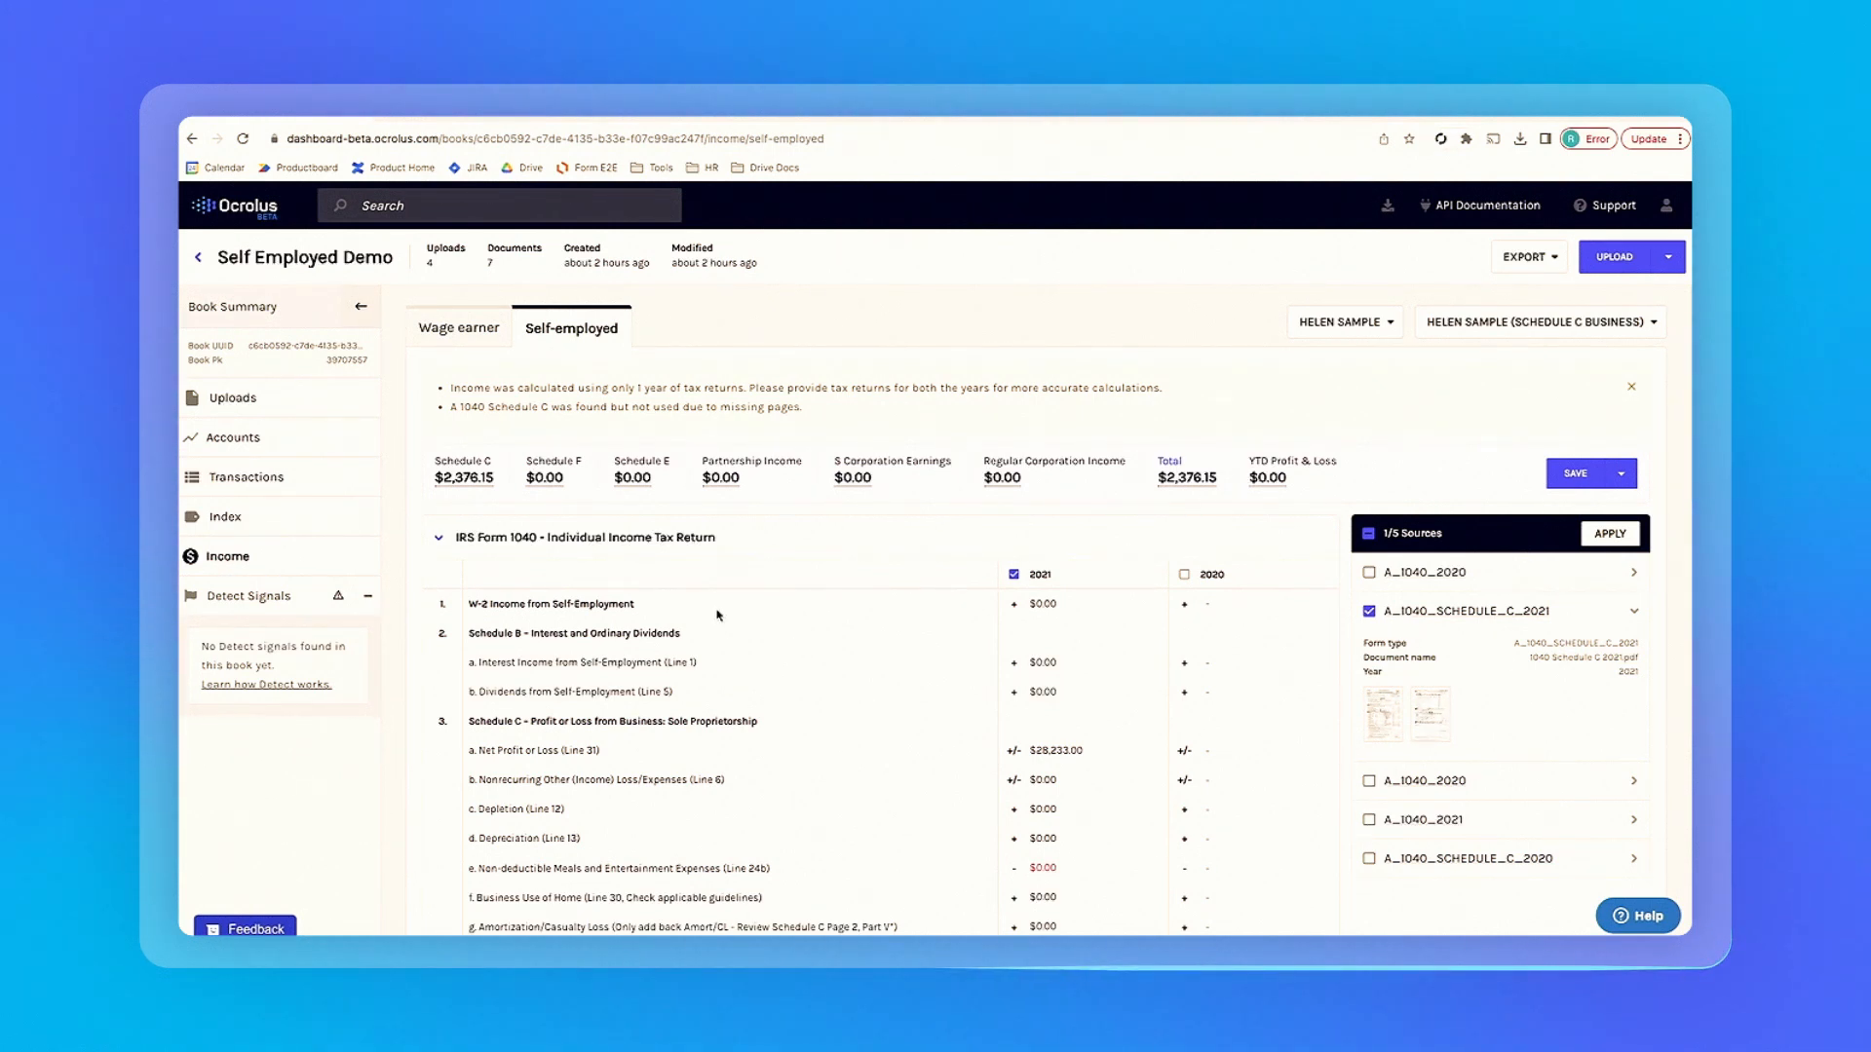
pyautogui.scroll(-3)
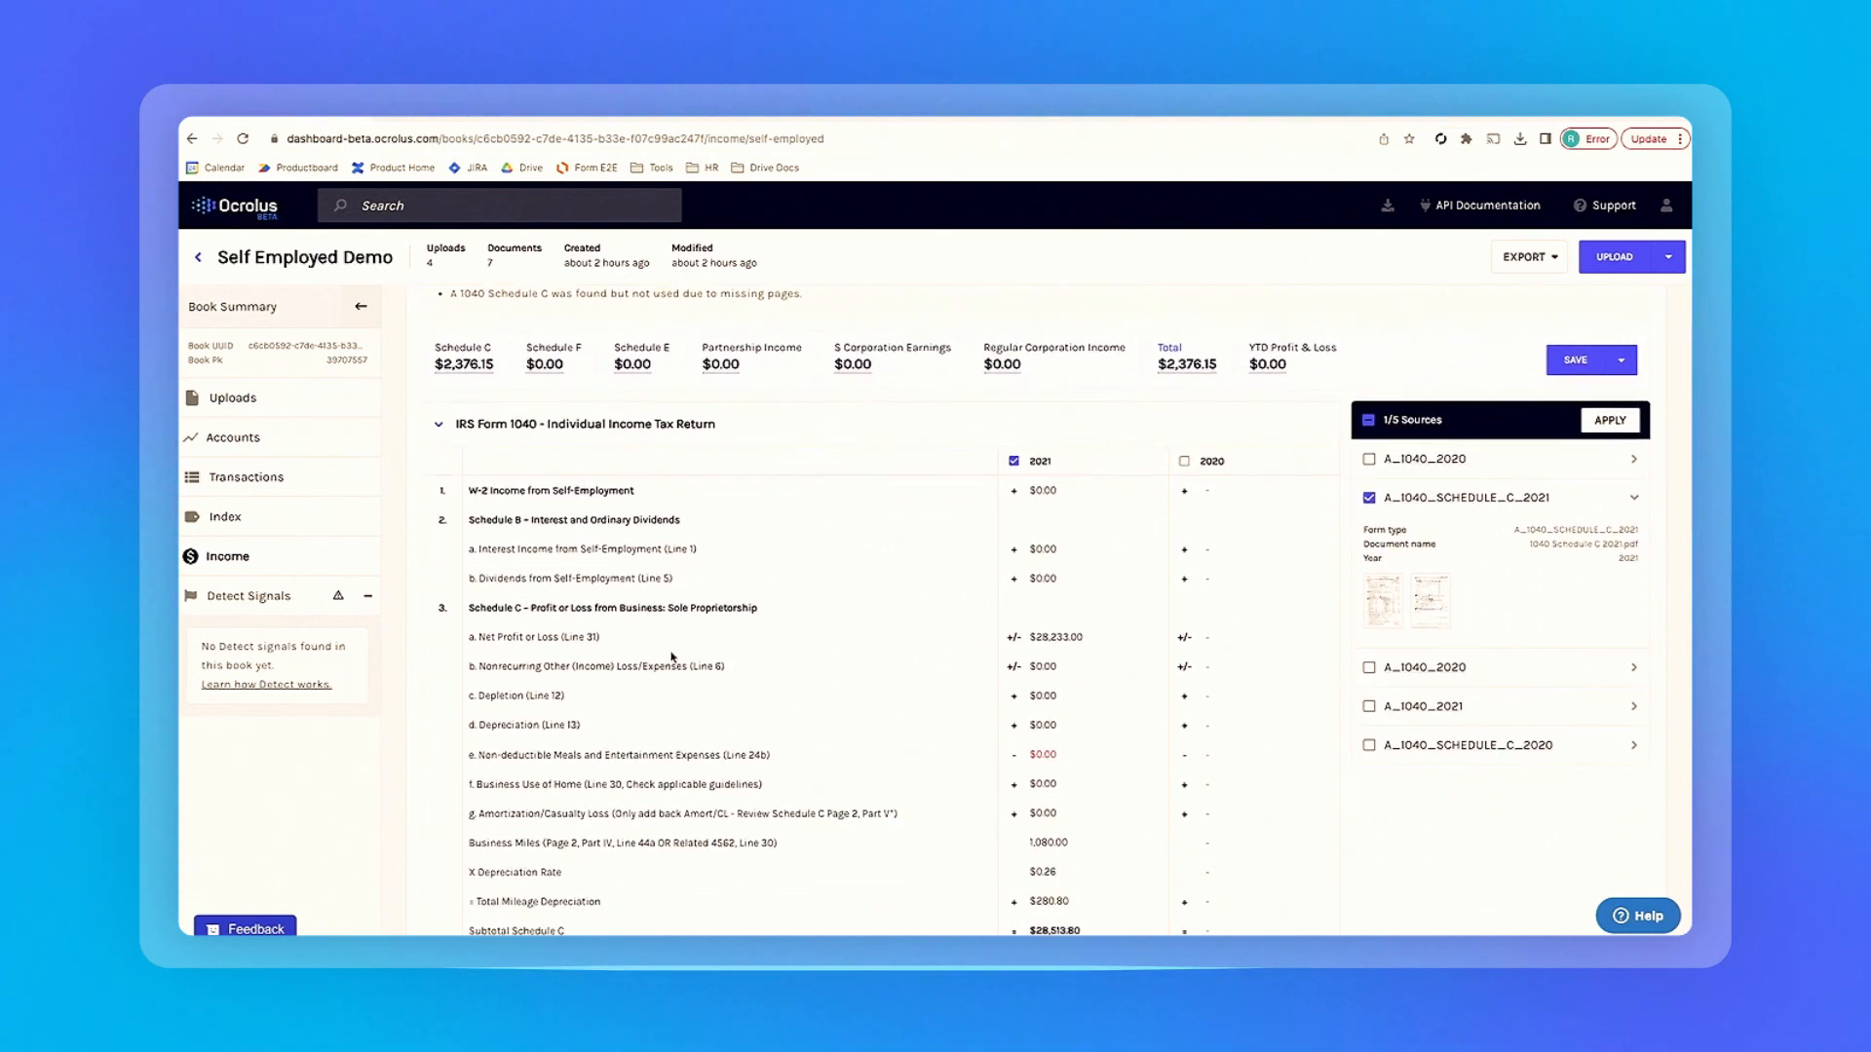
pyautogui.scroll(3)
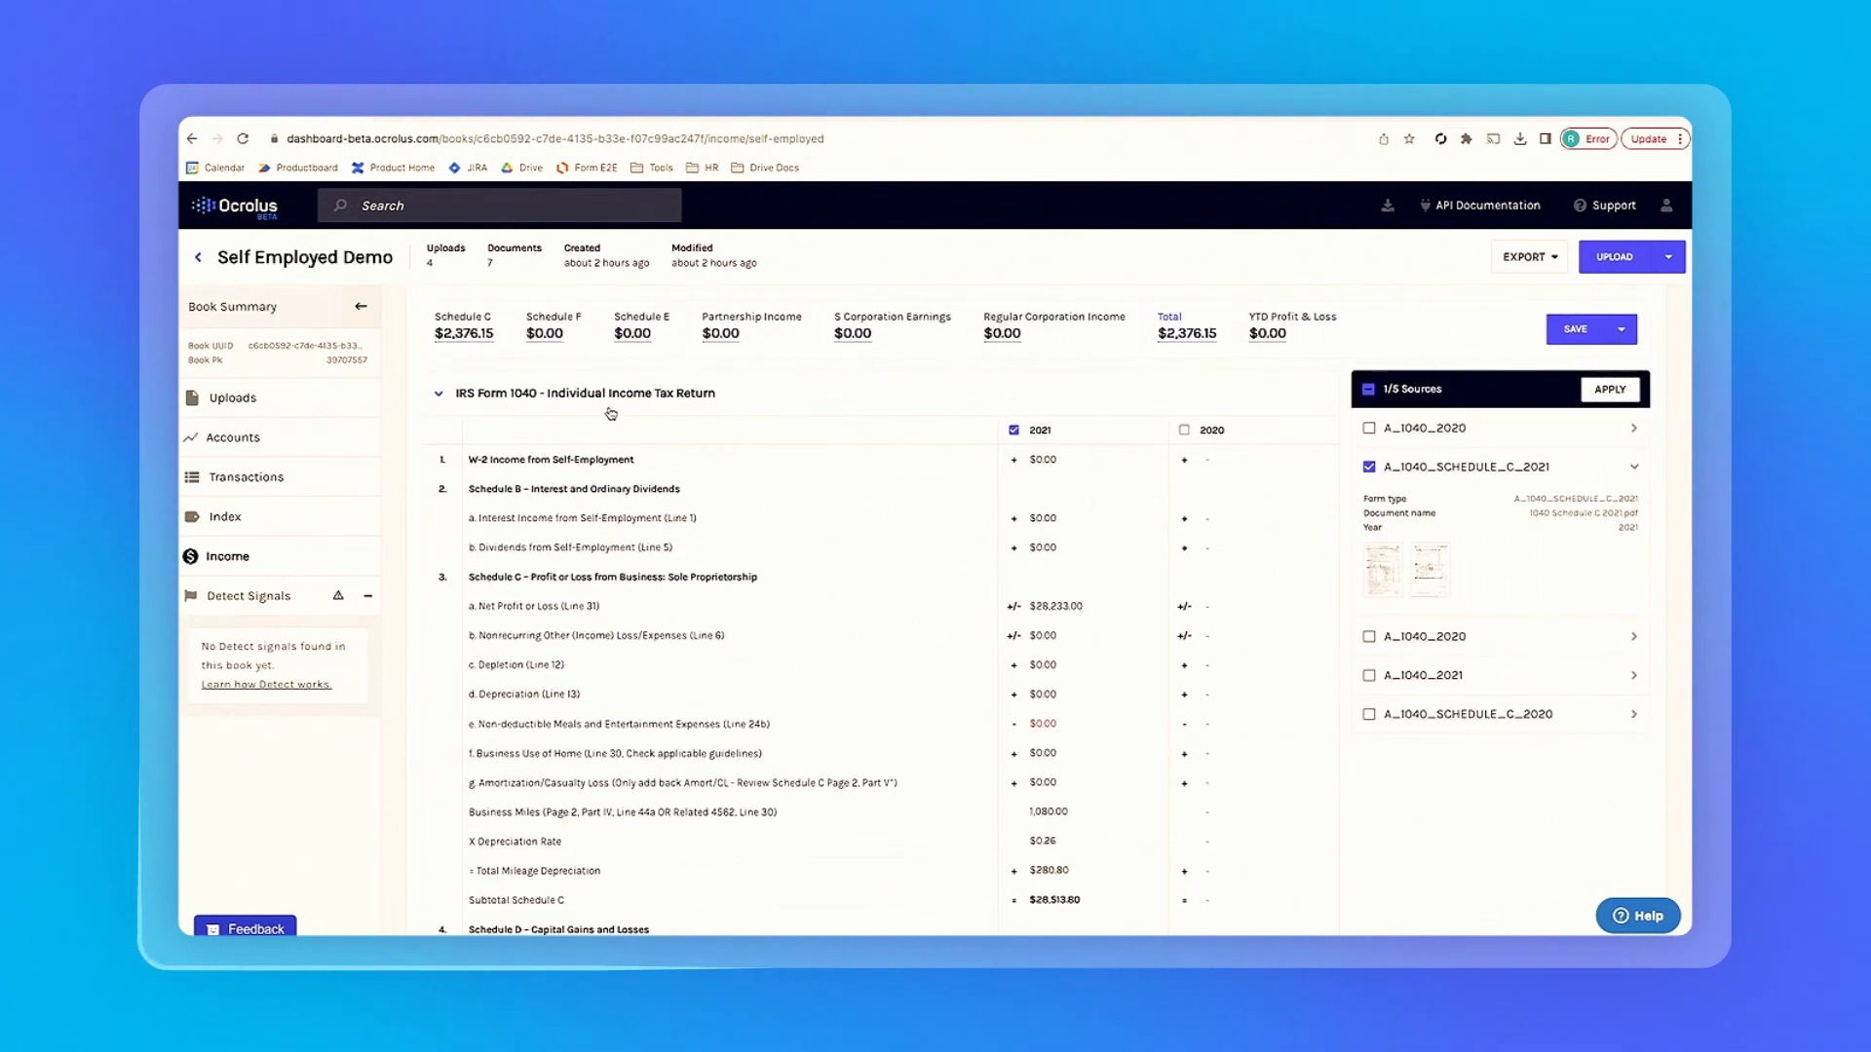
pyautogui.click(440, 393)
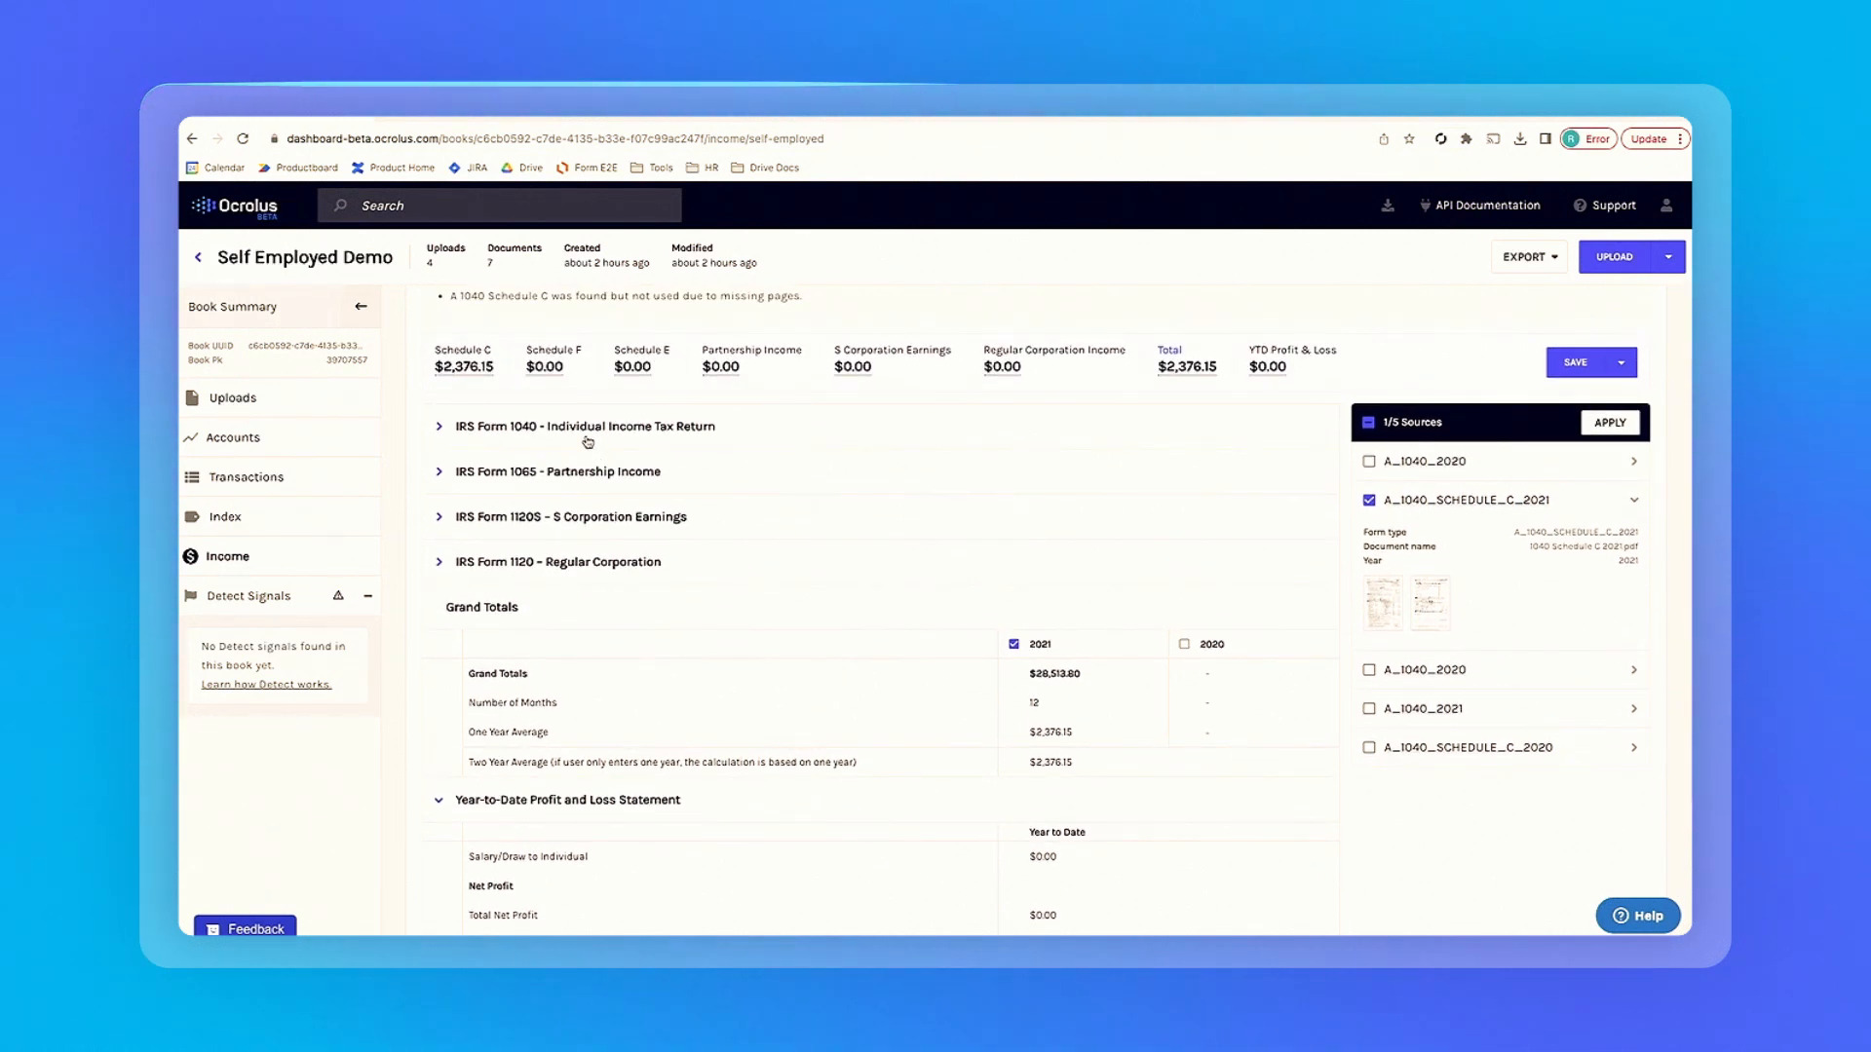
pyautogui.click(440, 425)
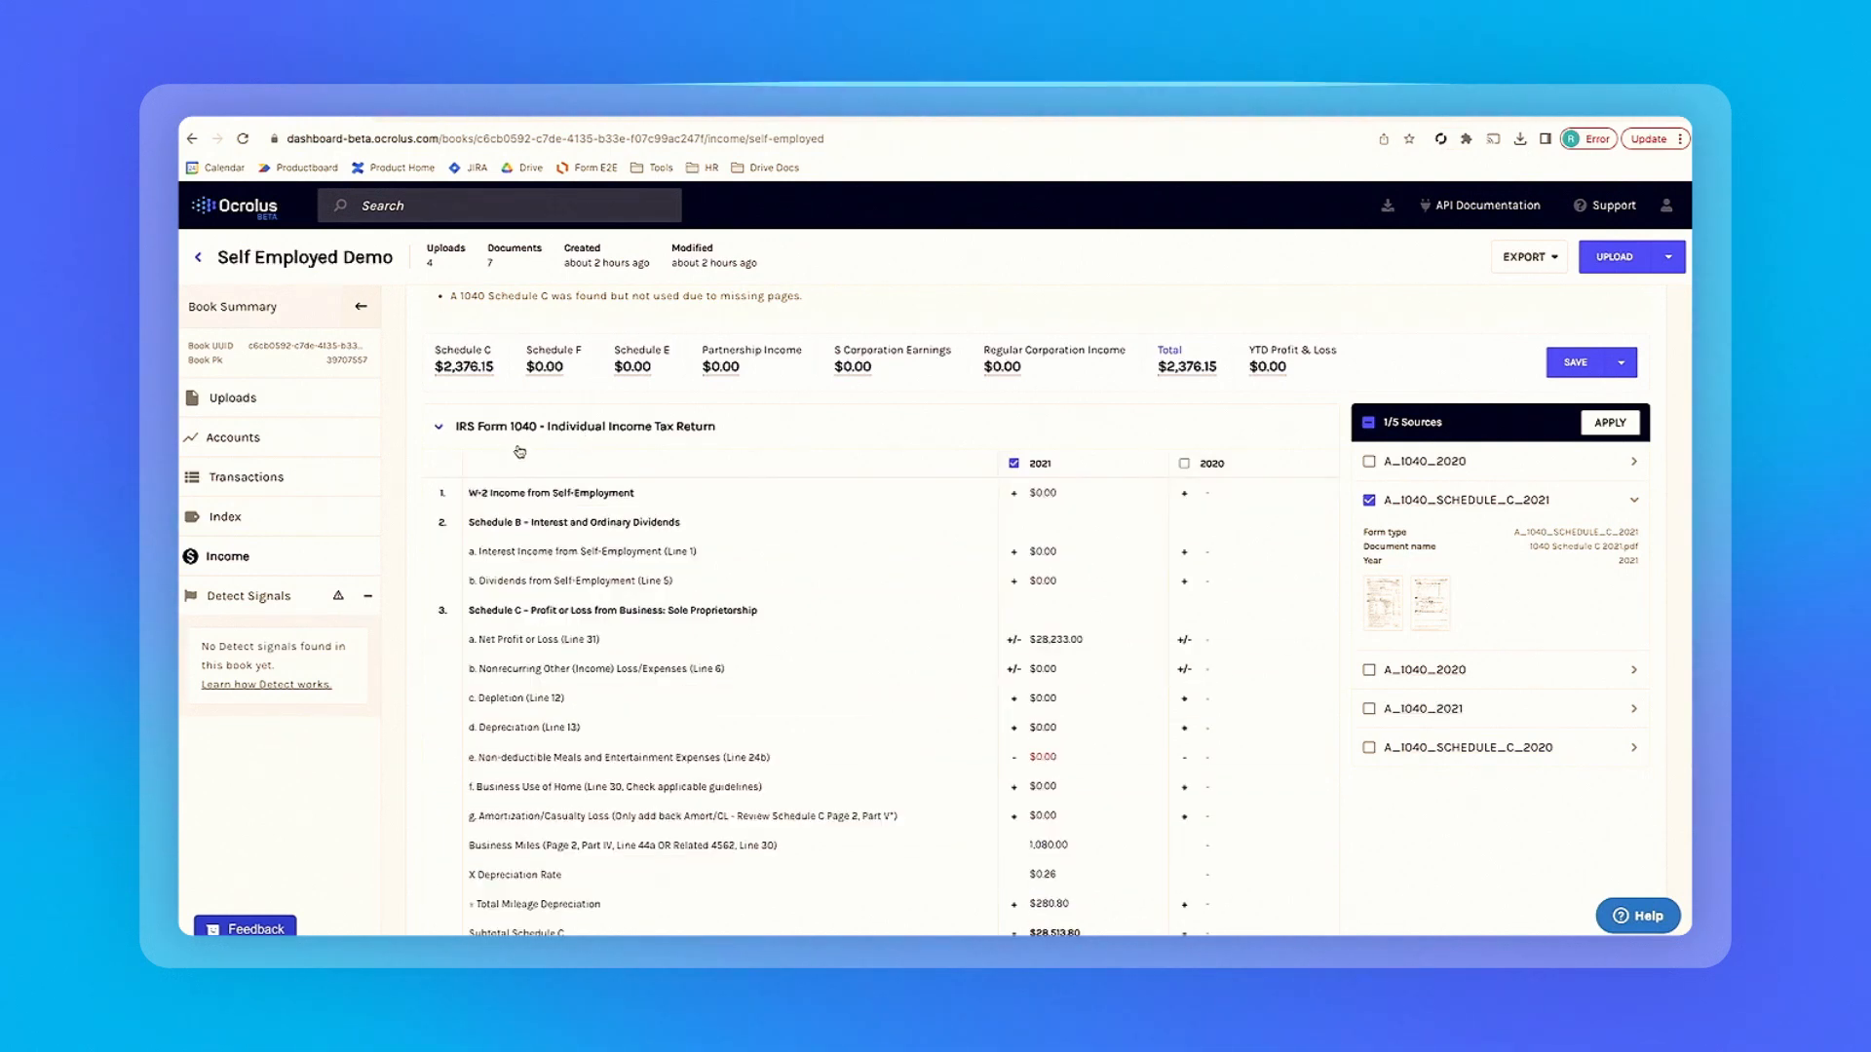
pyautogui.scroll(-3)
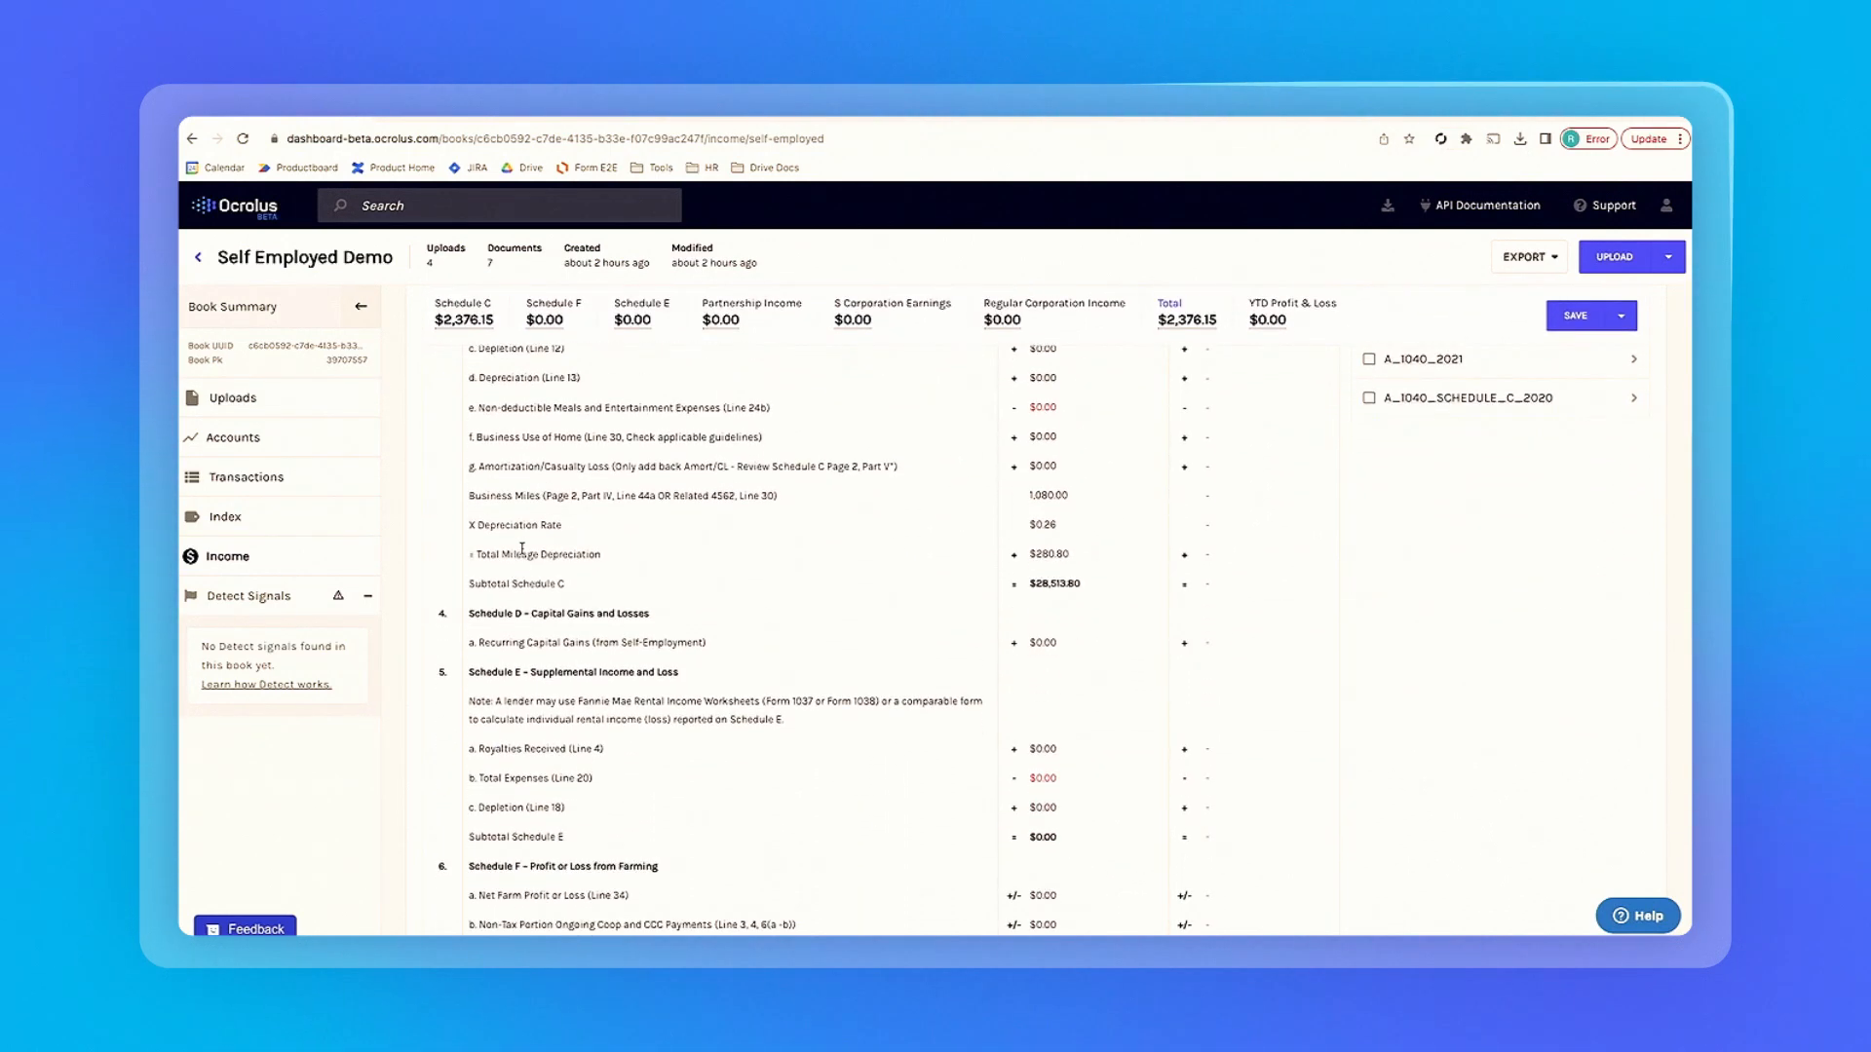
pyautogui.scroll(-3)
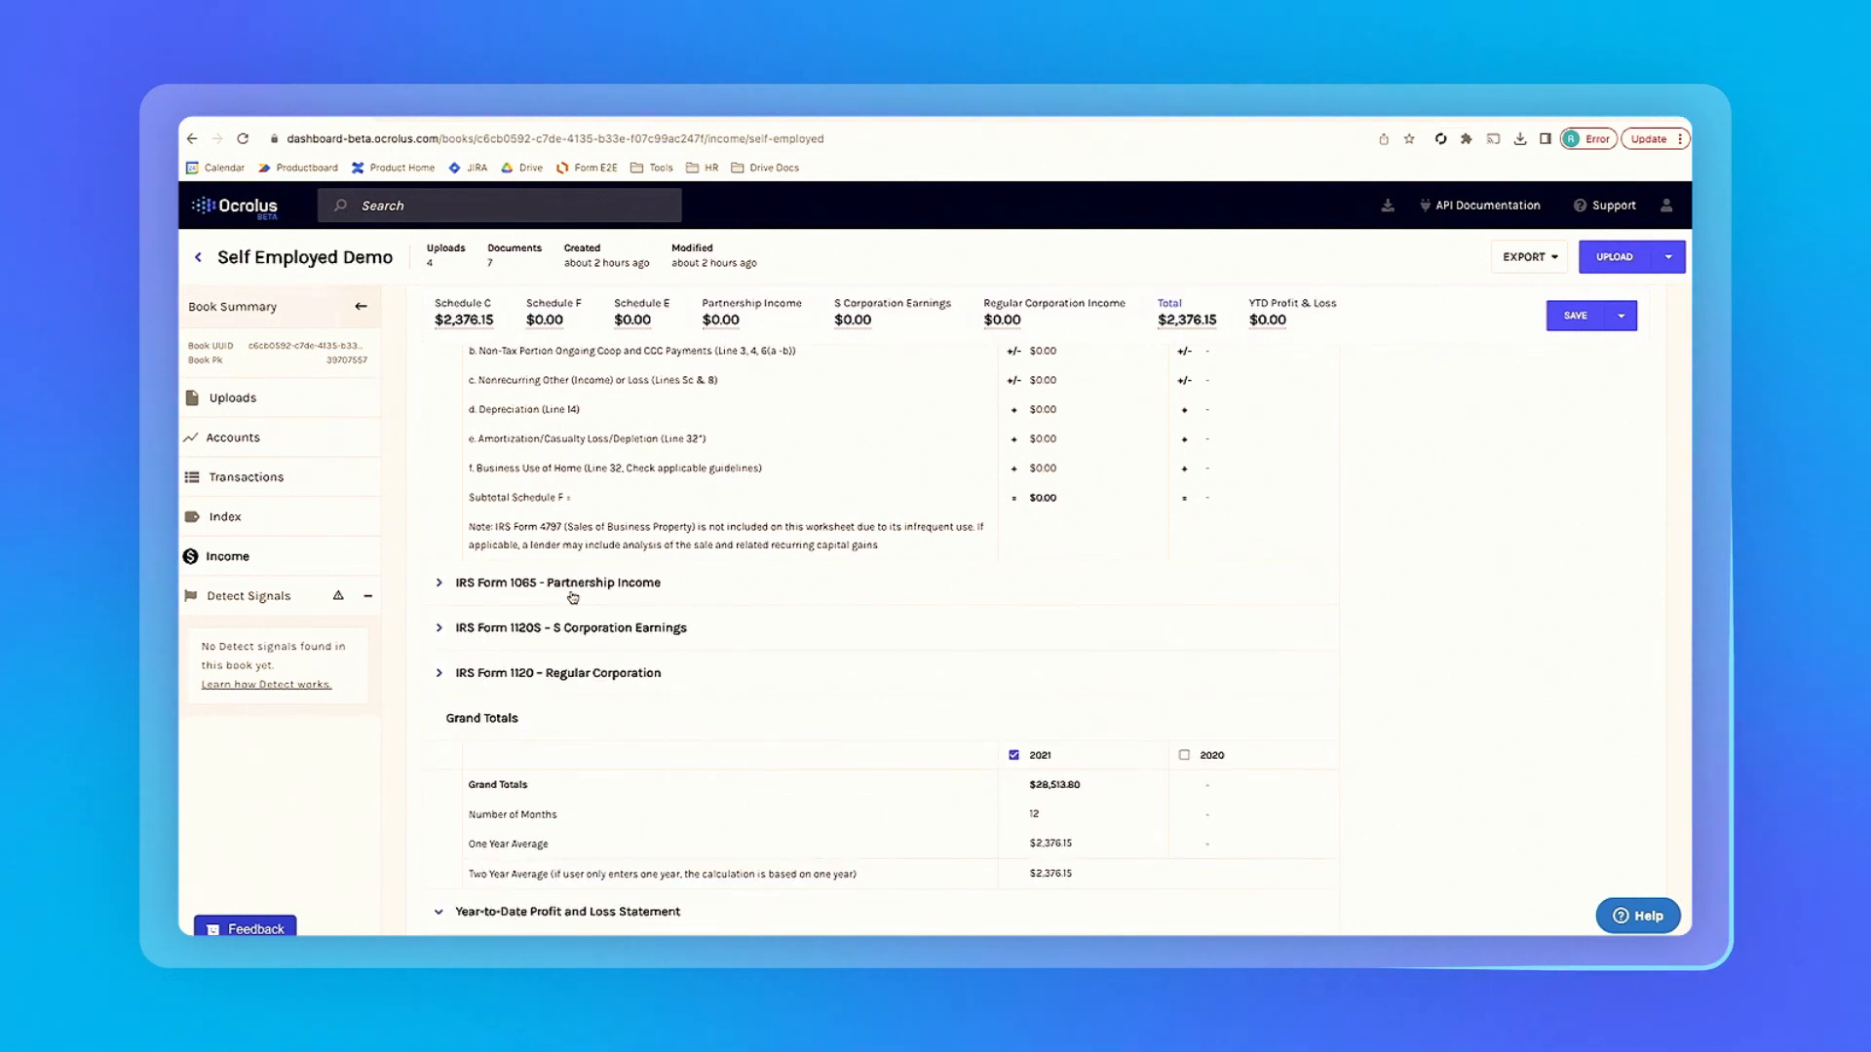
pyautogui.click(440, 628)
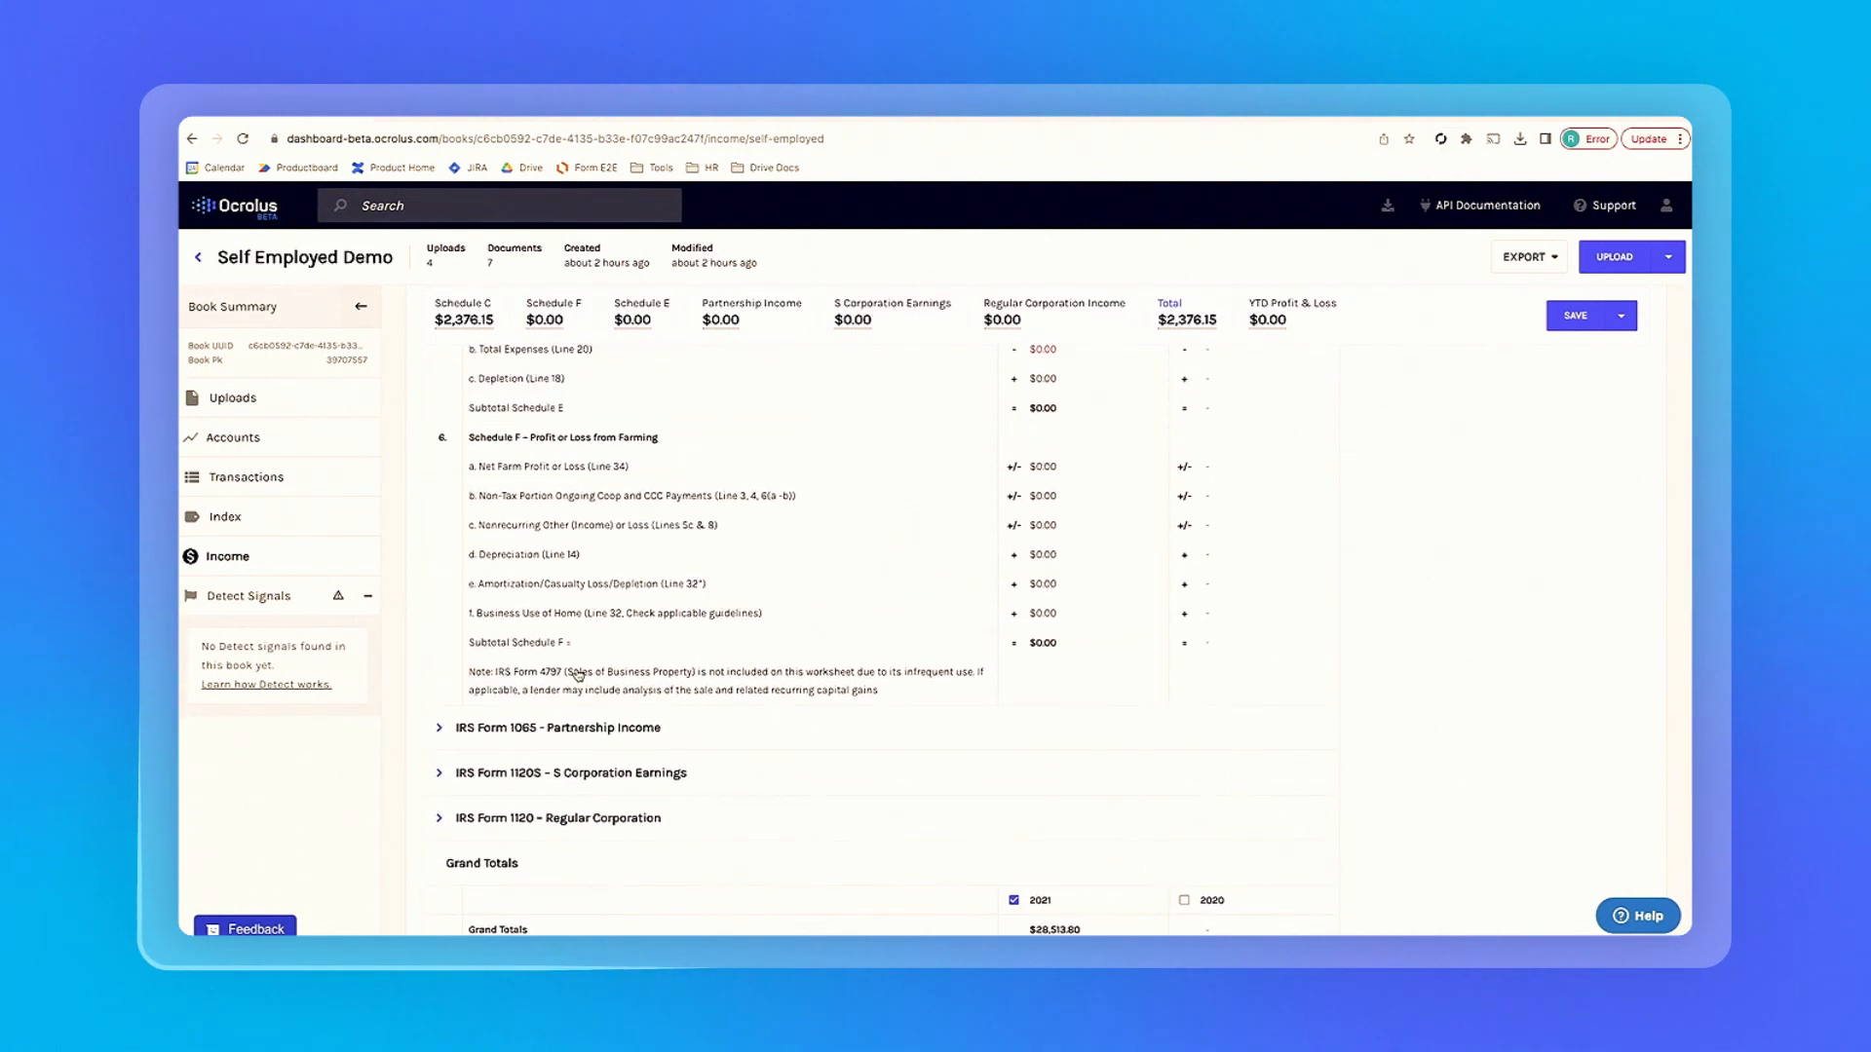
pyautogui.scroll(-3)
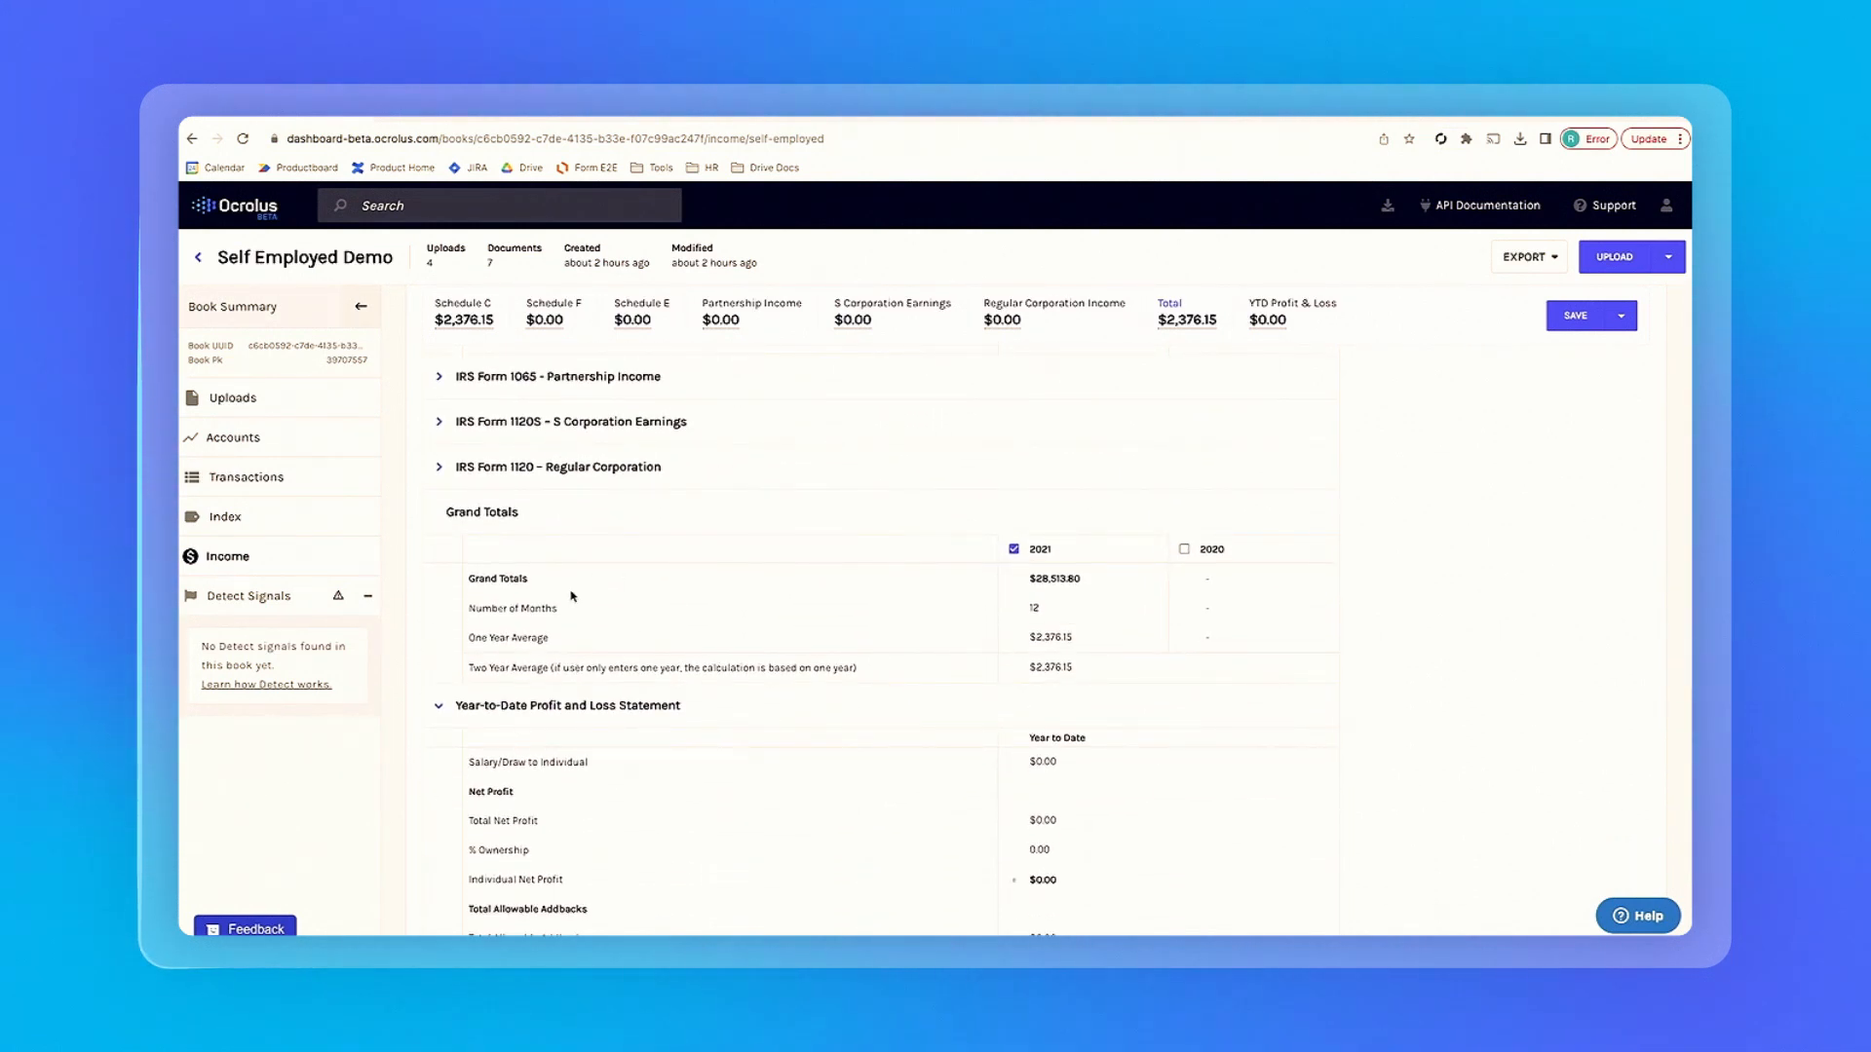
pyautogui.scroll(-3)
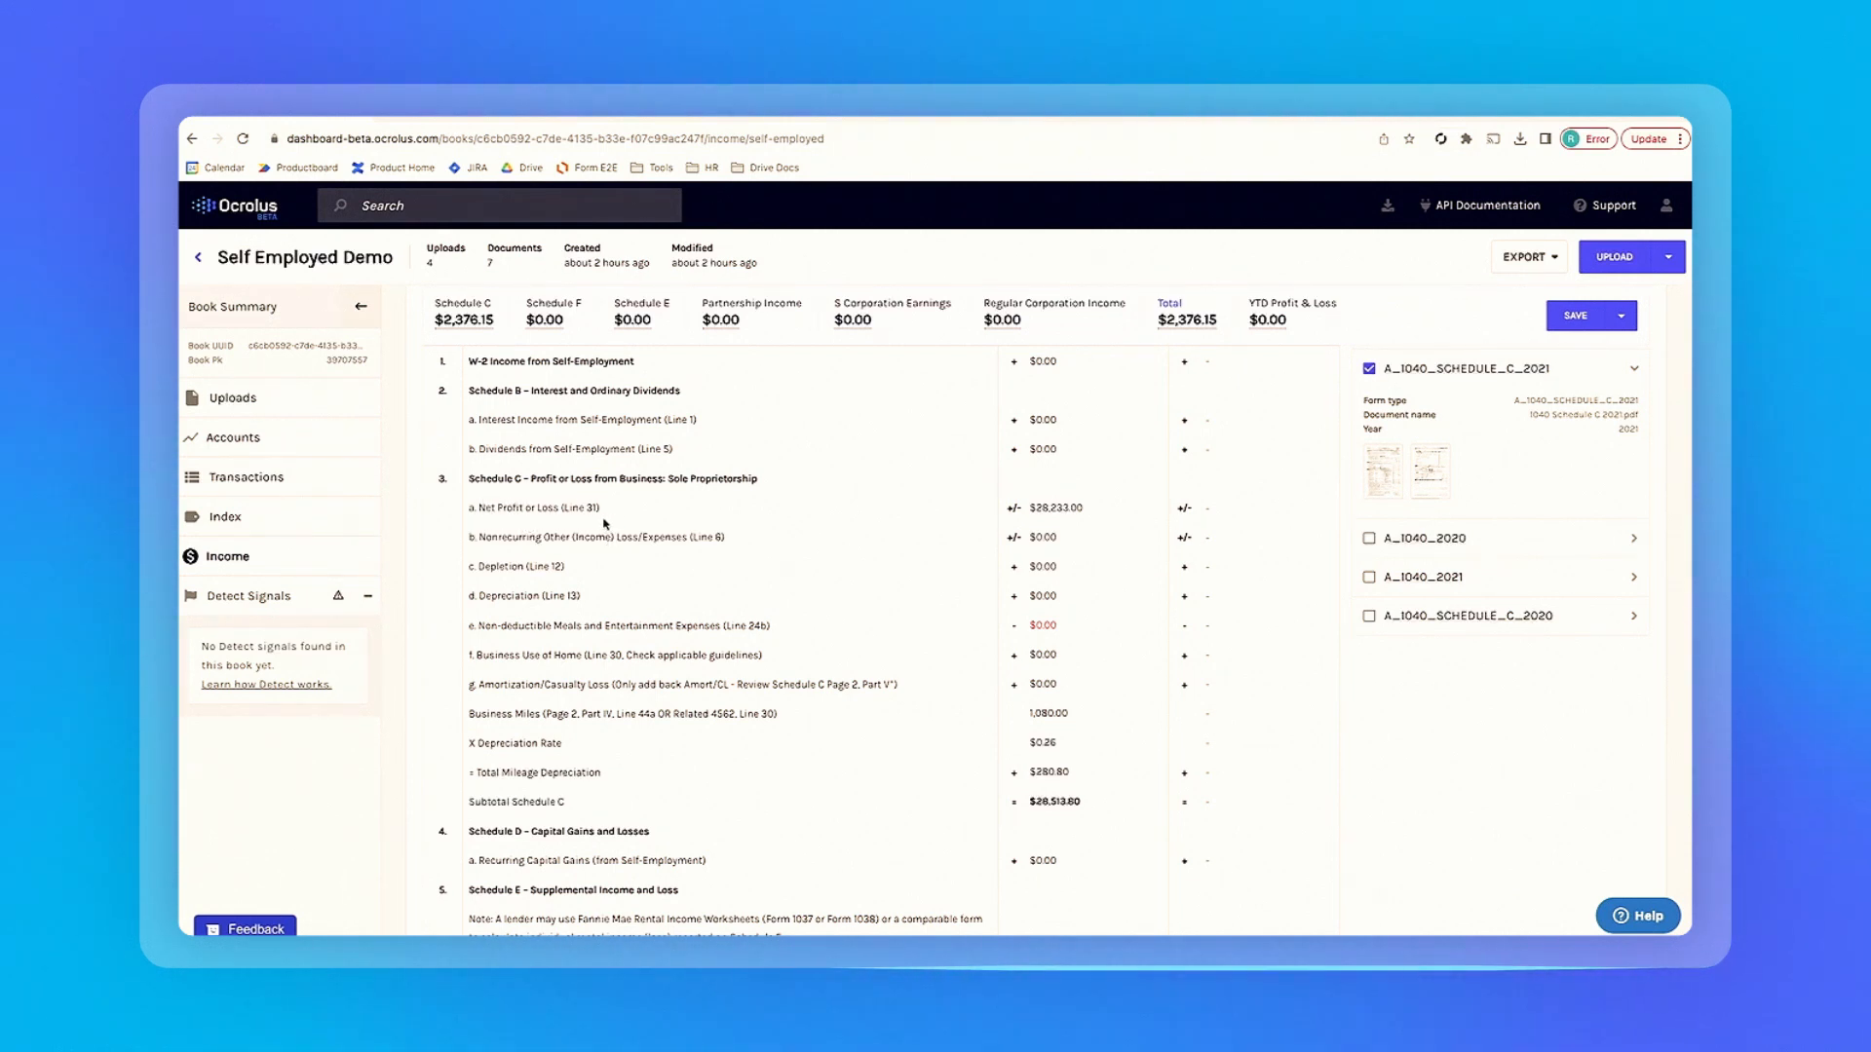
pyautogui.moveTo(941, 522)
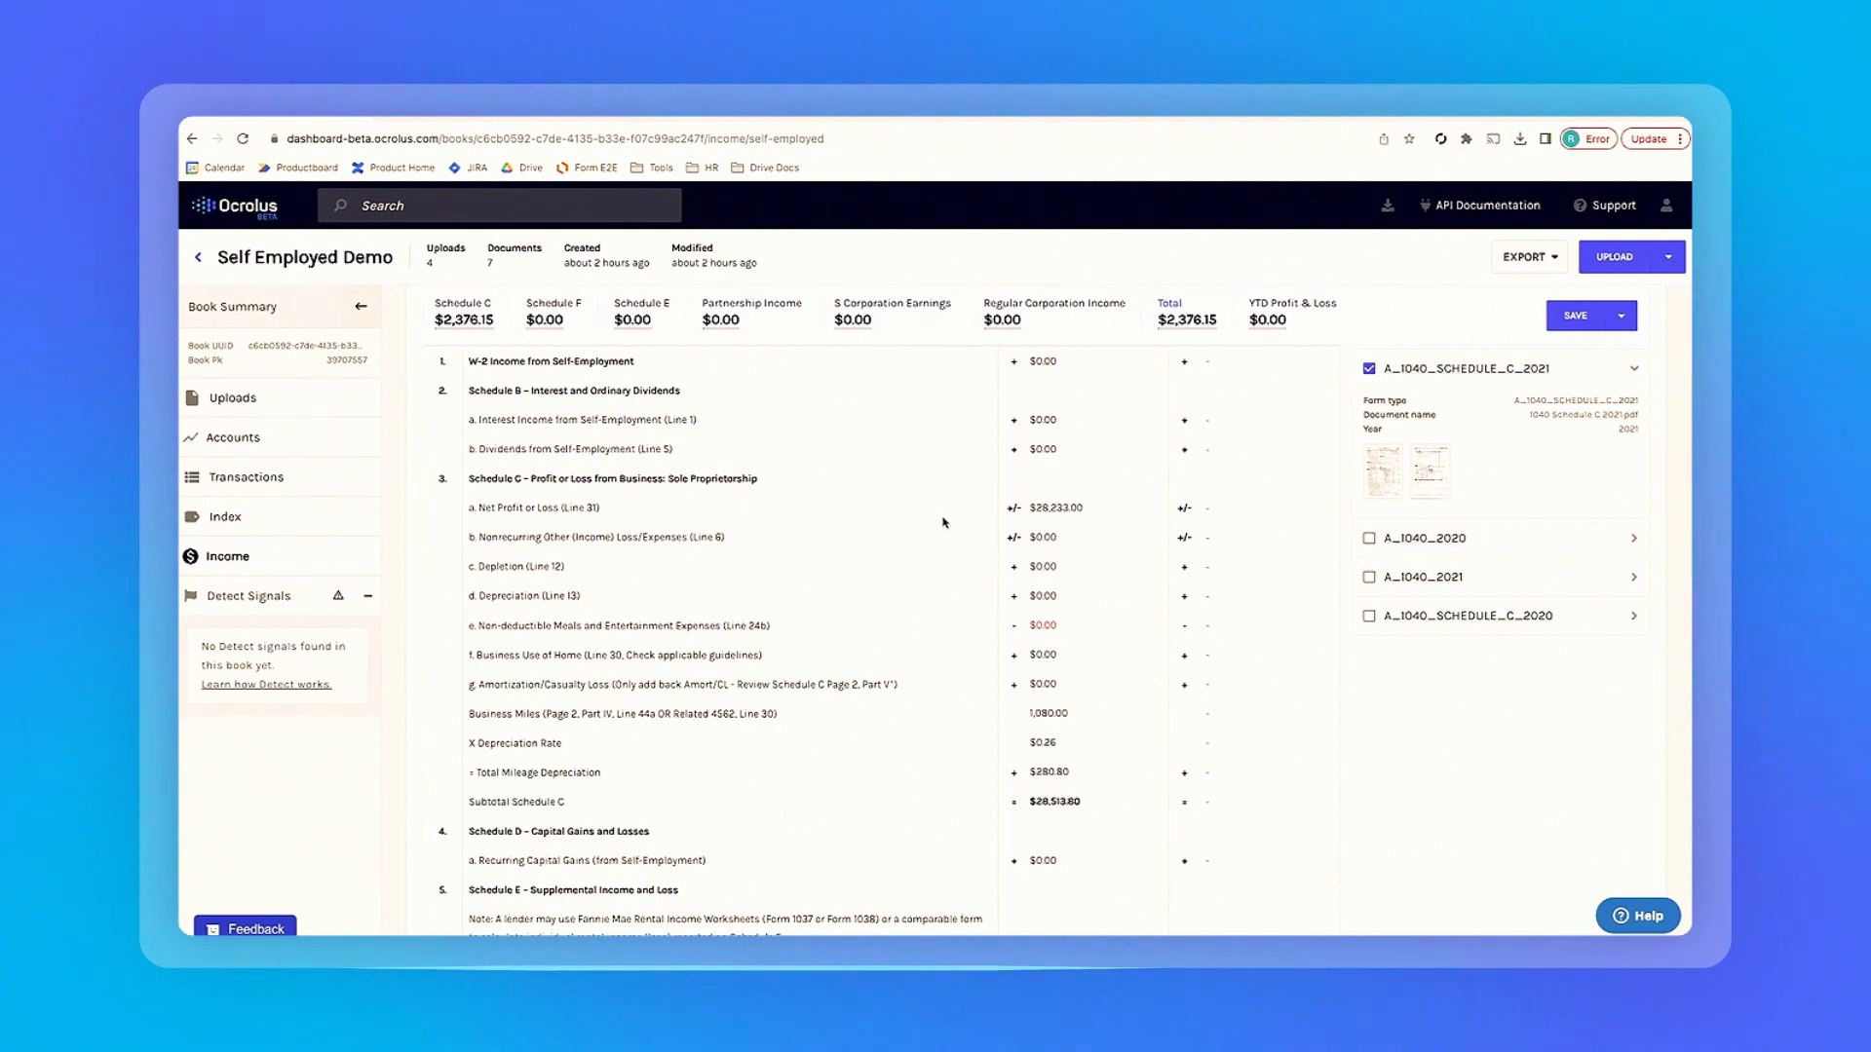
pyautogui.moveTo(966, 521)
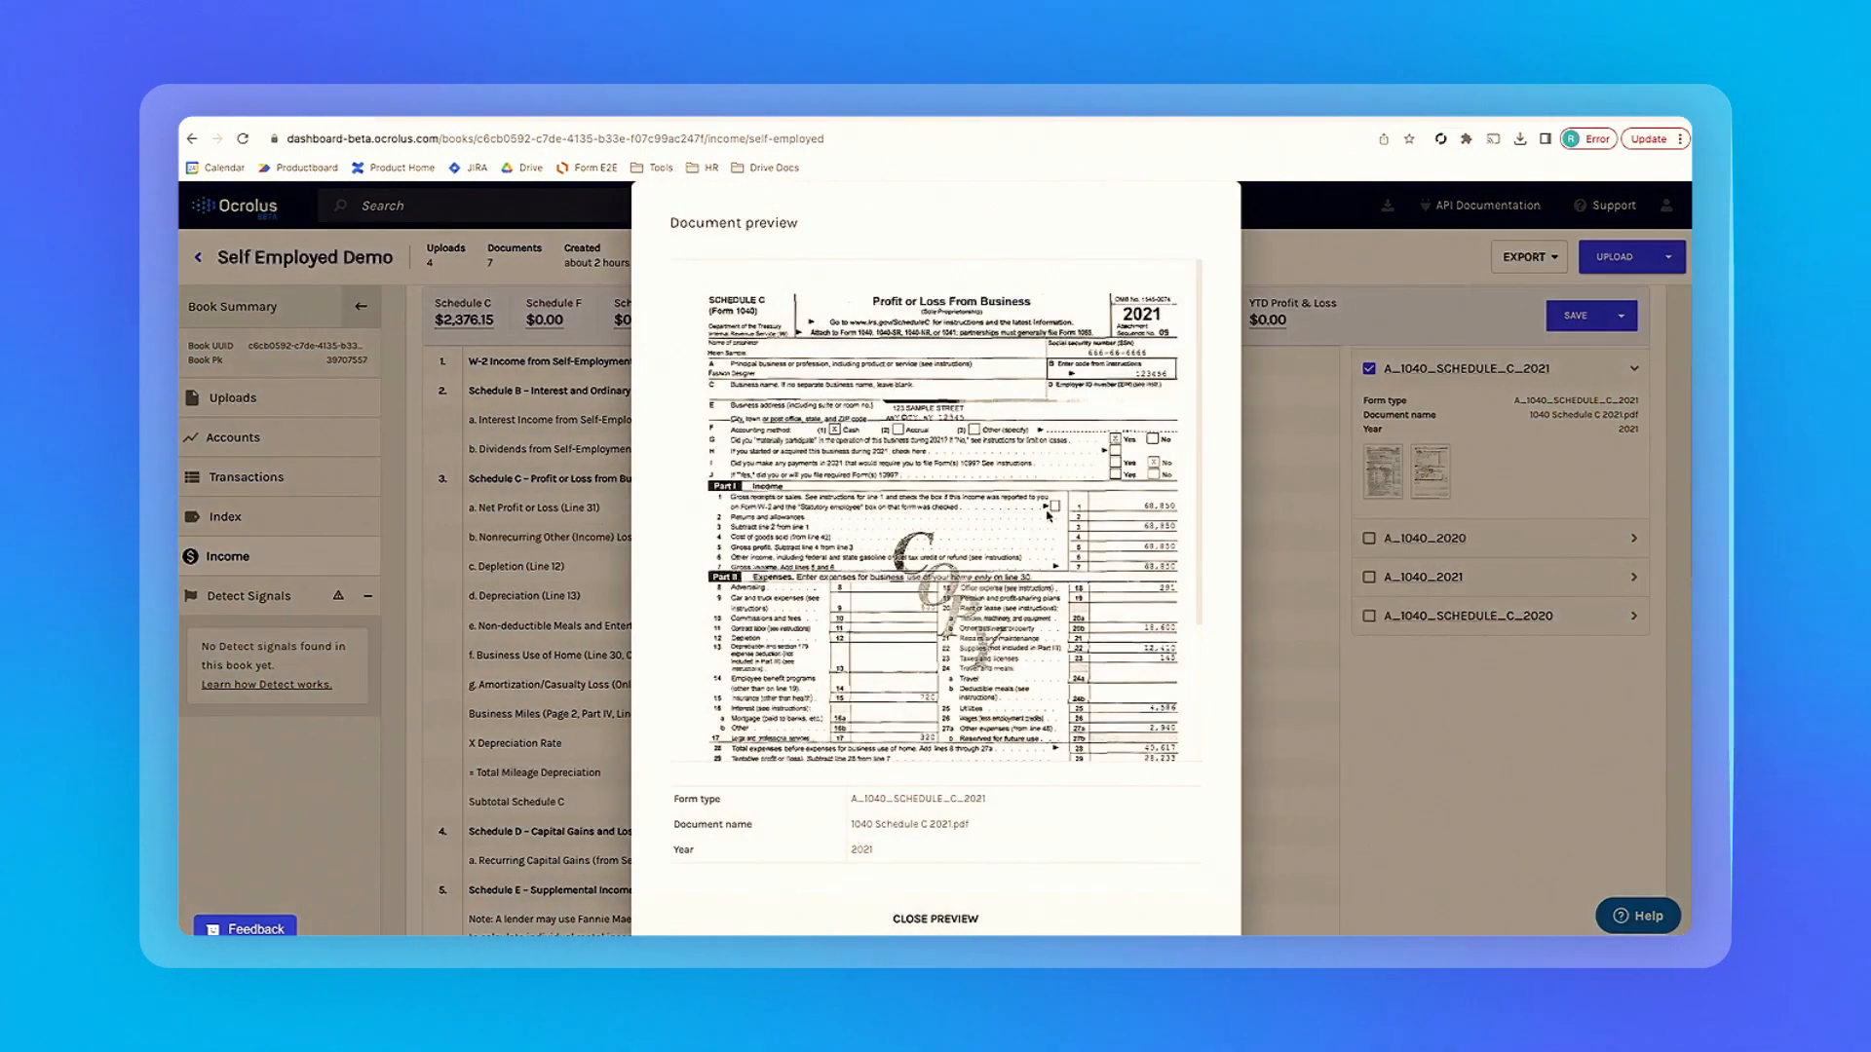
pyautogui.scroll(-3)
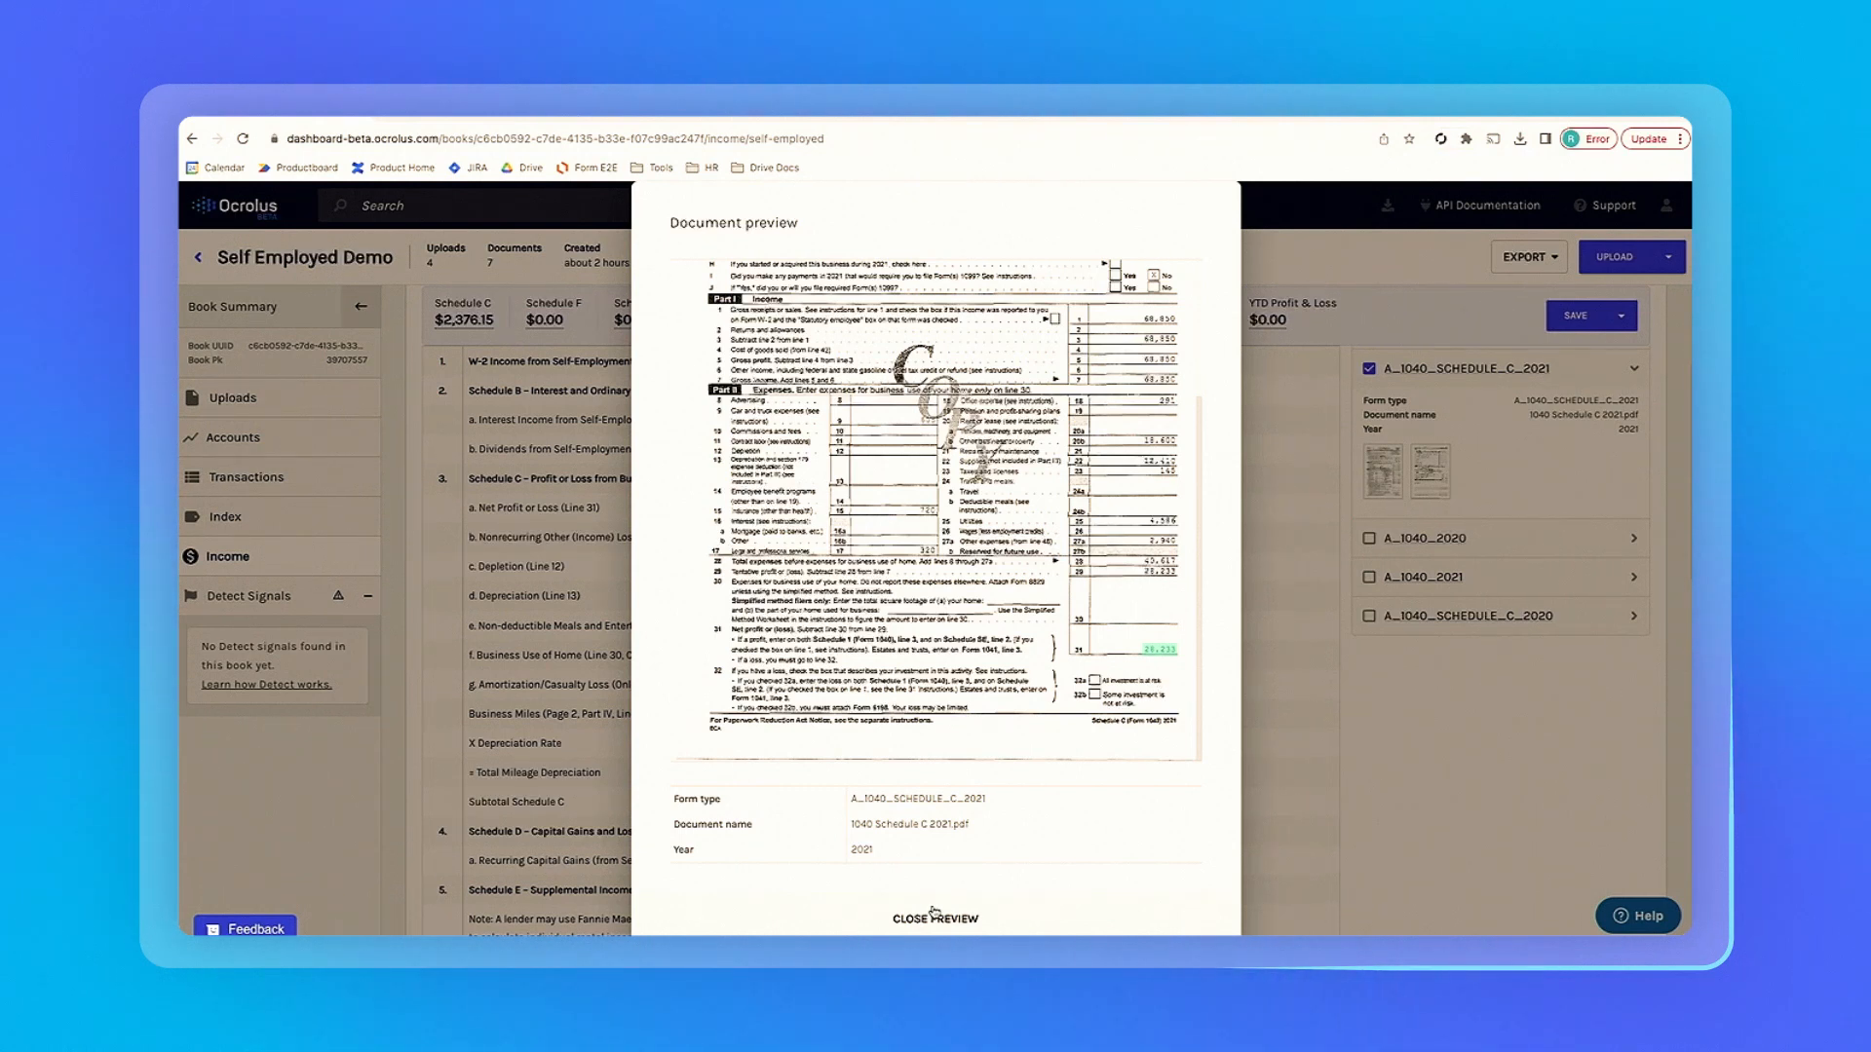
pyautogui.click(935, 916)
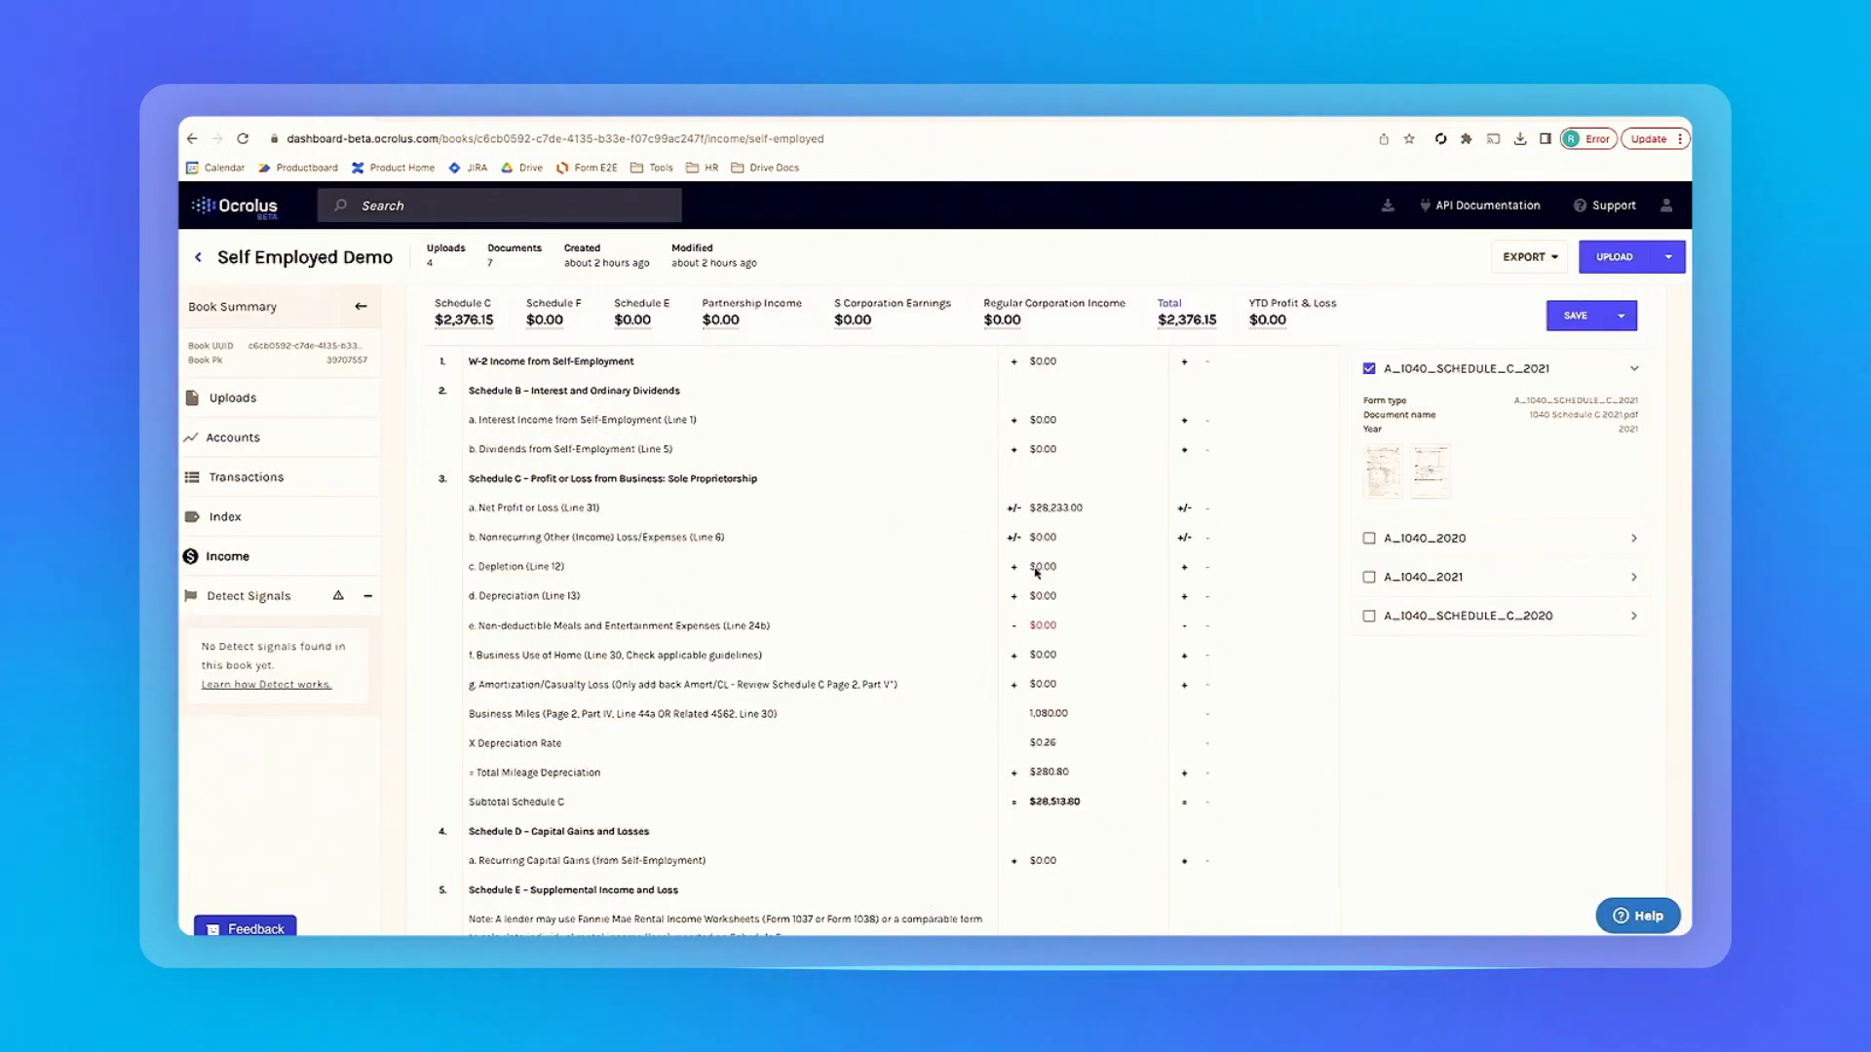
pyautogui.moveTo(1146, 511)
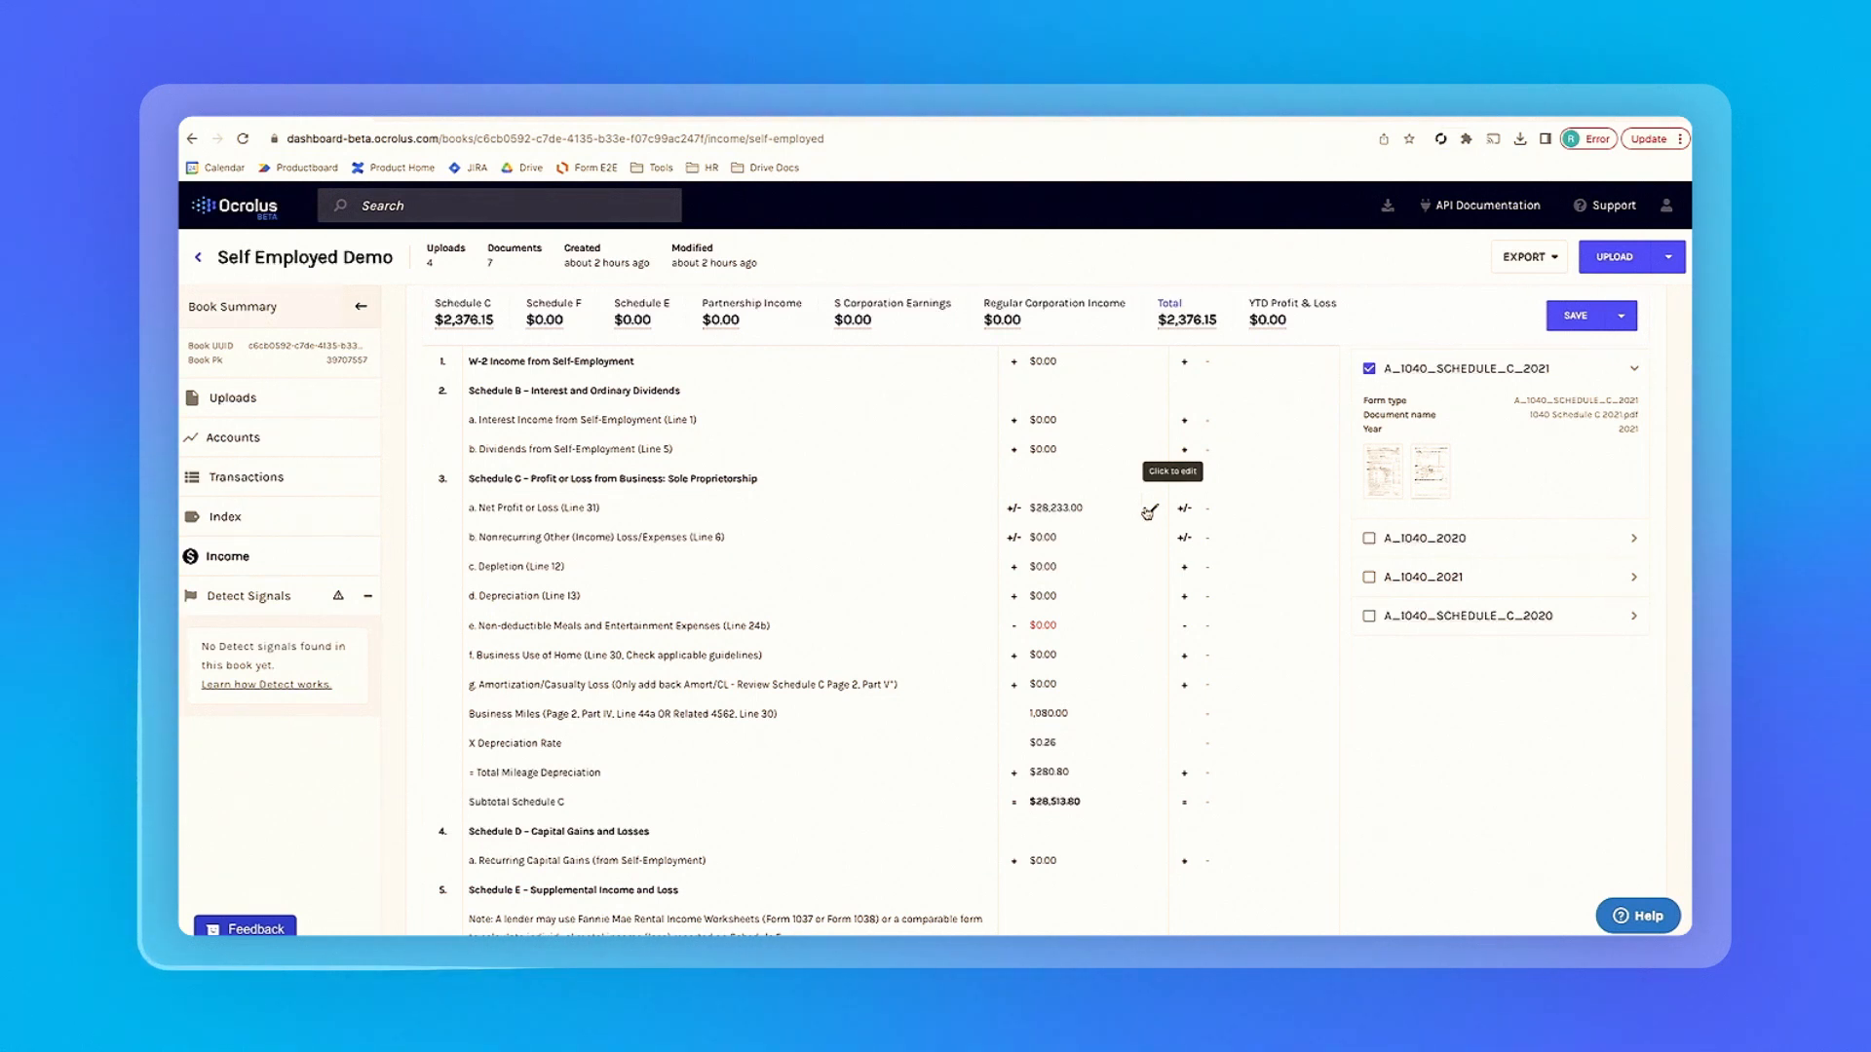
pyautogui.click(1146, 511)
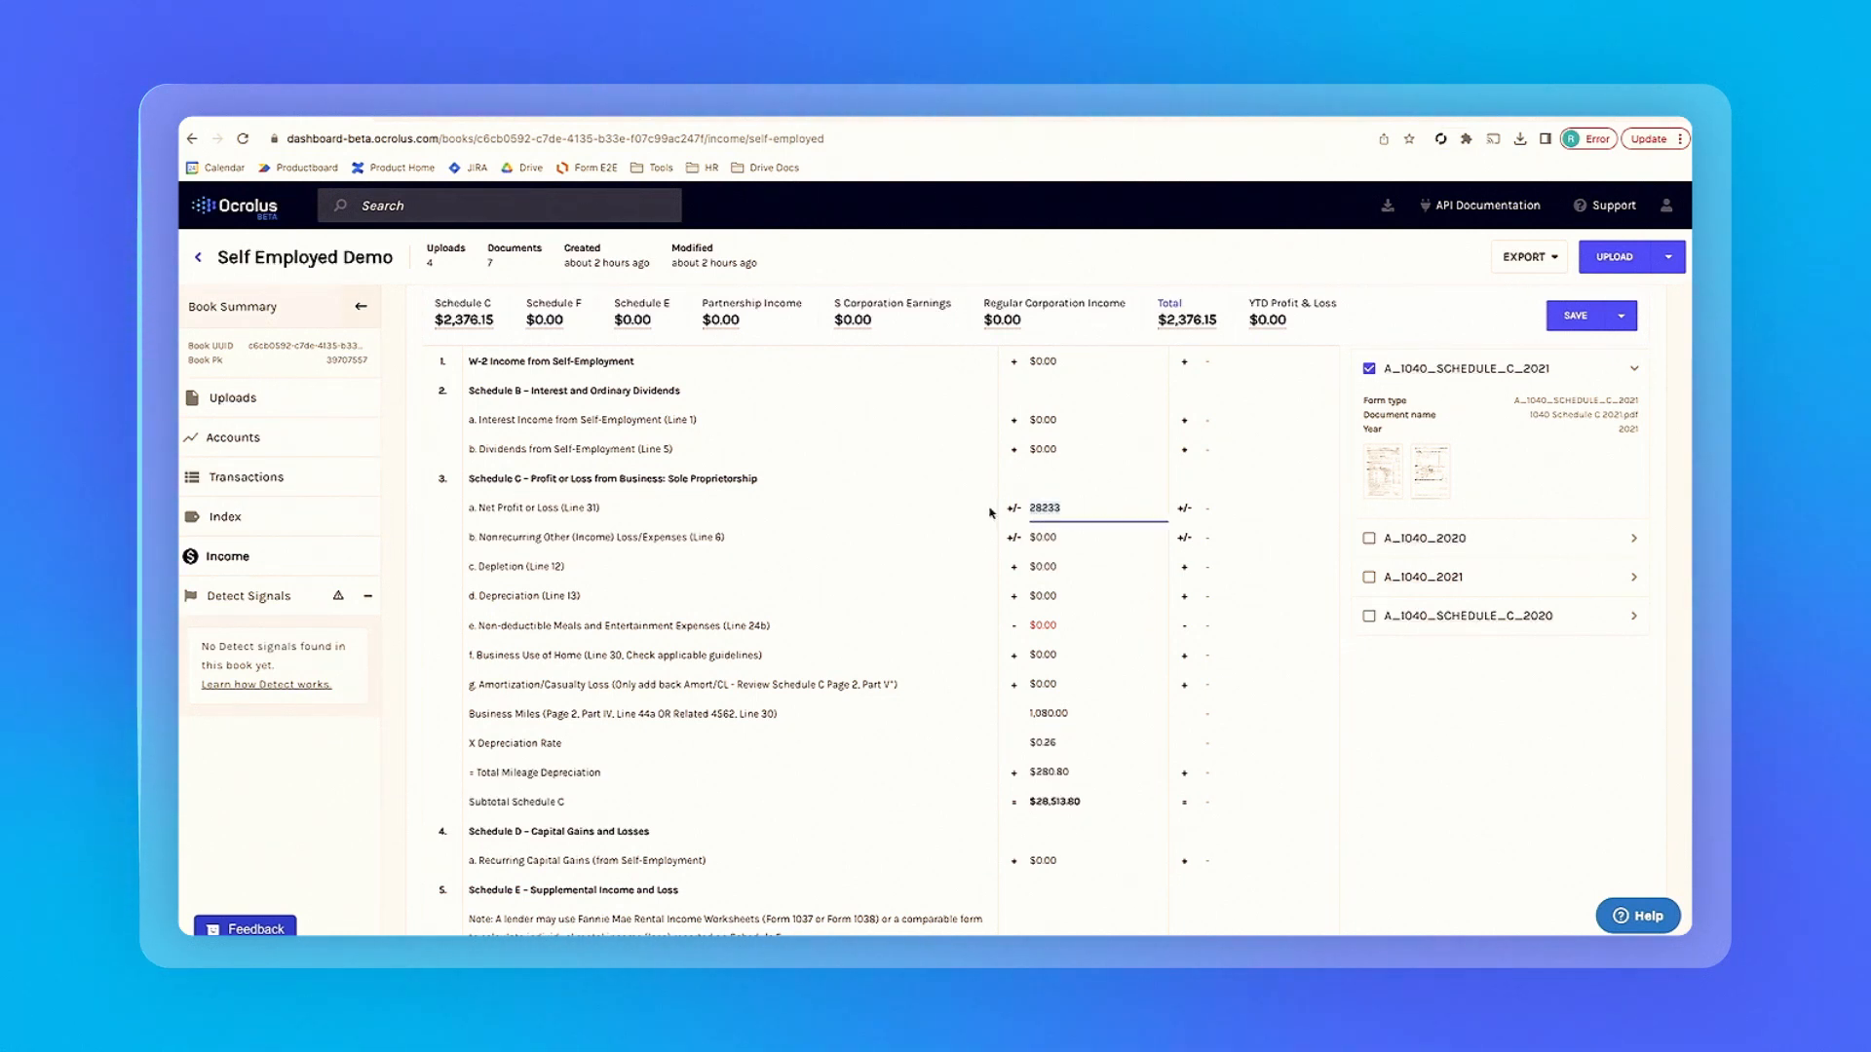
pyautogui.write('400000.00')
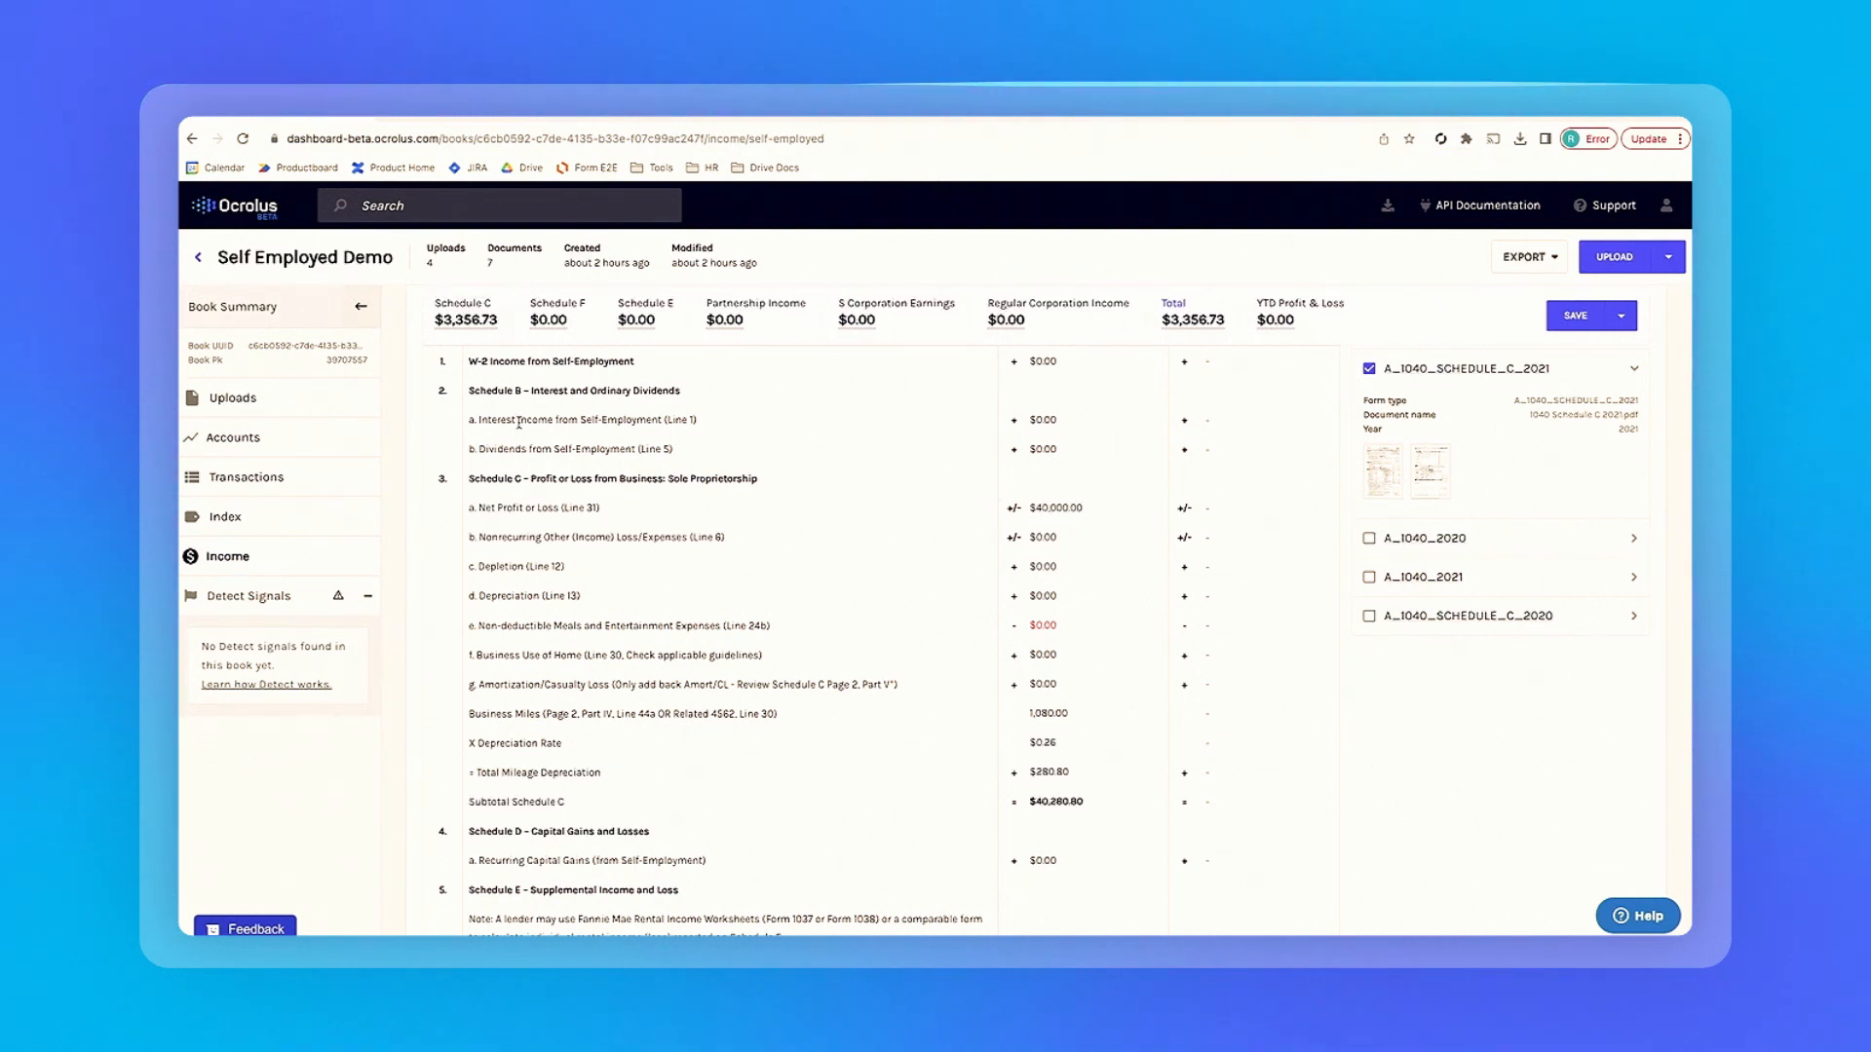
pyautogui.moveTo(846, 527)
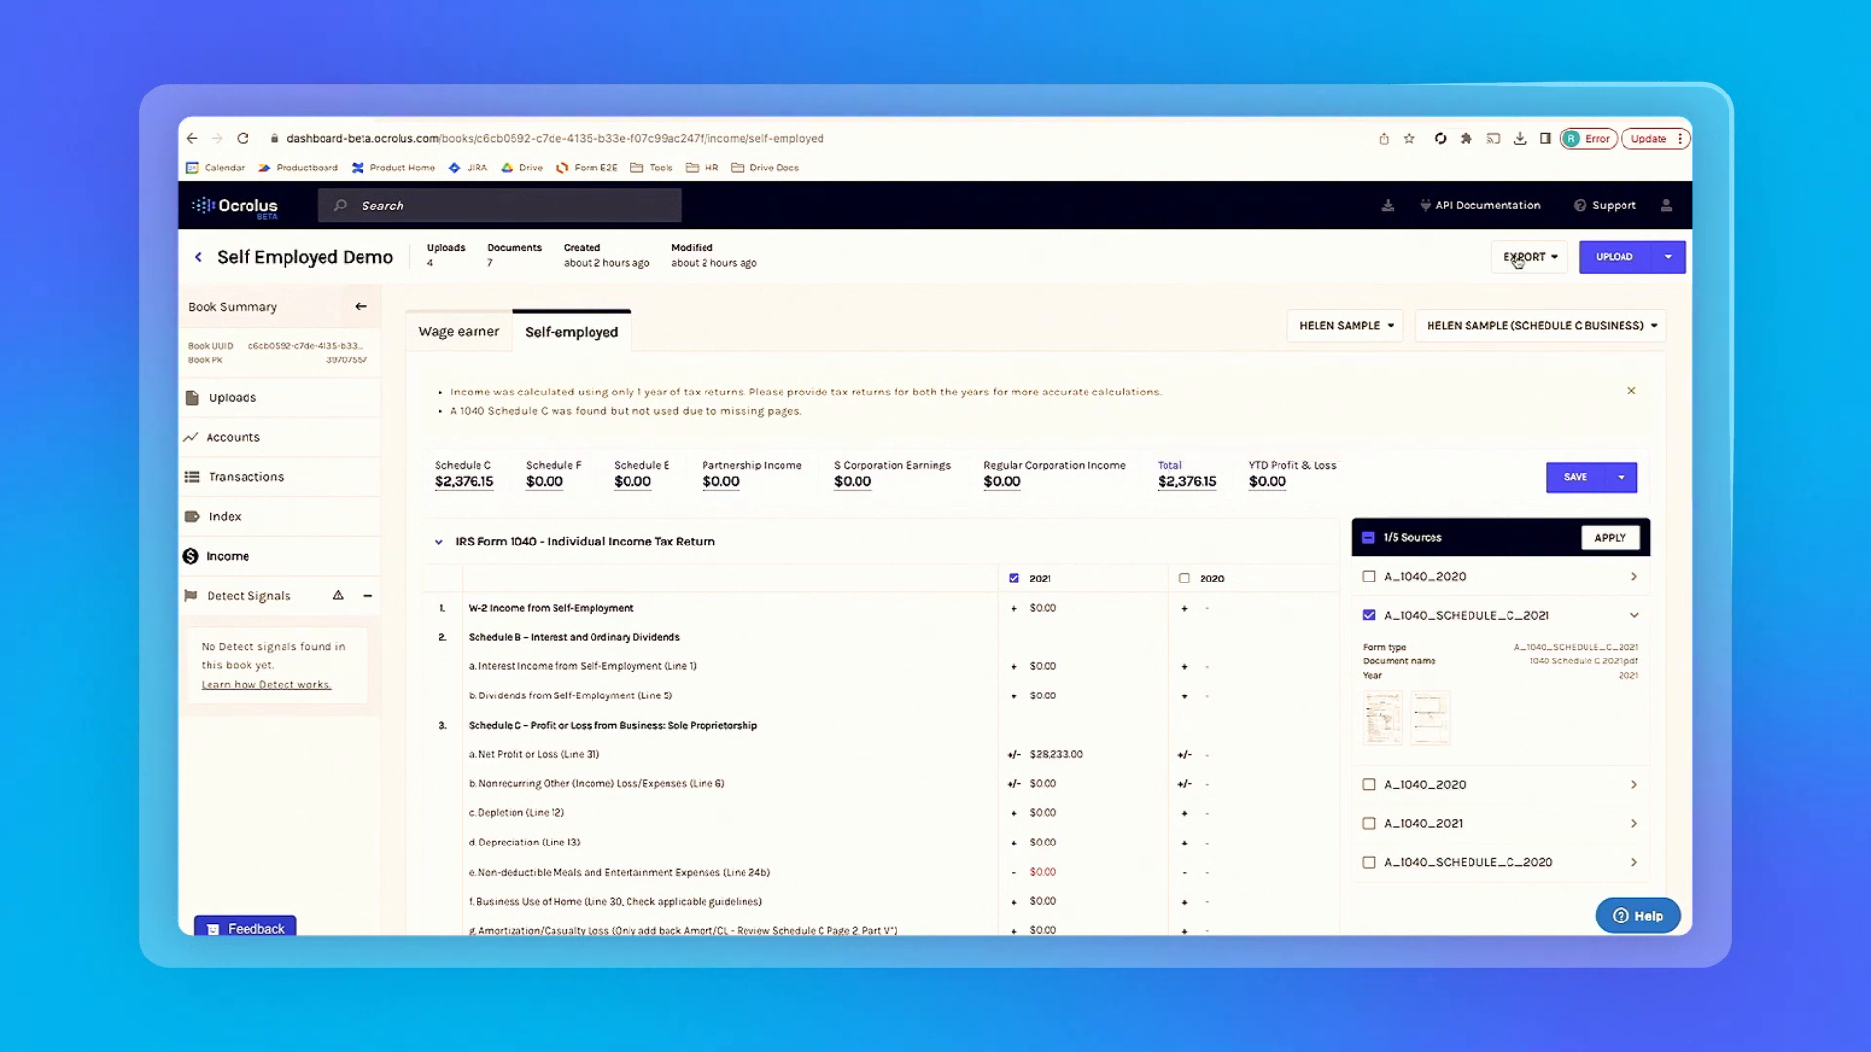
# Export the Income Data PDF and open Self Employed Demo-income (3).pdf from downloads.
pyautogui.click(1524, 256)
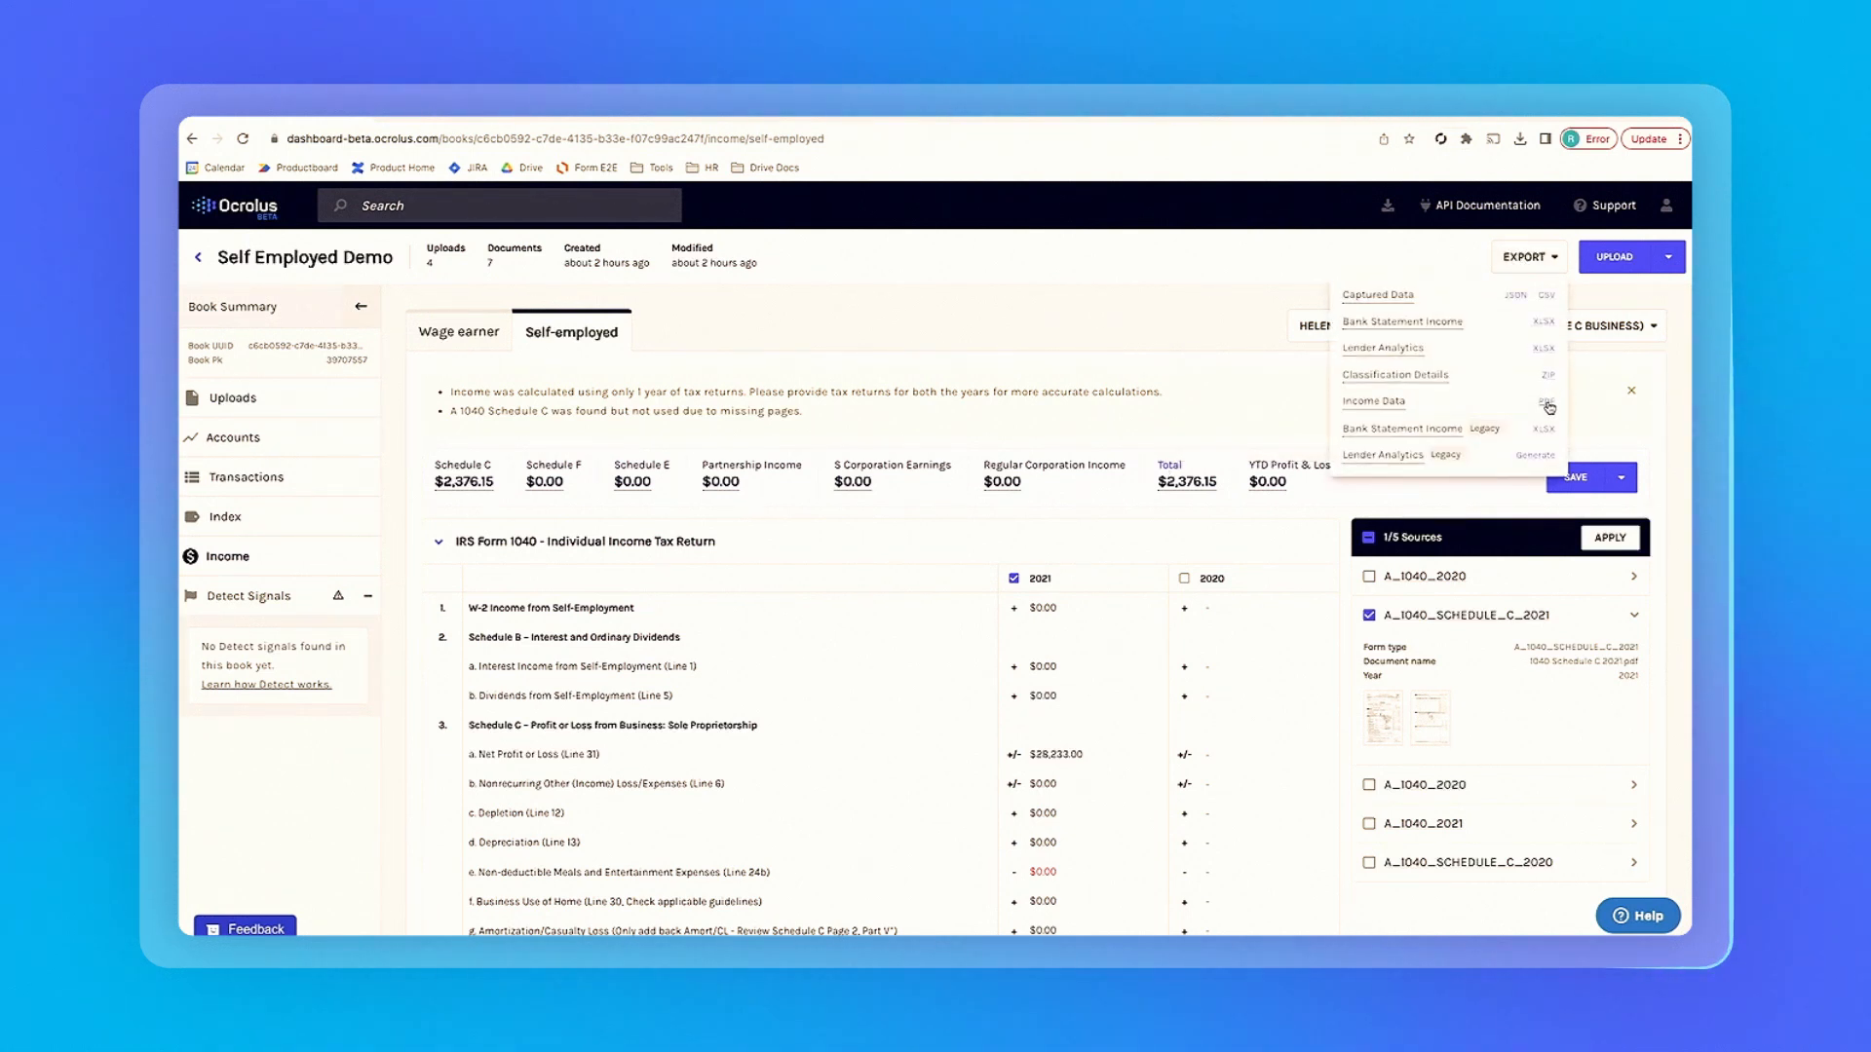
pyautogui.click(1548, 405)
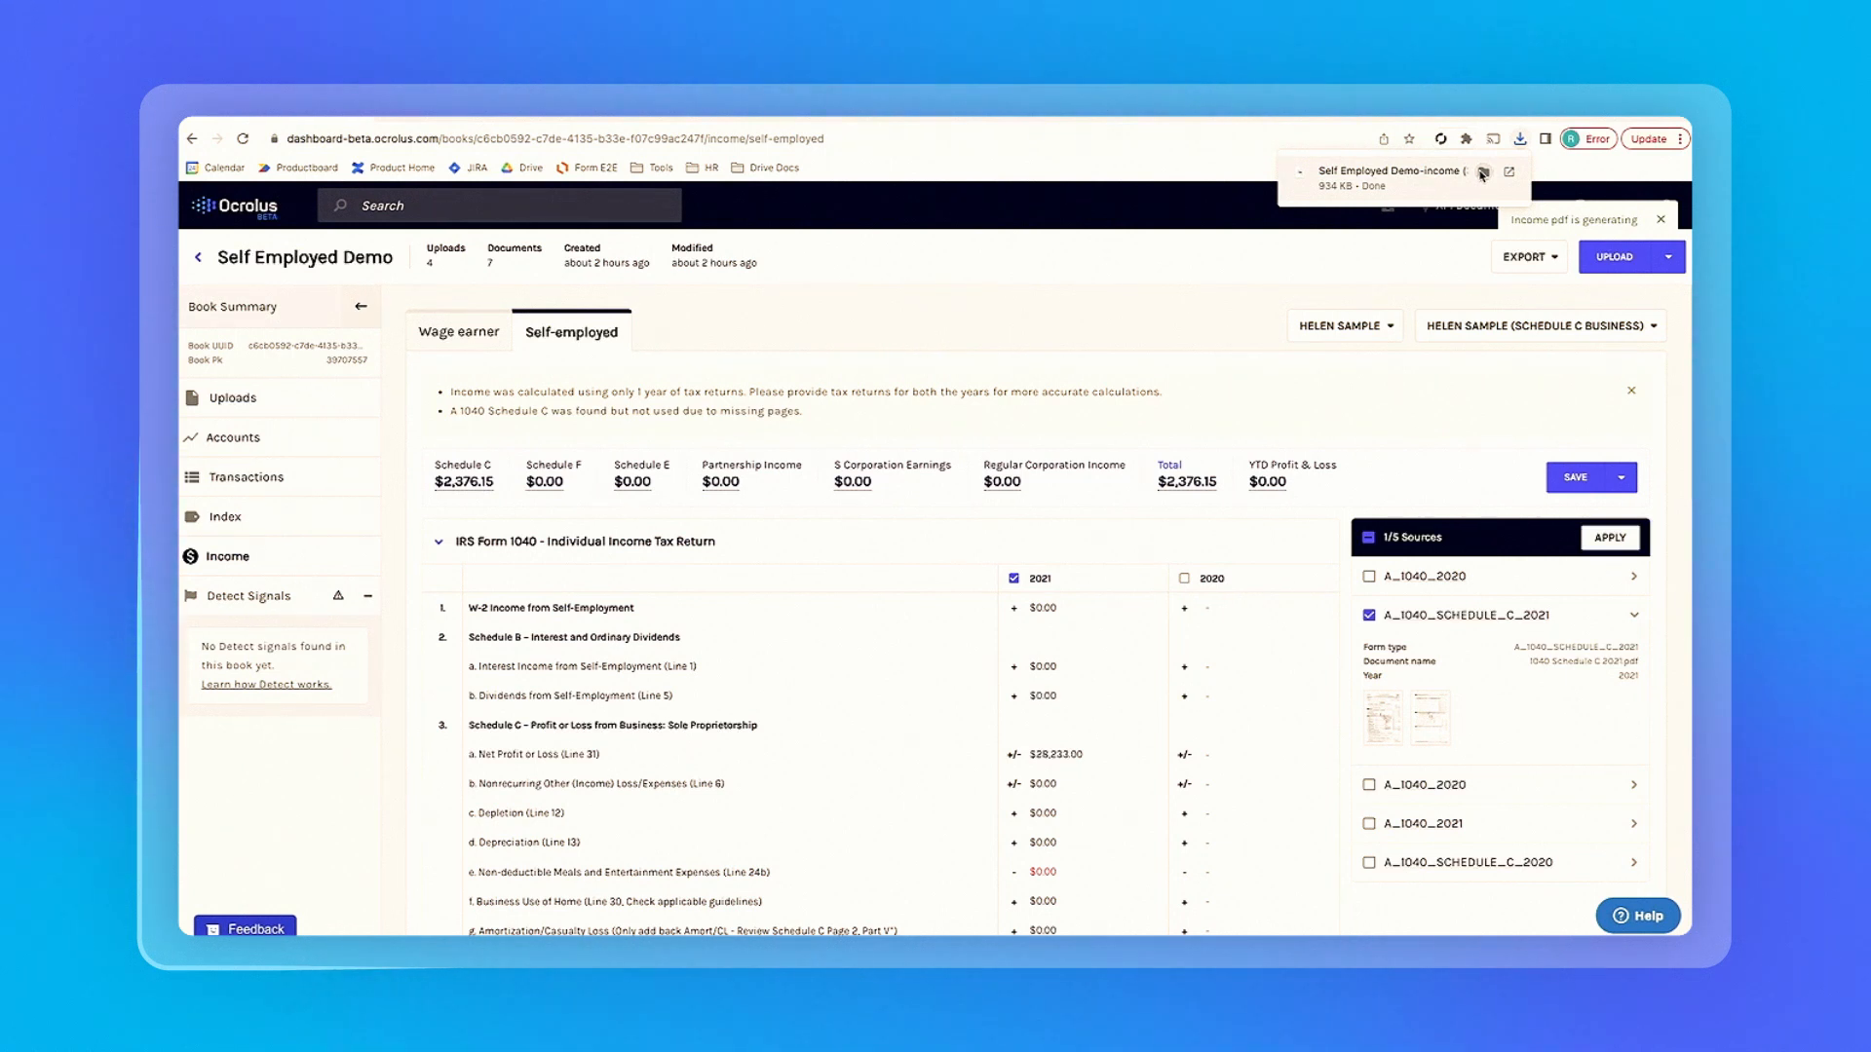
pyautogui.click(1522, 139)
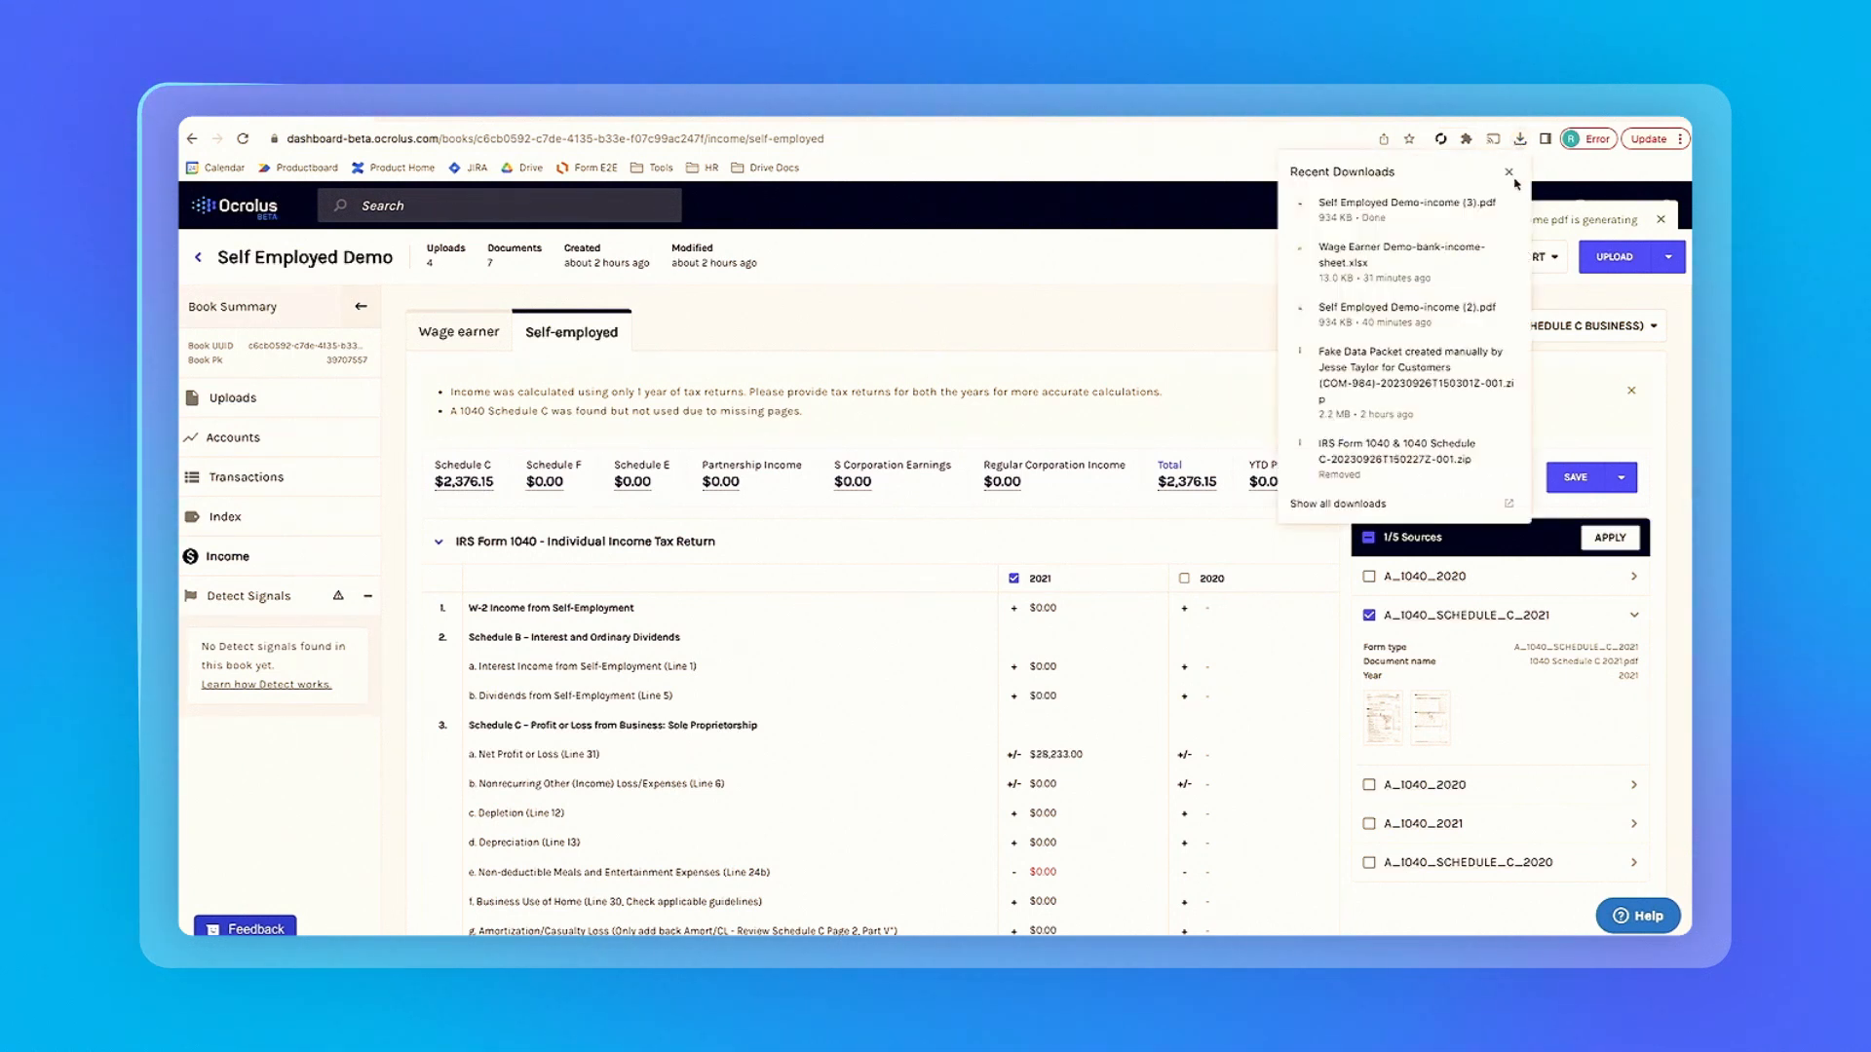
pyautogui.click(1405, 207)
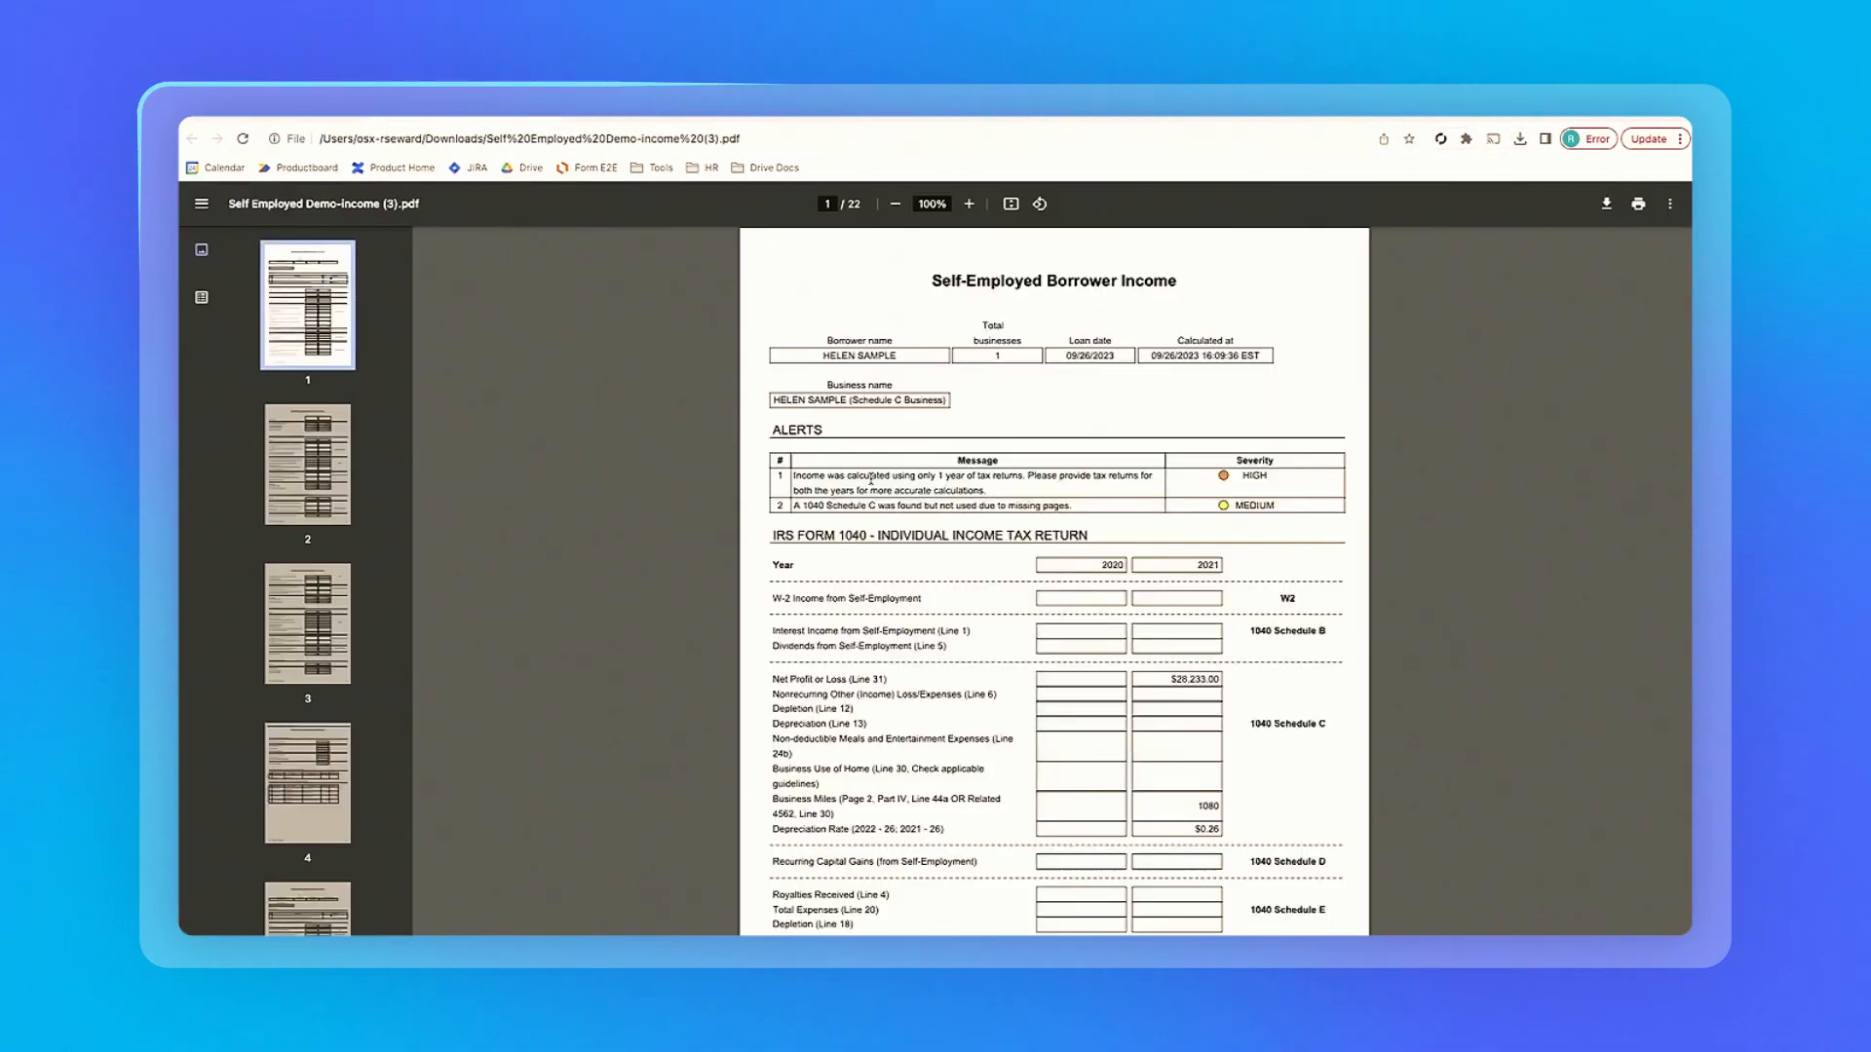
# Scroll through the exported income report to page 10's 2020 Form 1040 scan.
pyautogui.scroll(-3)
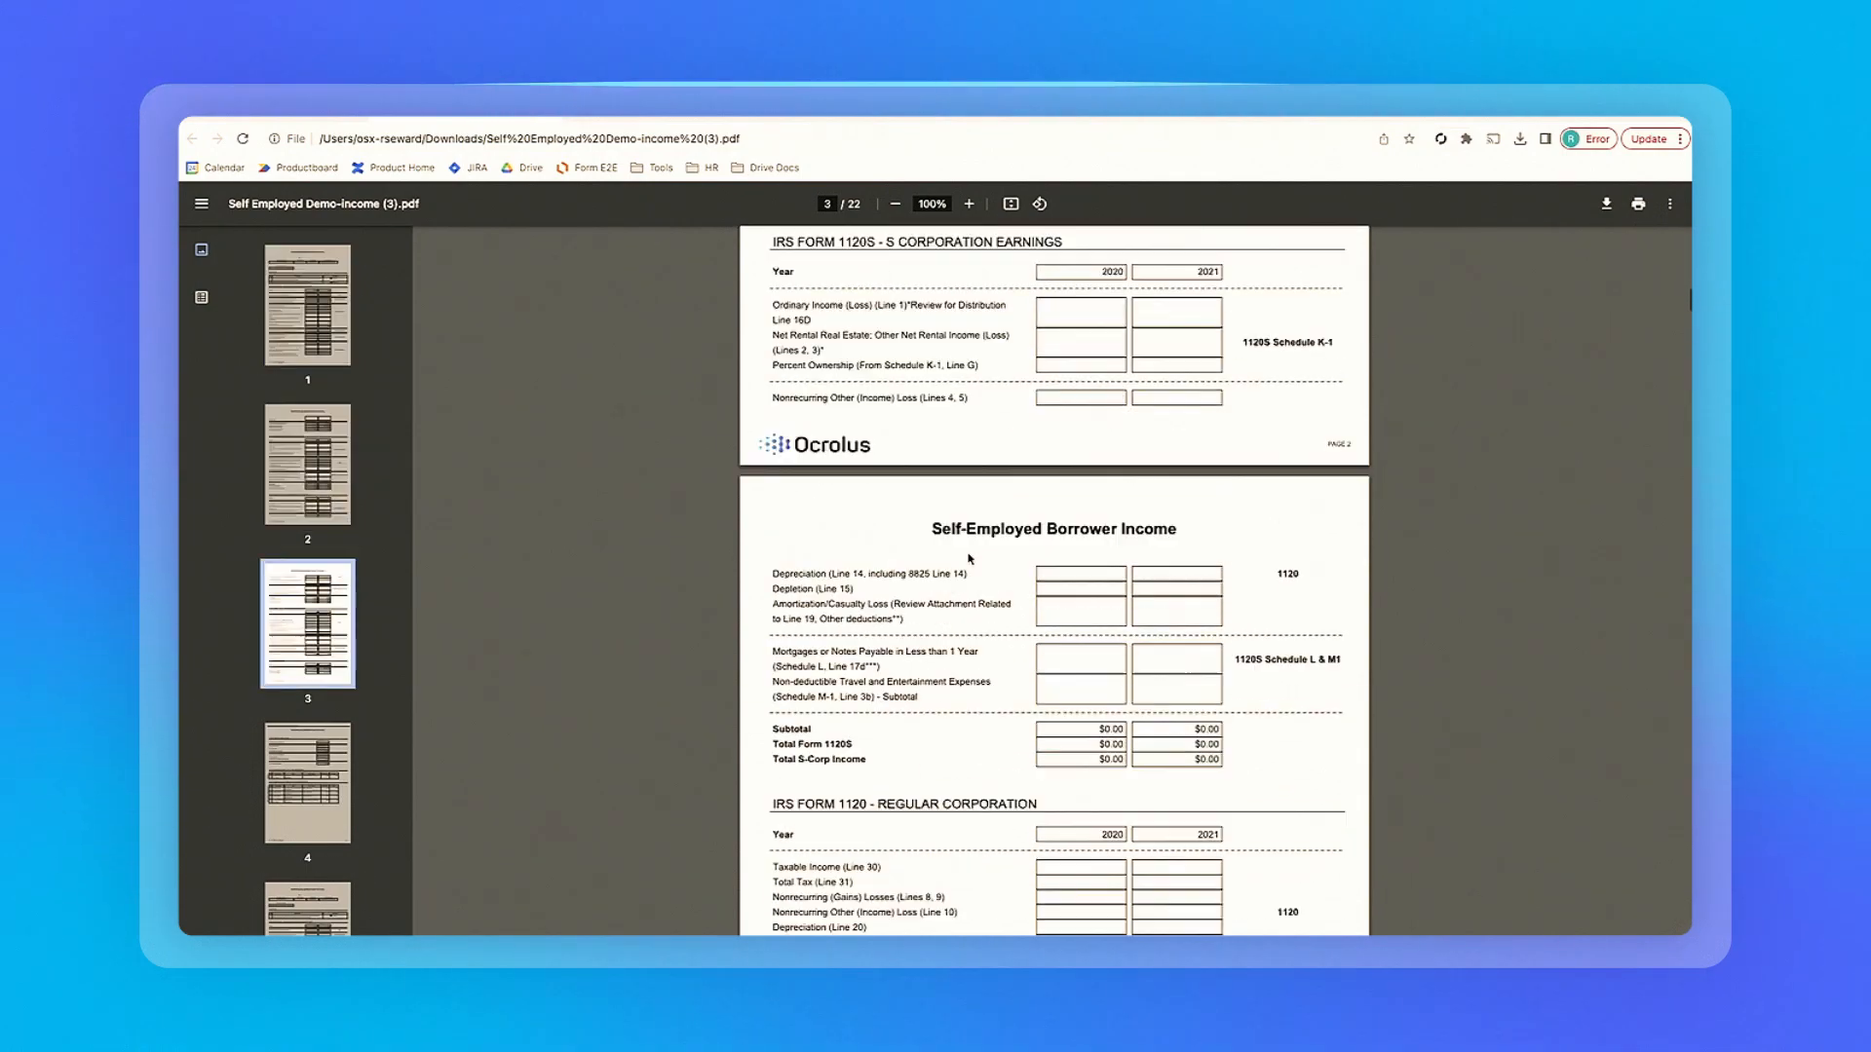
pyautogui.scroll(-3)
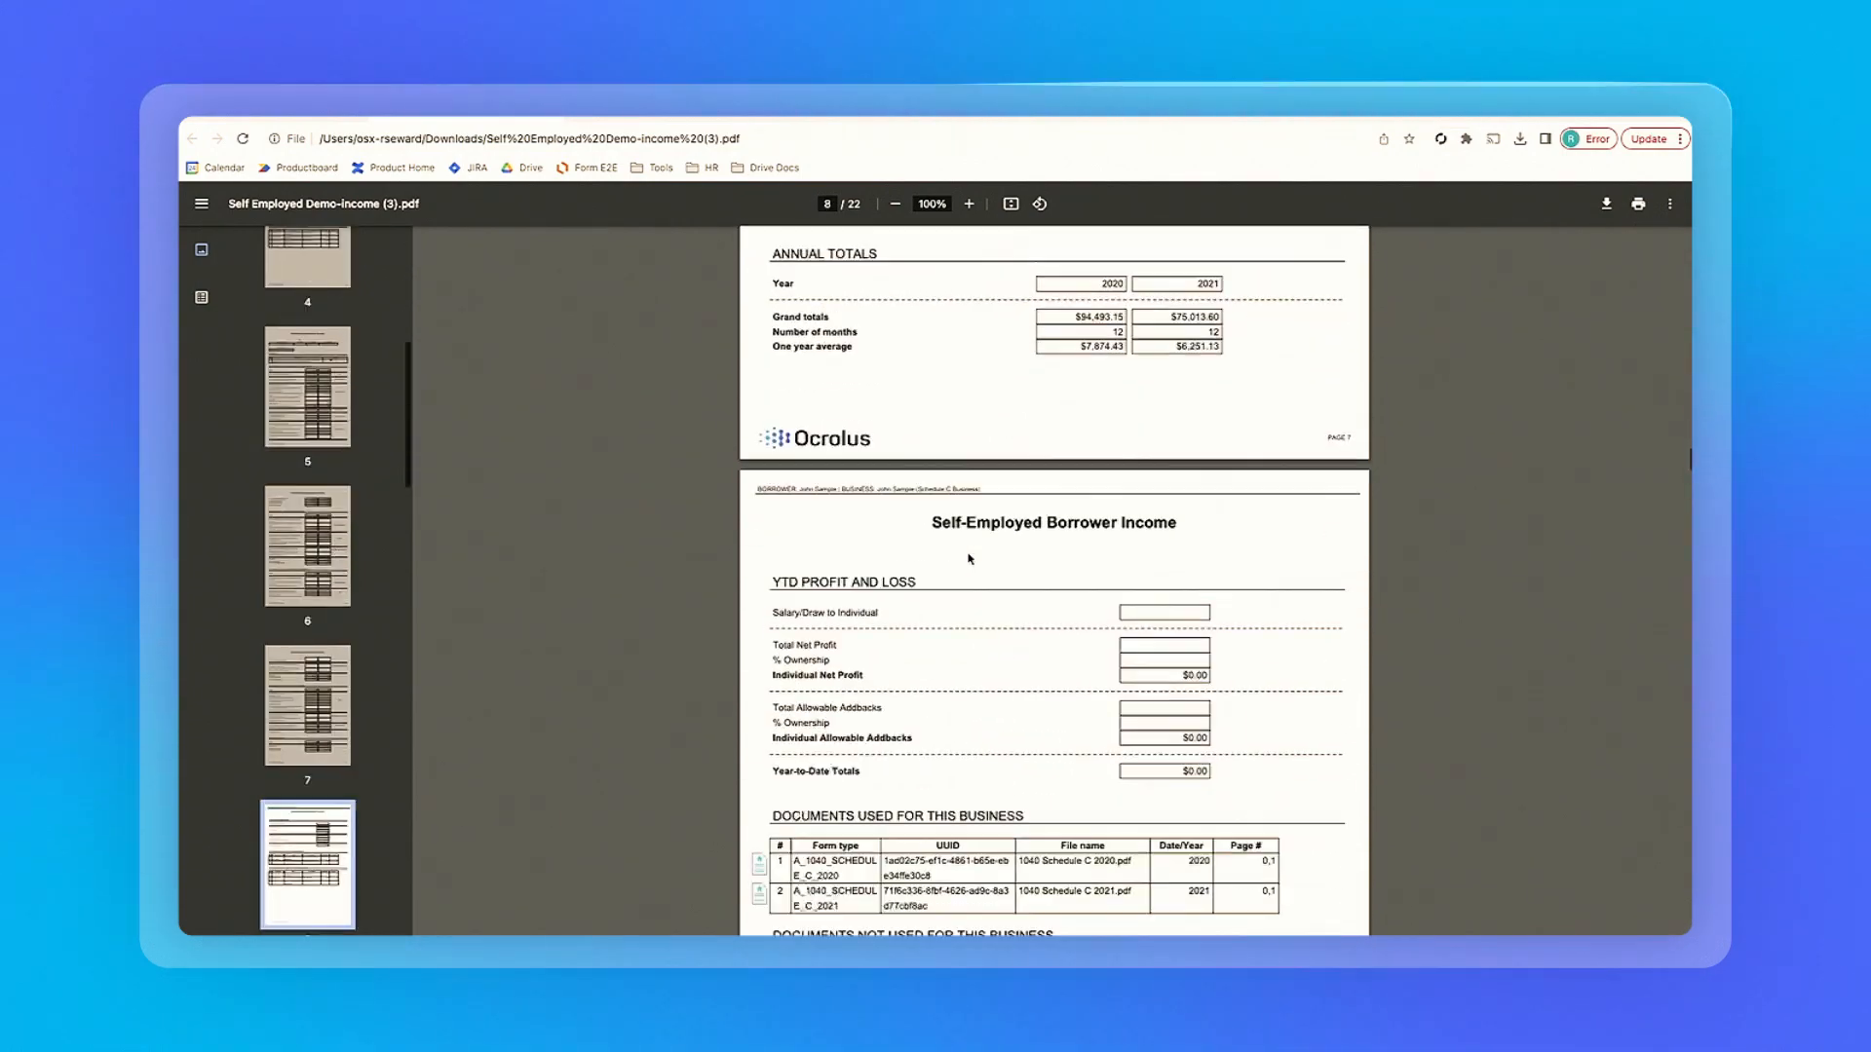
pyautogui.scroll(-3)
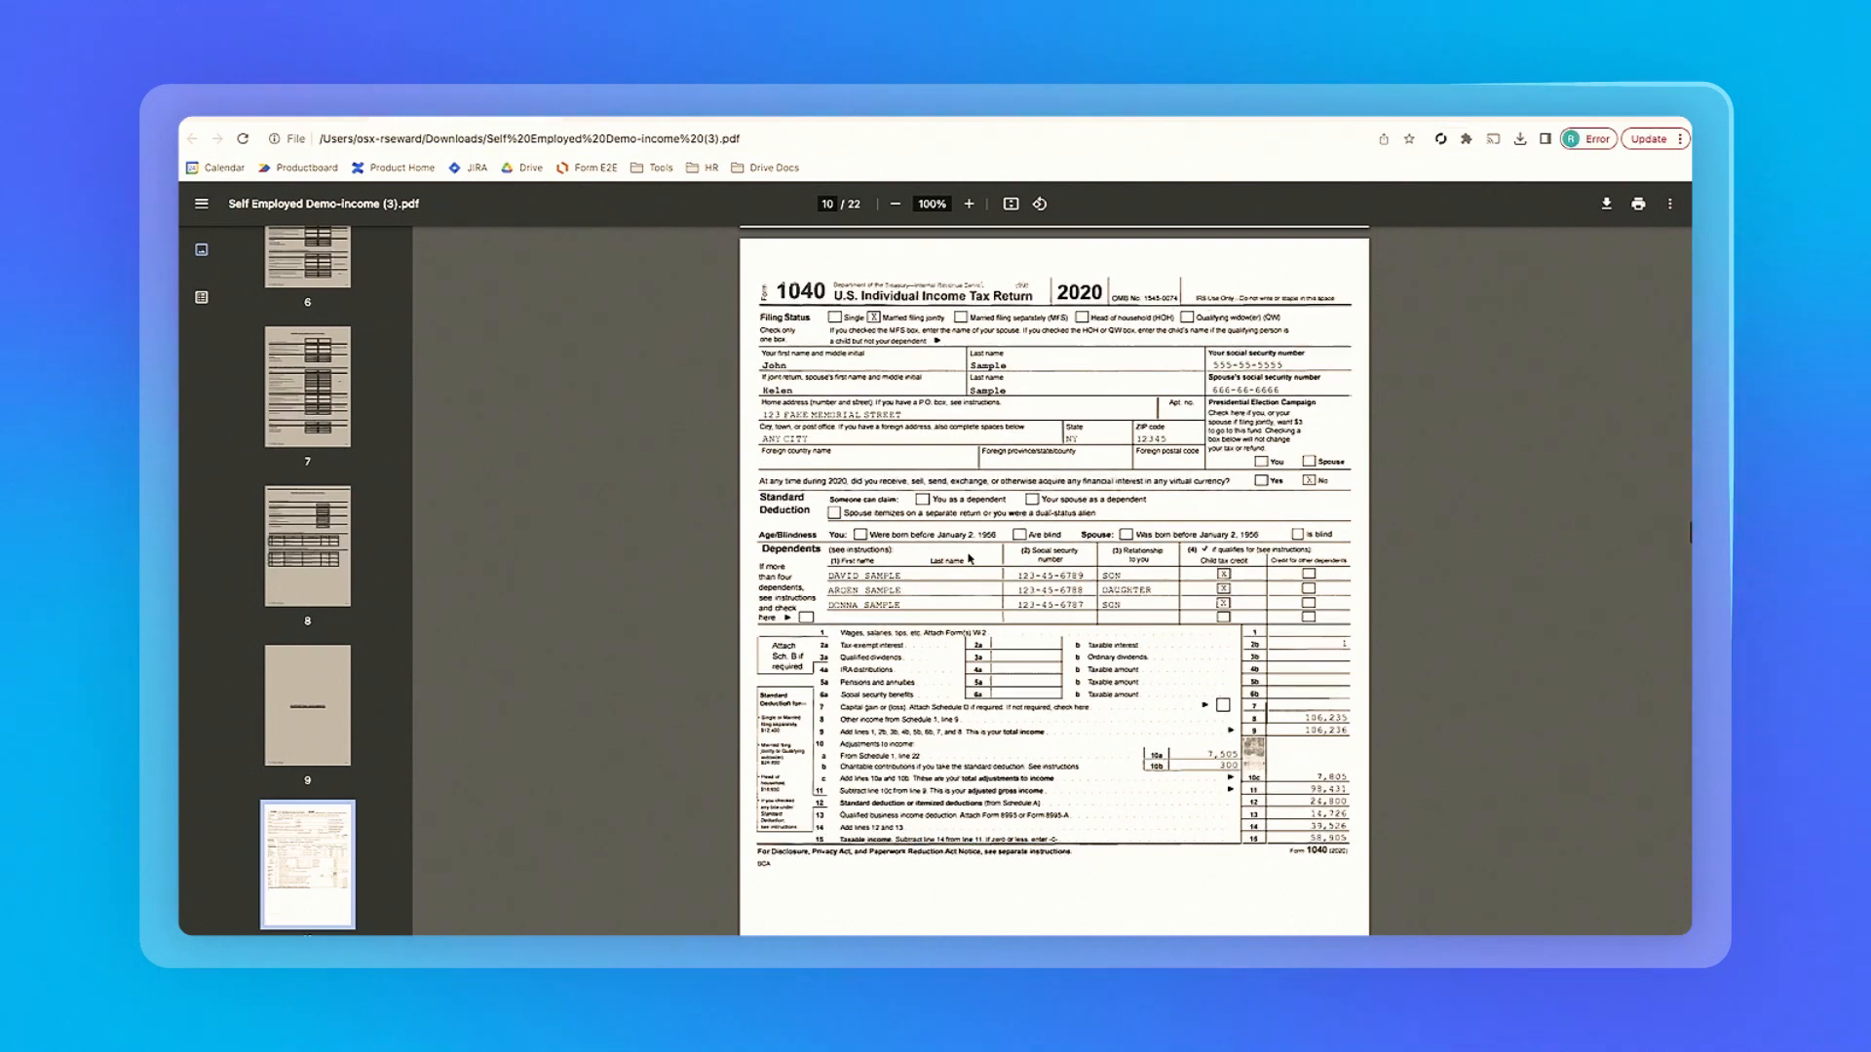
pyautogui.moveTo(686, 379)
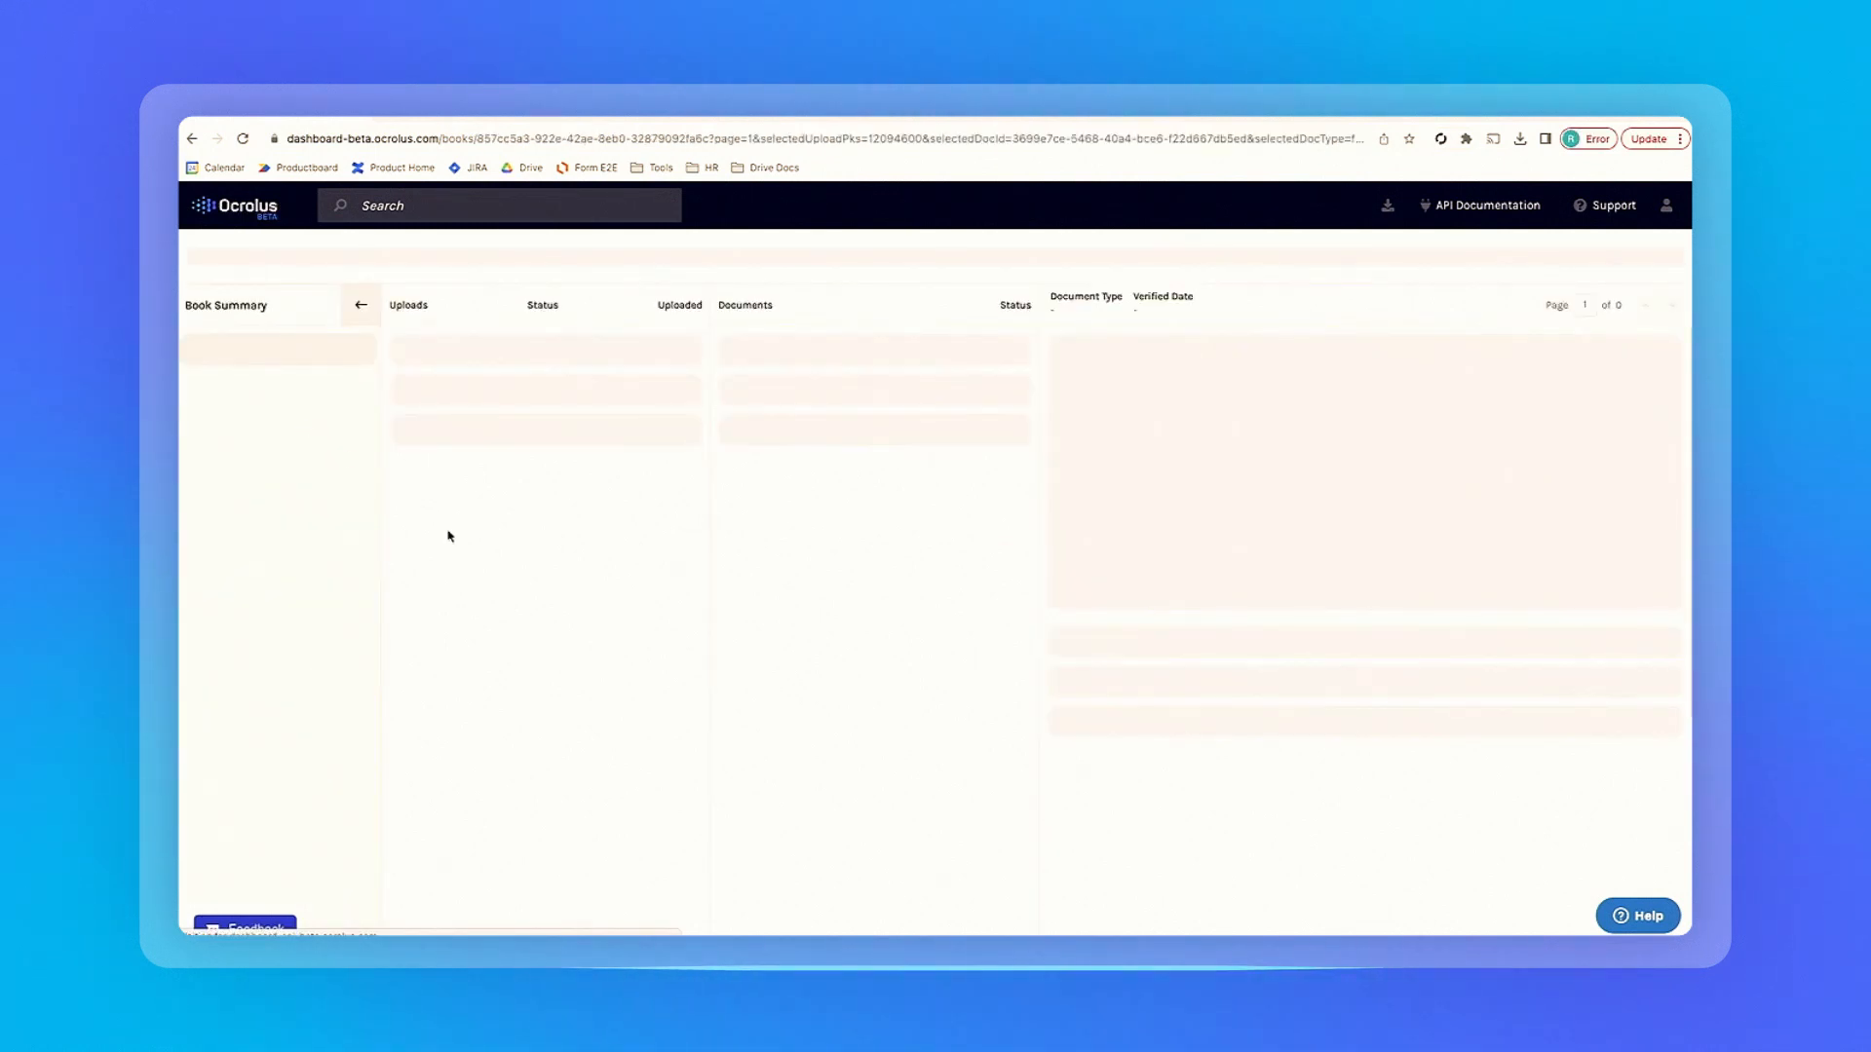
# Open the Wage Earner Demo book's Income view showing $1,000.00 salary income.
pyautogui.click(227, 556)
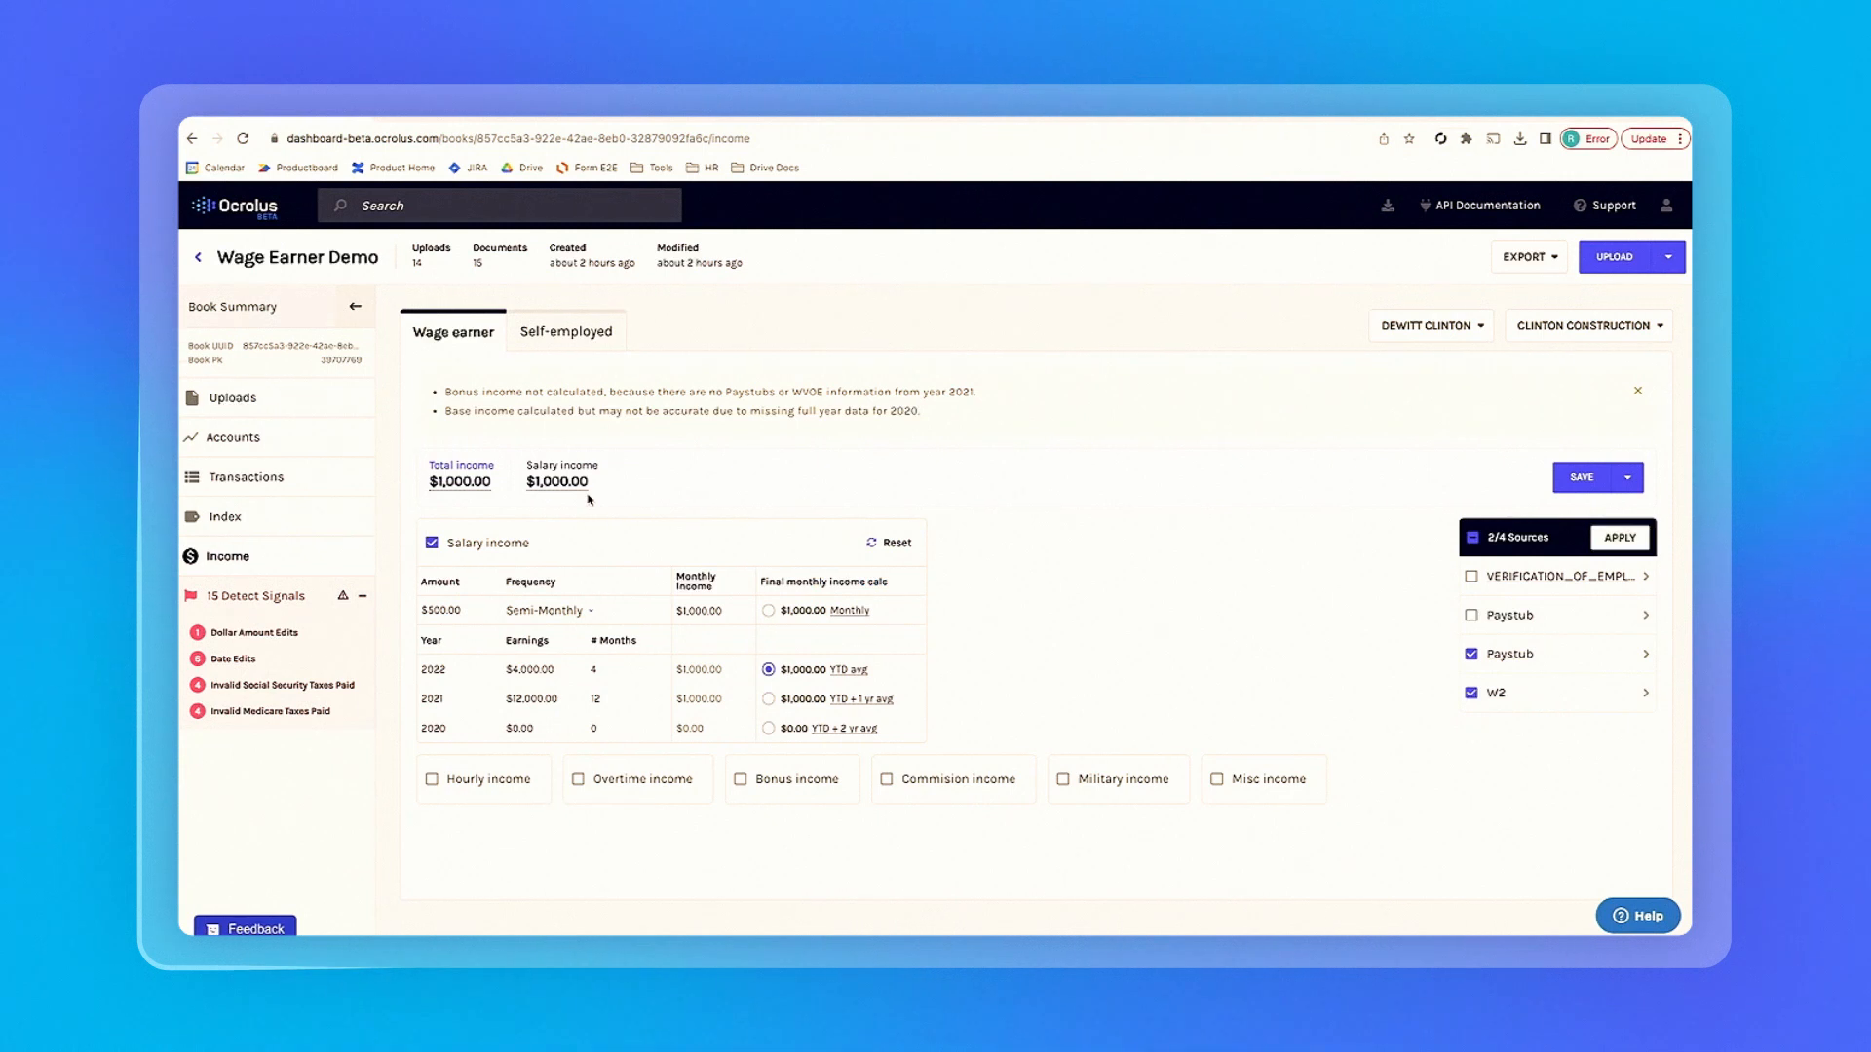
pyautogui.moveTo(581, 701)
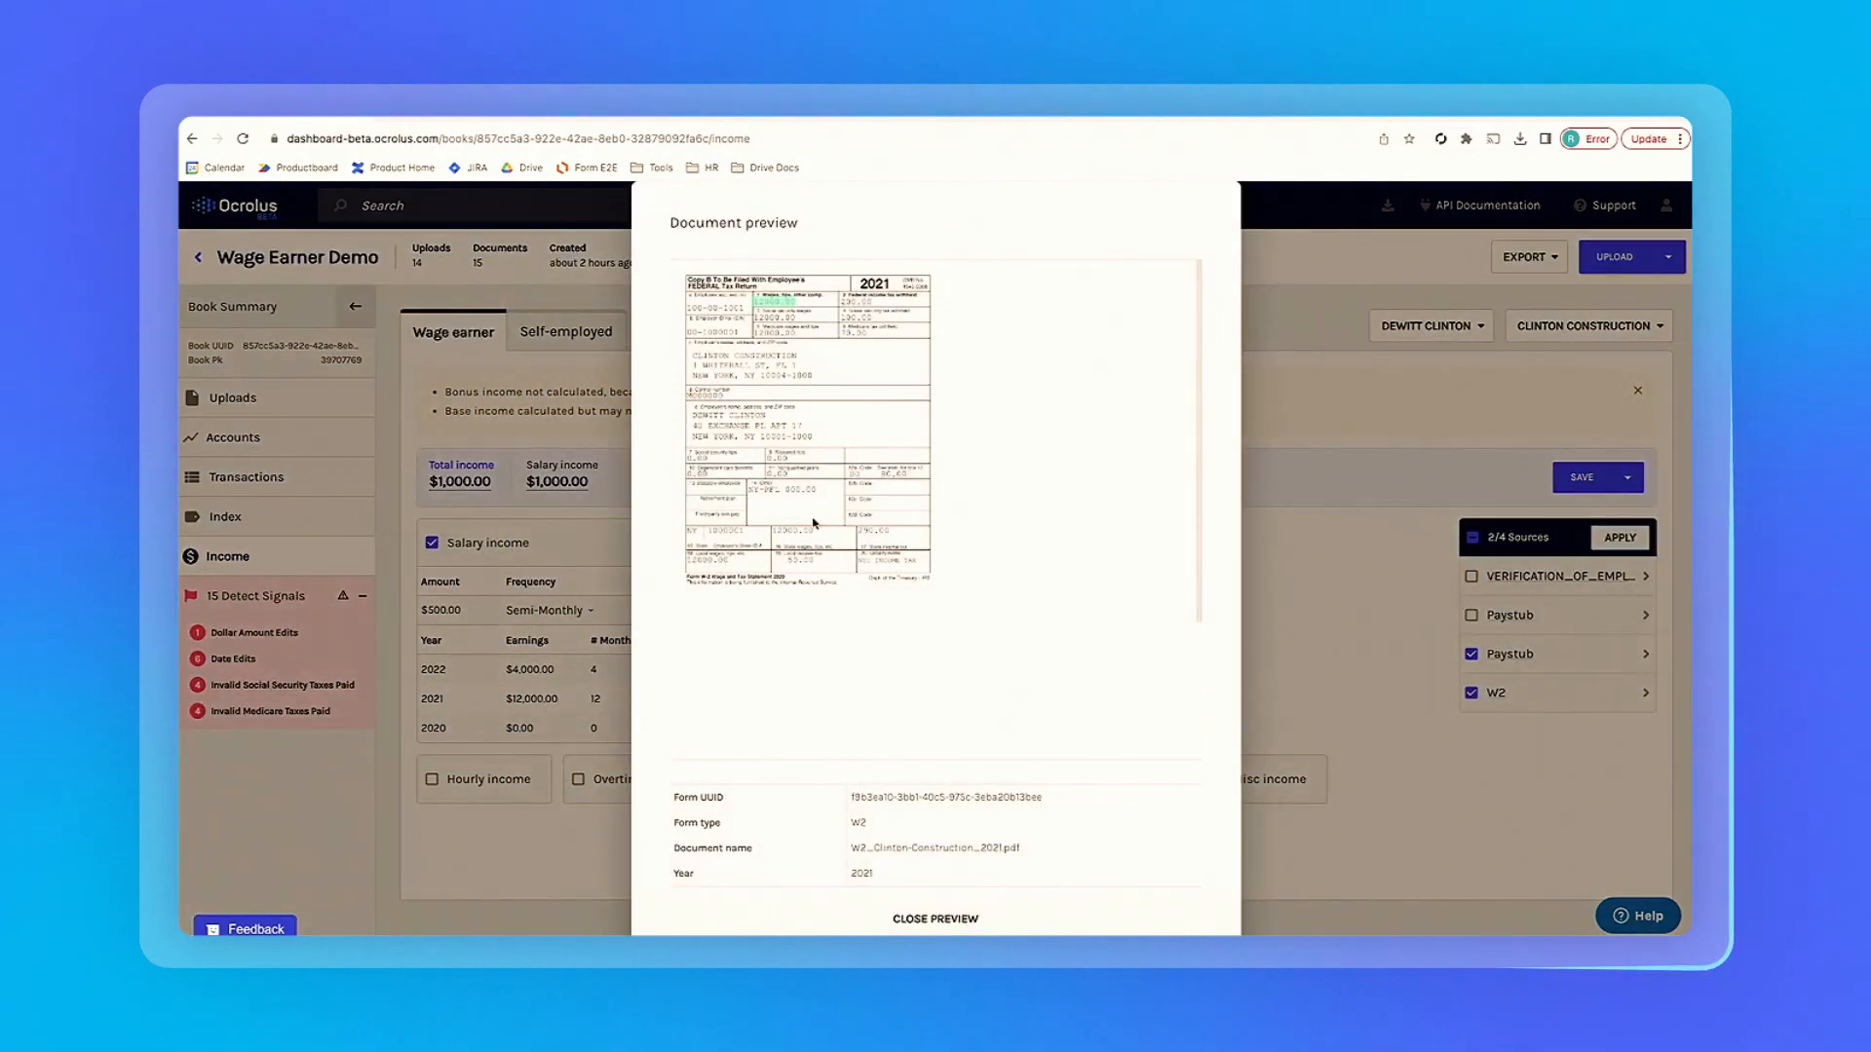
# Close the 2021 W2 document preview.
pyautogui.click(935, 919)
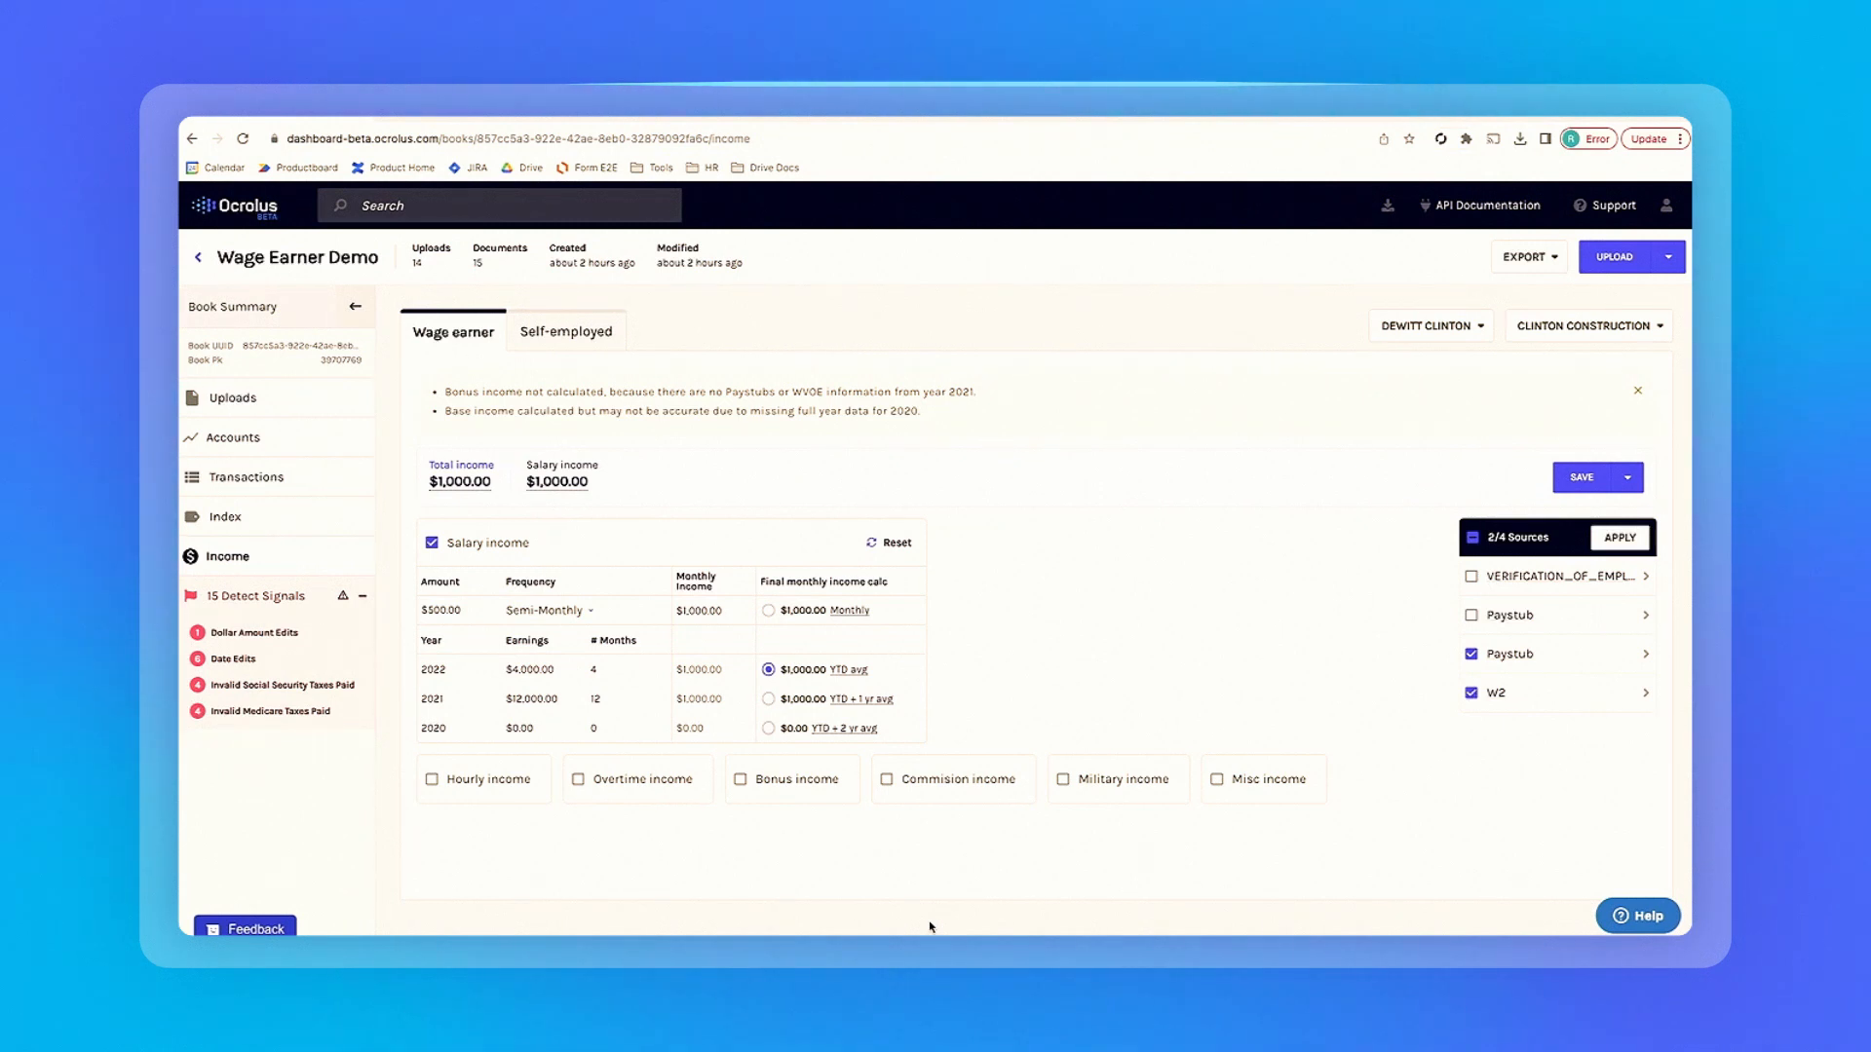
pyautogui.moveTo(856, 873)
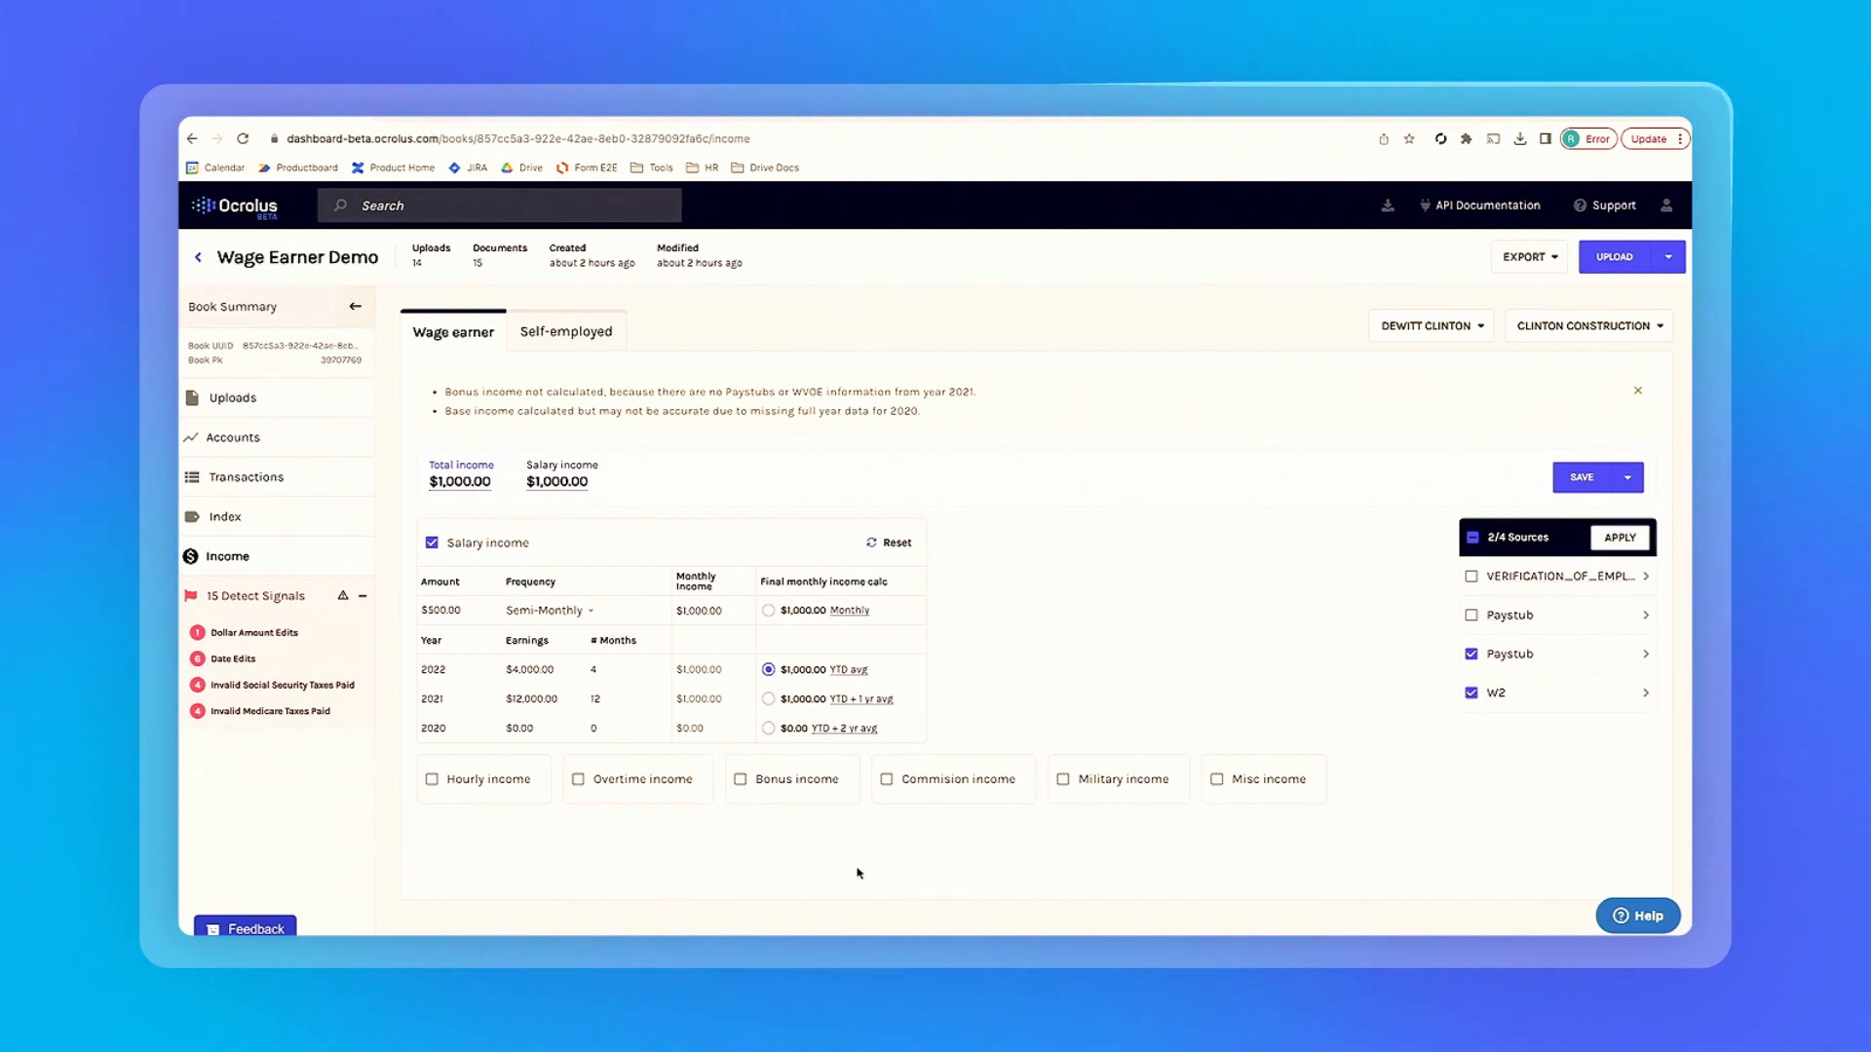